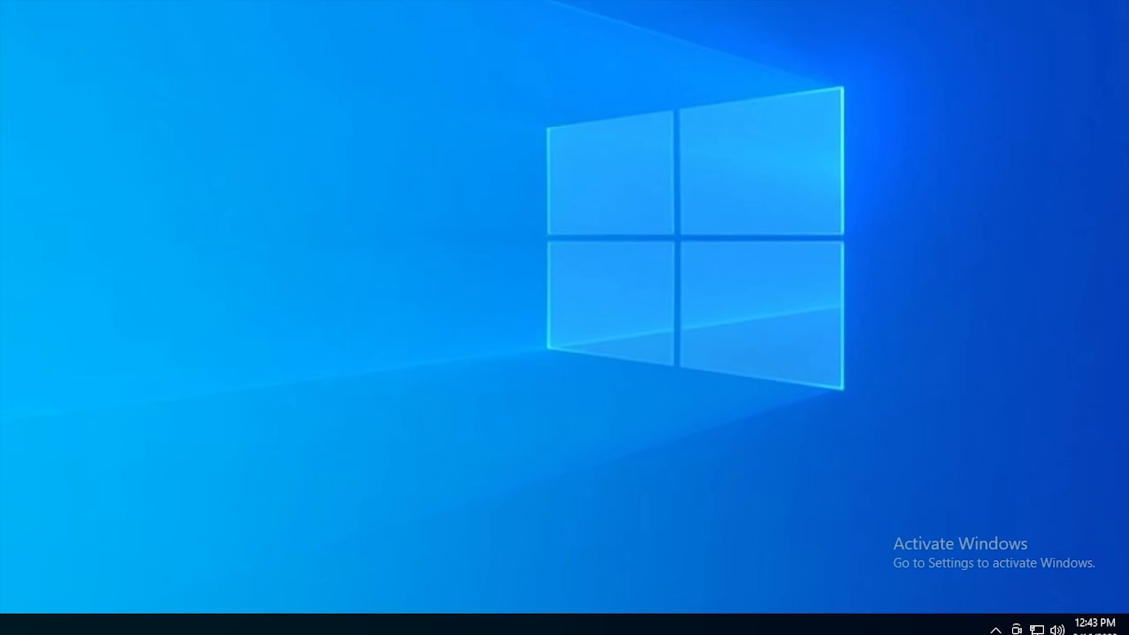
- Buy the MS Windows 10 Pro OEM CD-KEY GLOBAL product key via Buy Now
click(478, 619)
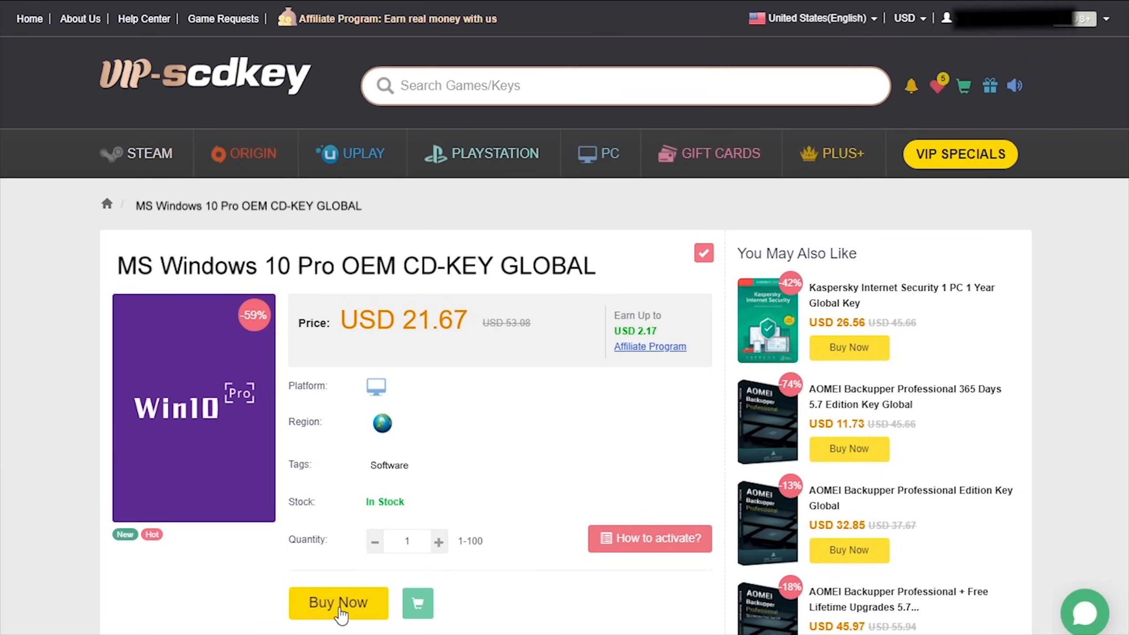
click(338, 603)
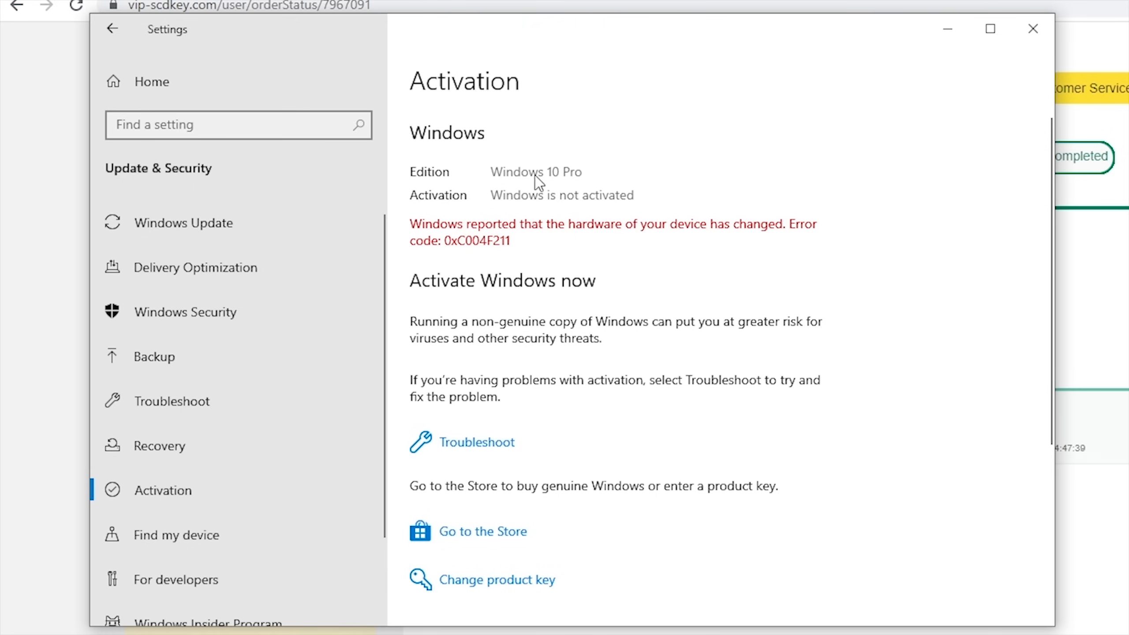
mouse_move(622, 208)
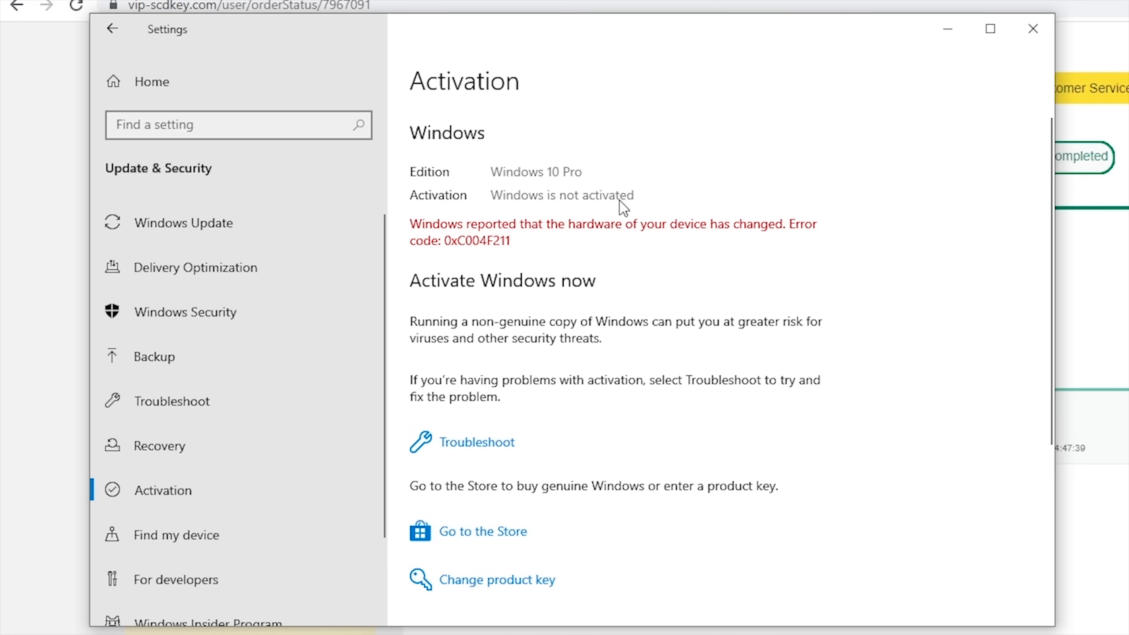
mouse_move(501, 591)
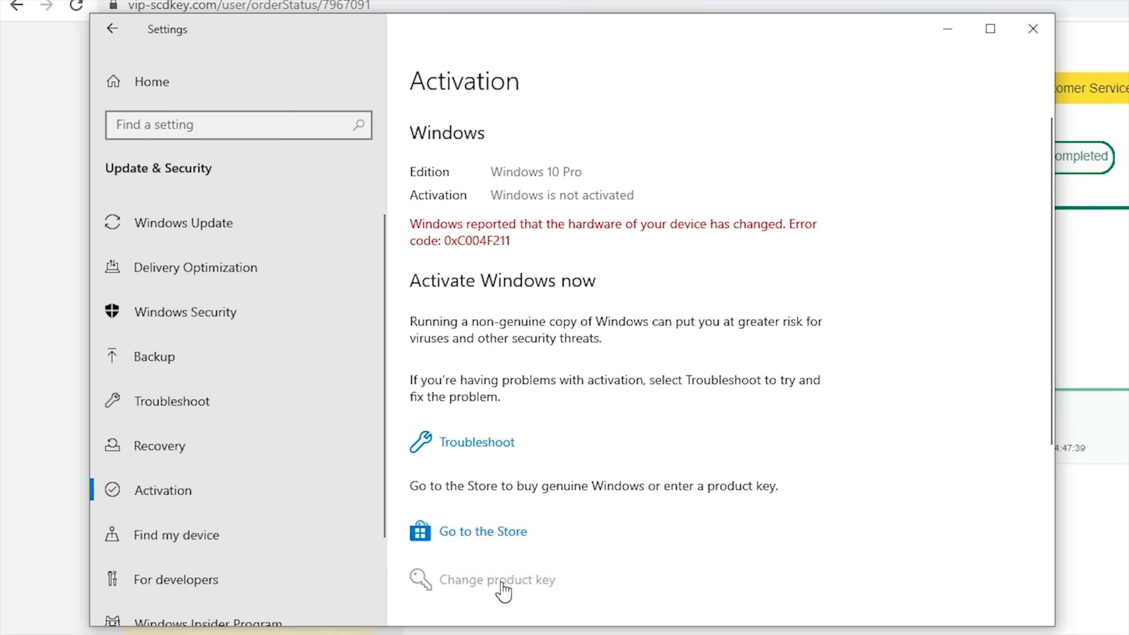
- Enter the purchased product key and activate Windows 10 Pro with a digital license
click(497, 580)
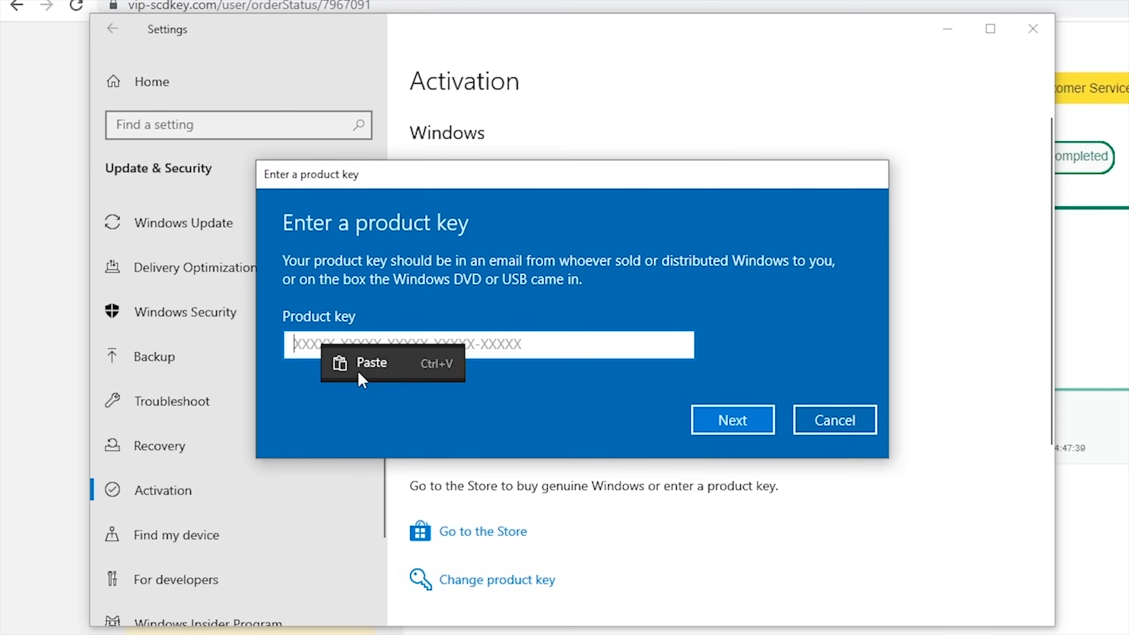
click(734, 420)
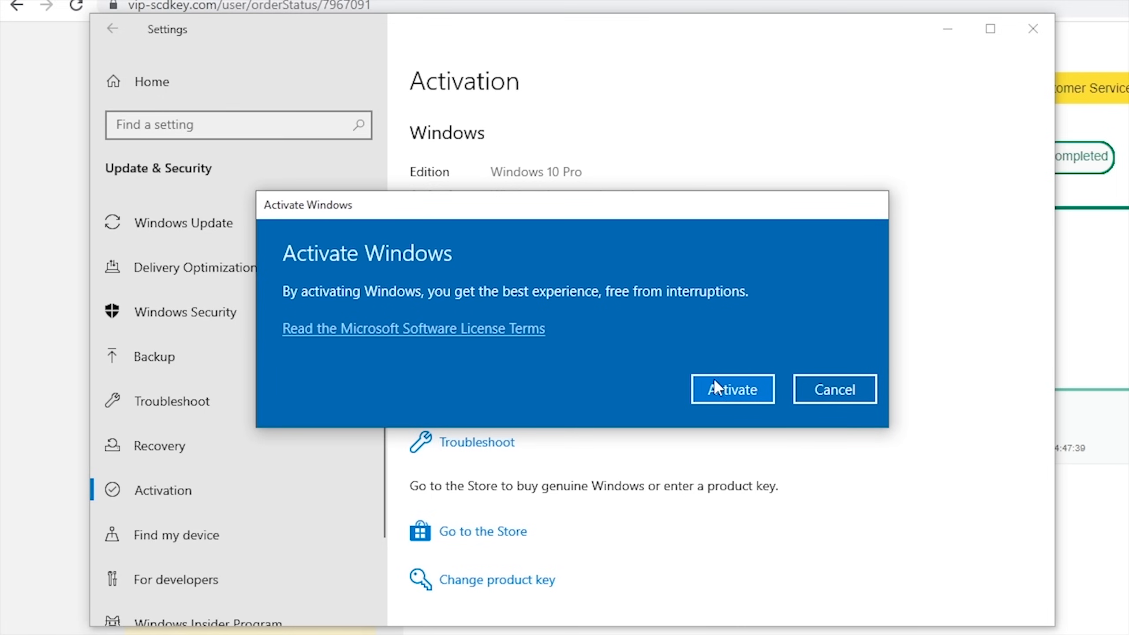
click(732, 389)
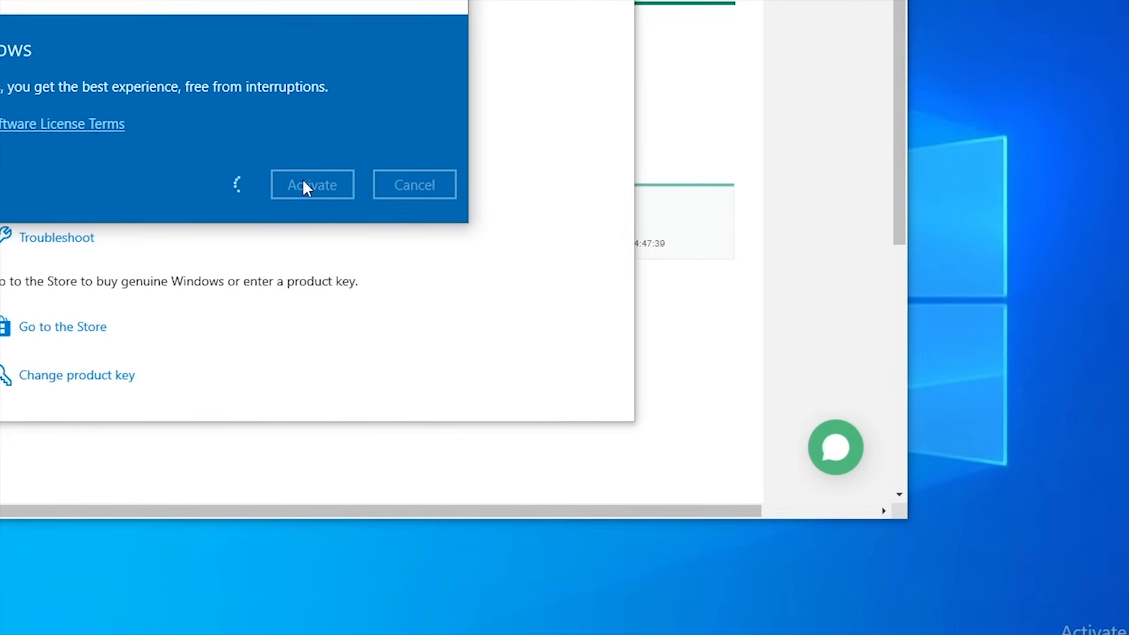
click(312, 184)
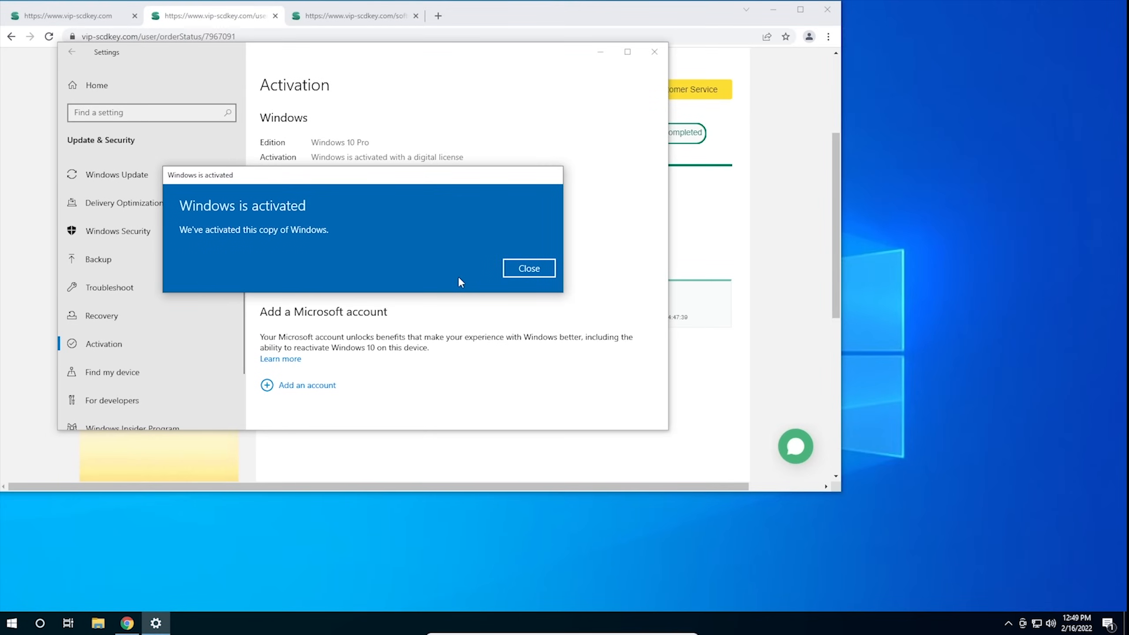
mouse_move(529, 274)
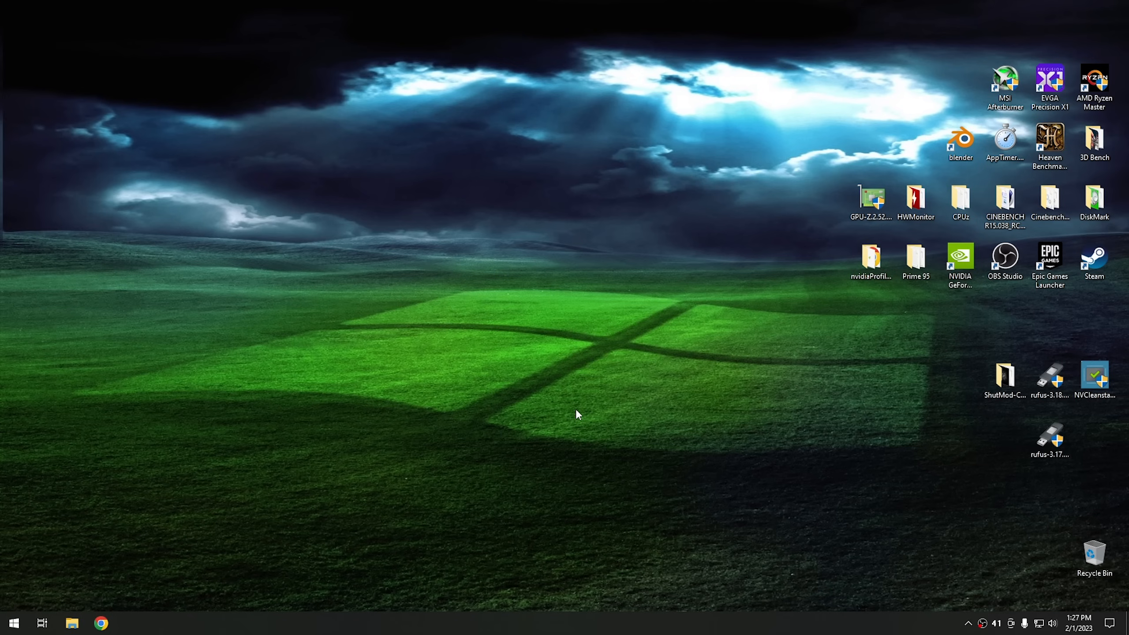
mouse_move(17, 625)
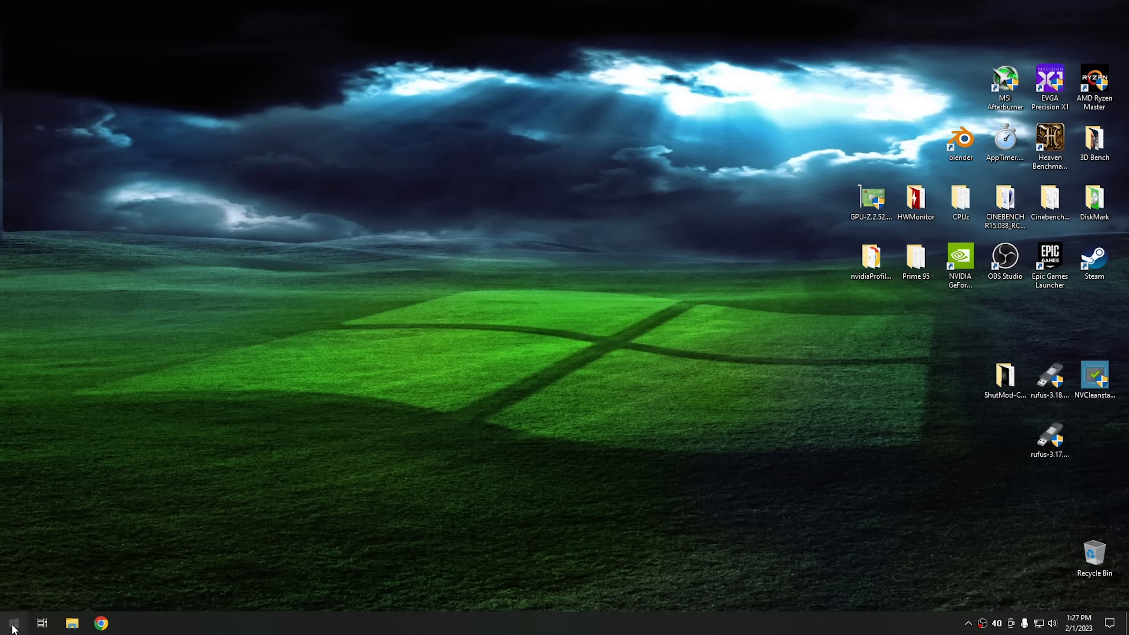
mouse_move(298, 316)
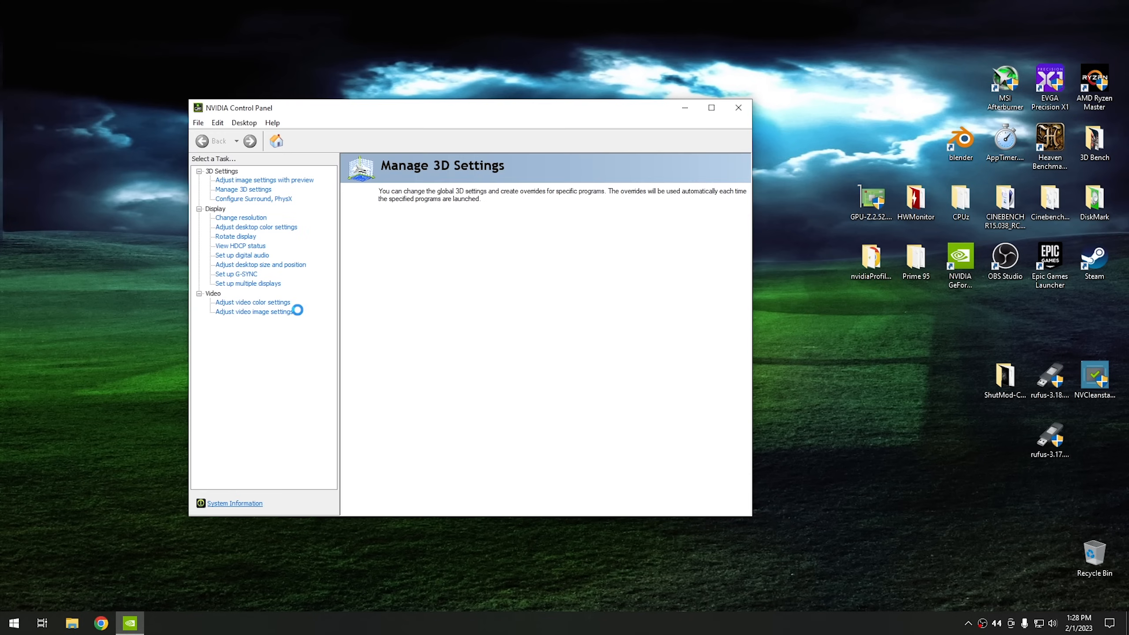
click(244, 189)
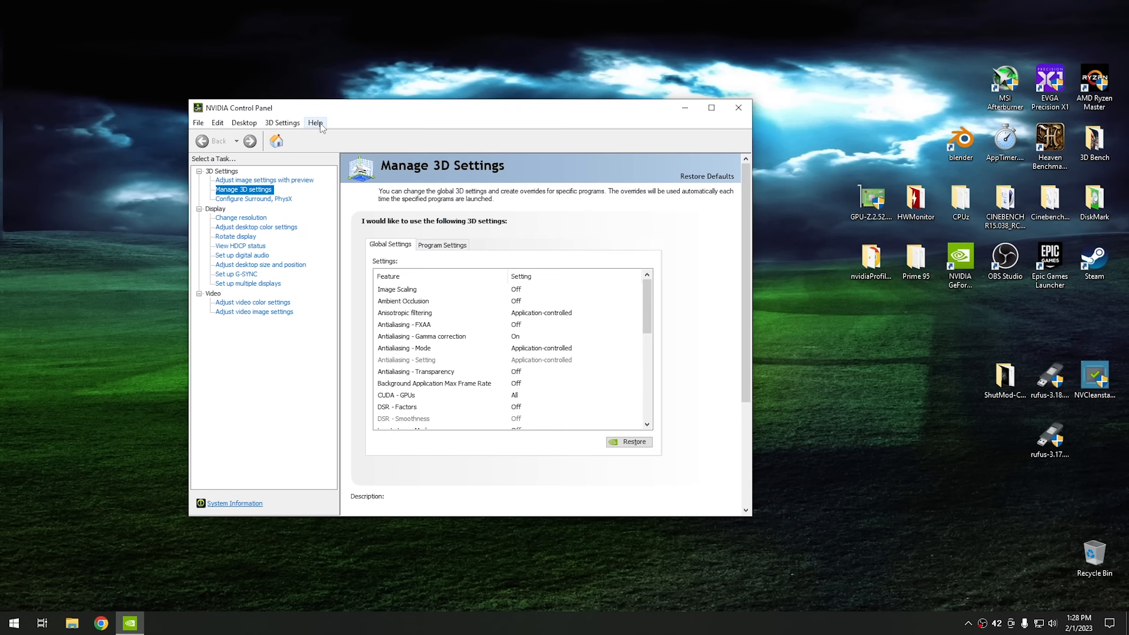
click(316, 123)
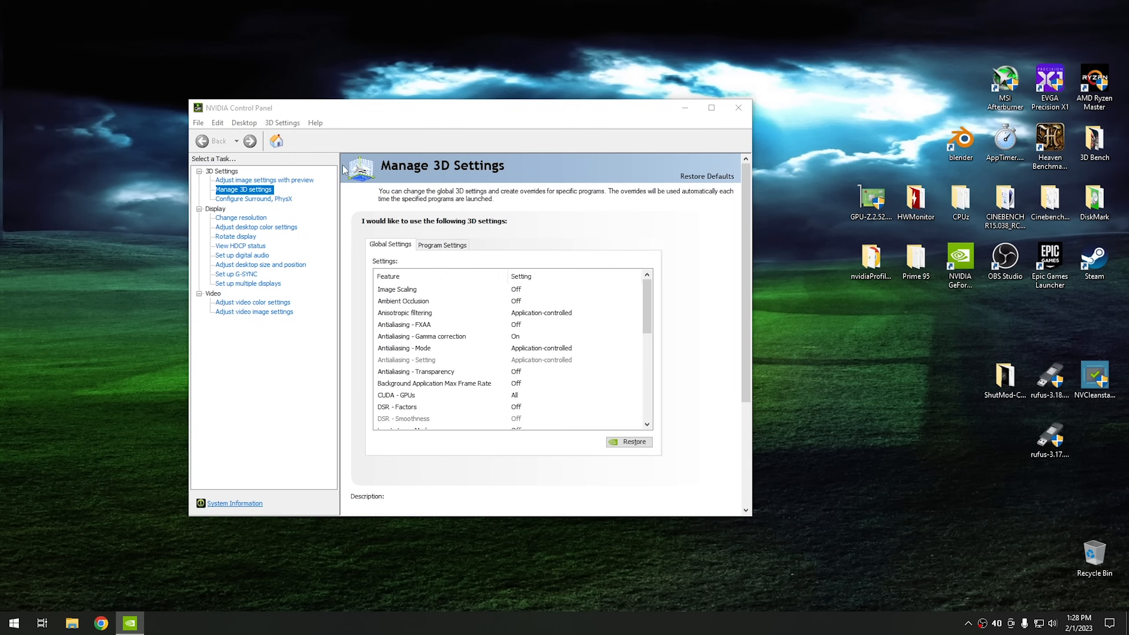
click(235, 503)
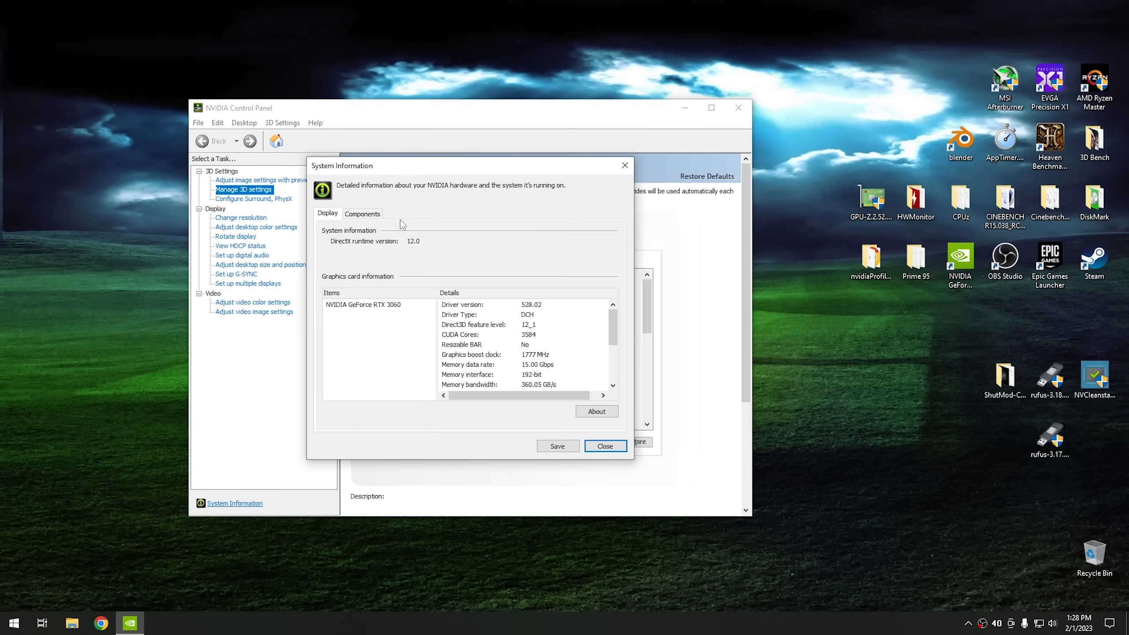
mouse_move(476, 350)
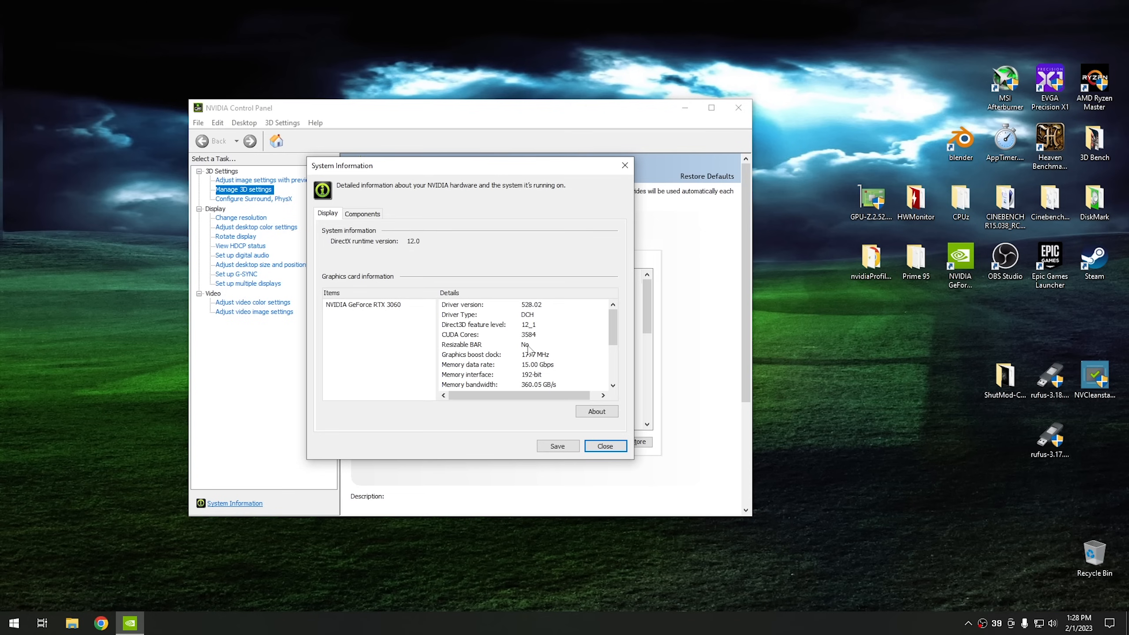
click(605, 446)
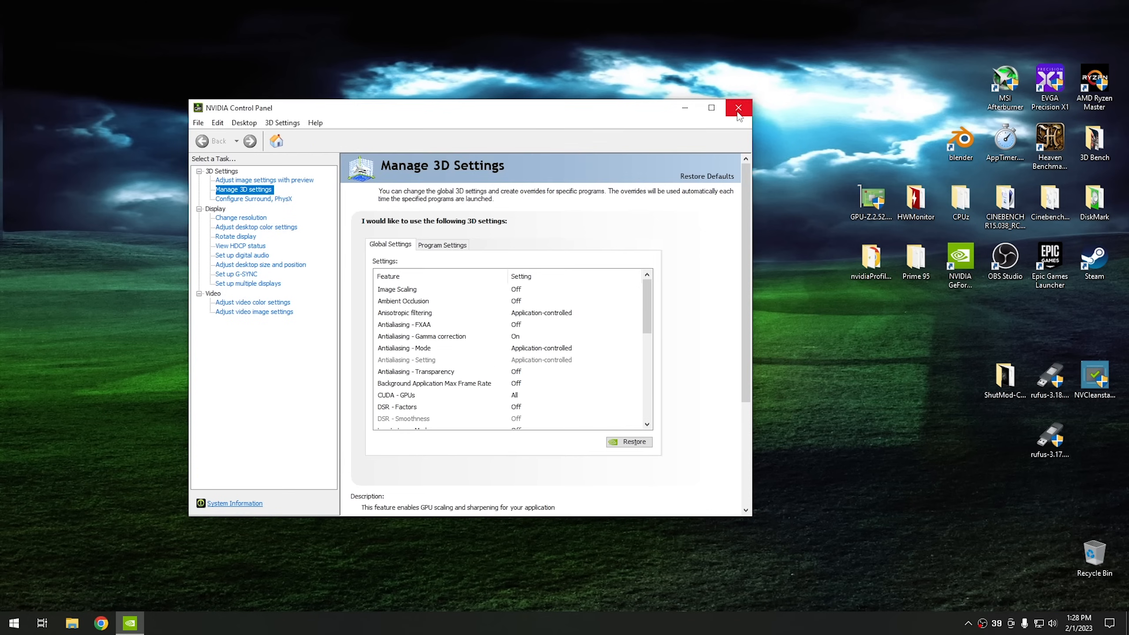
click(738, 108)
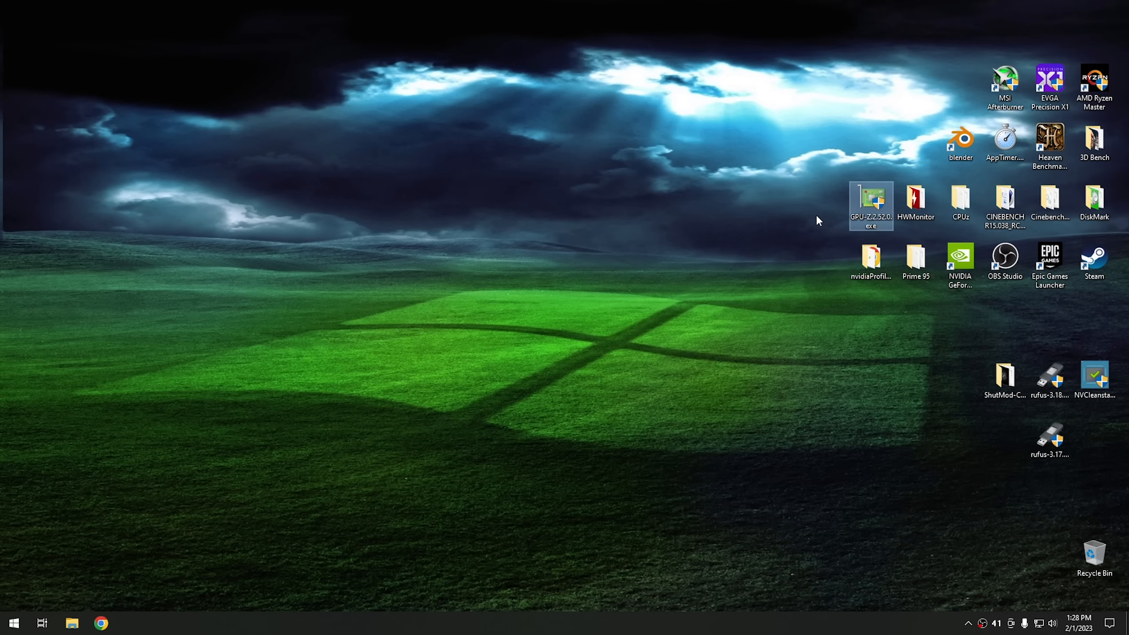
- Launch GPU-Z and view the PCIe Resizable BAR report showing BAR and Above 4G Decode disabled
double_click(873, 202)
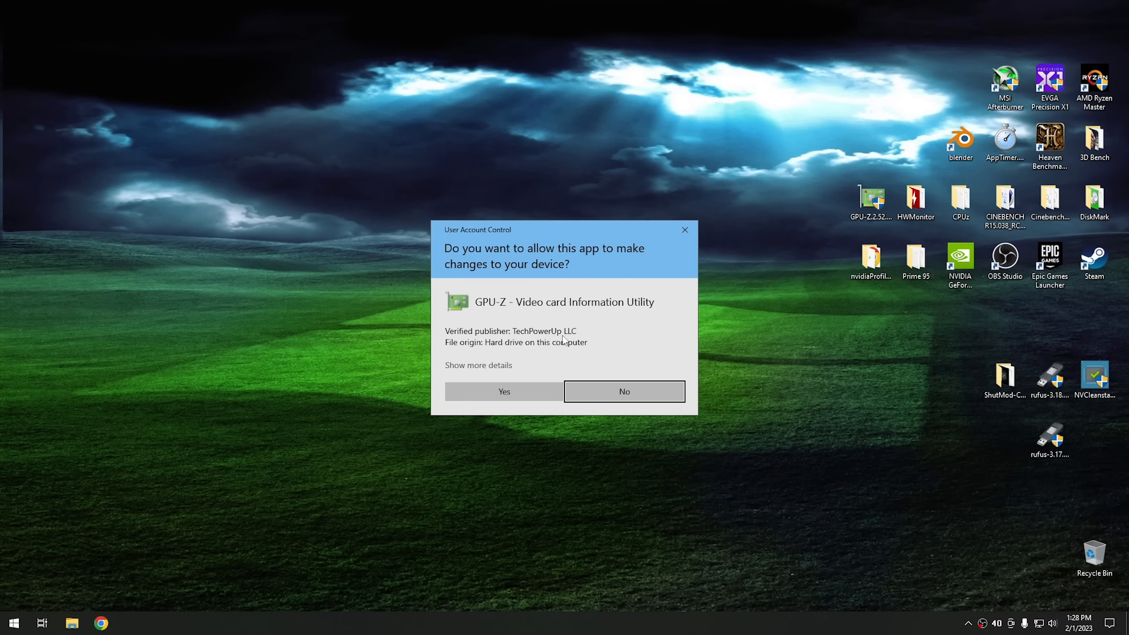
click(505, 391)
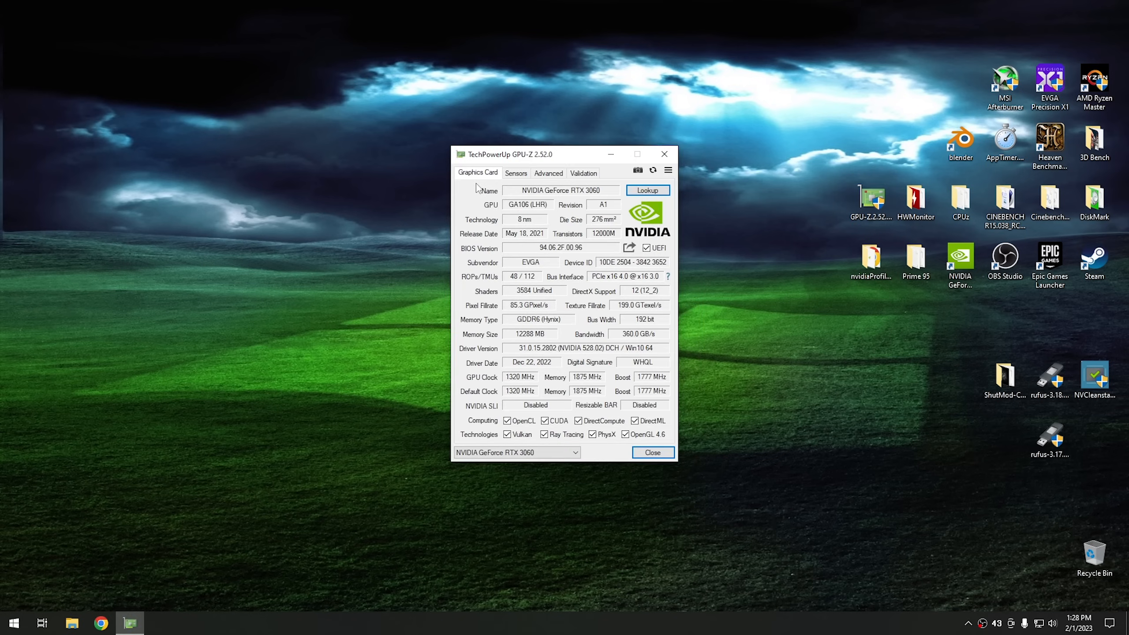
mouse_move(473, 358)
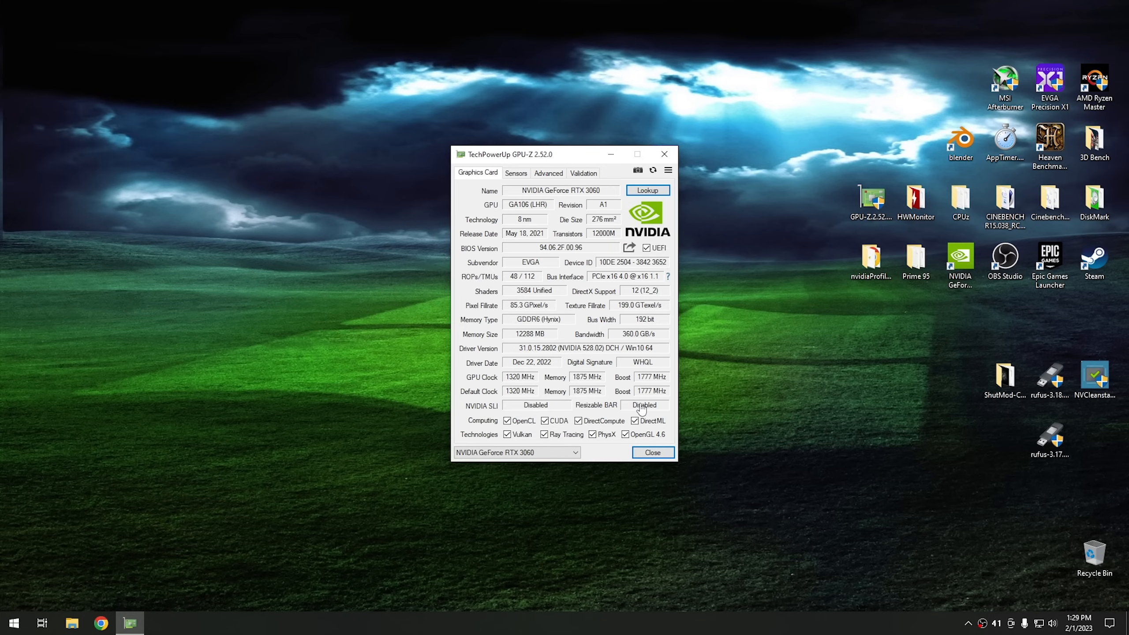
click(549, 173)
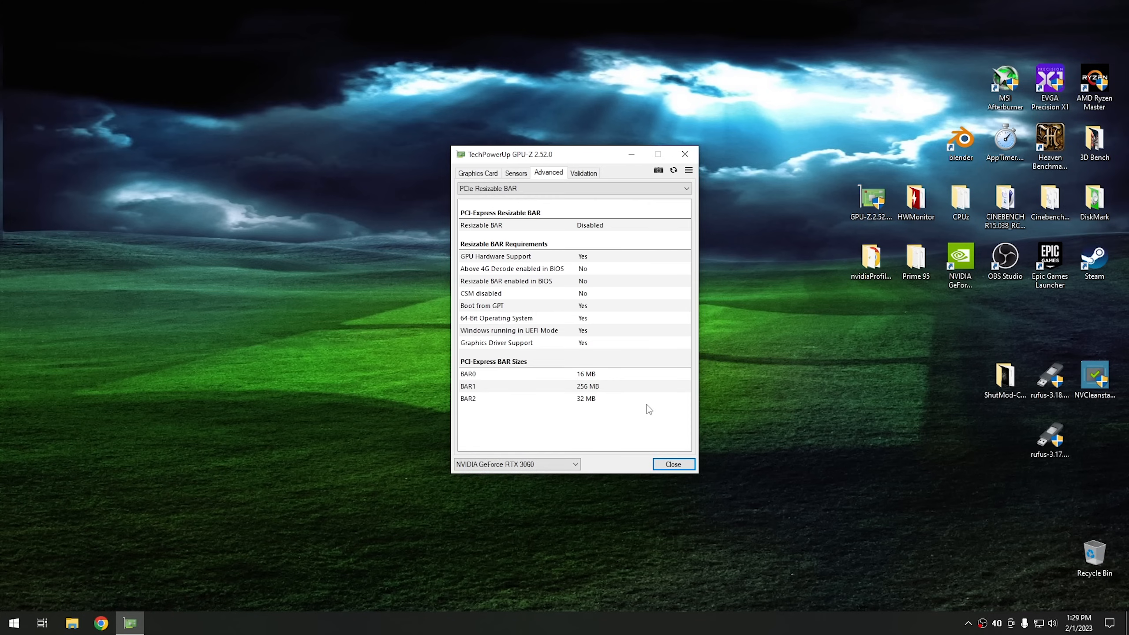
mouse_move(528, 231)
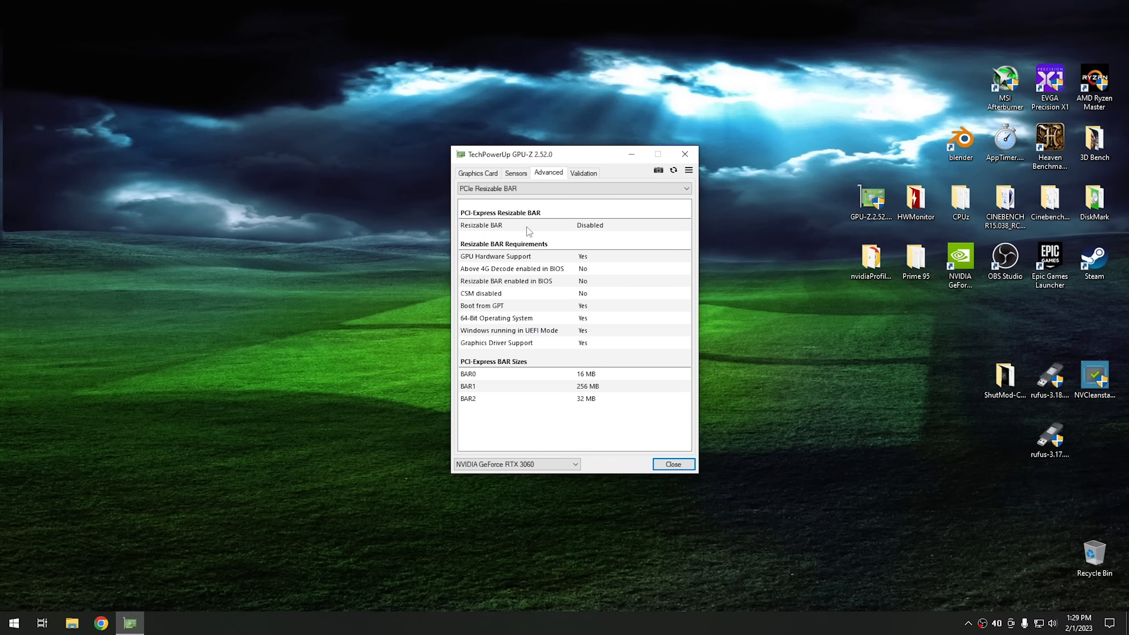
mouse_move(503, 288)
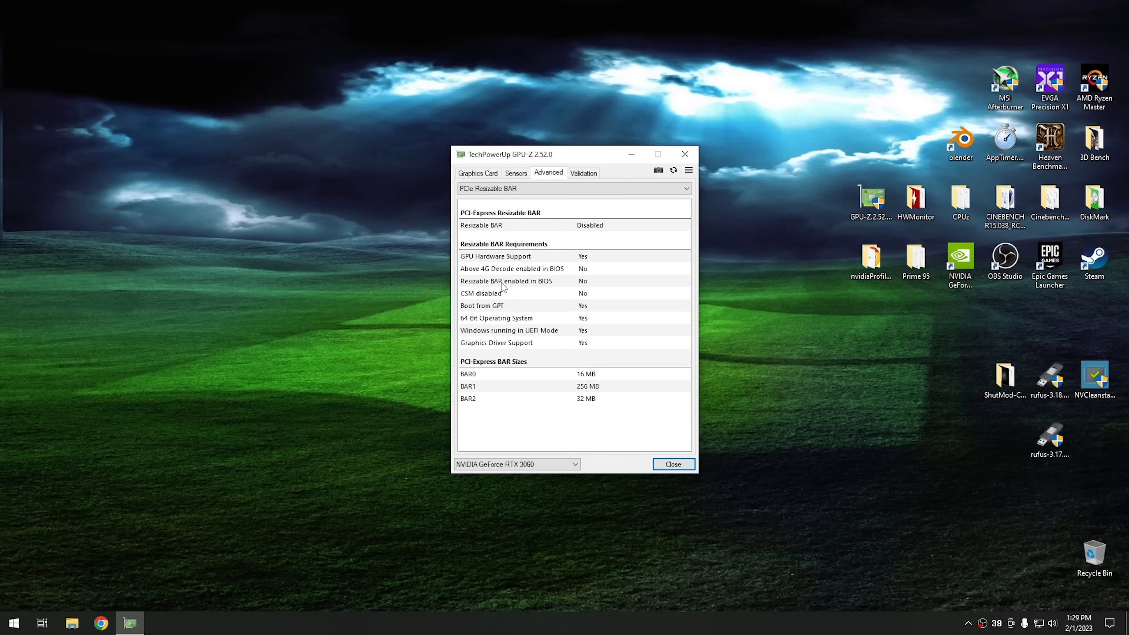
mouse_move(474, 275)
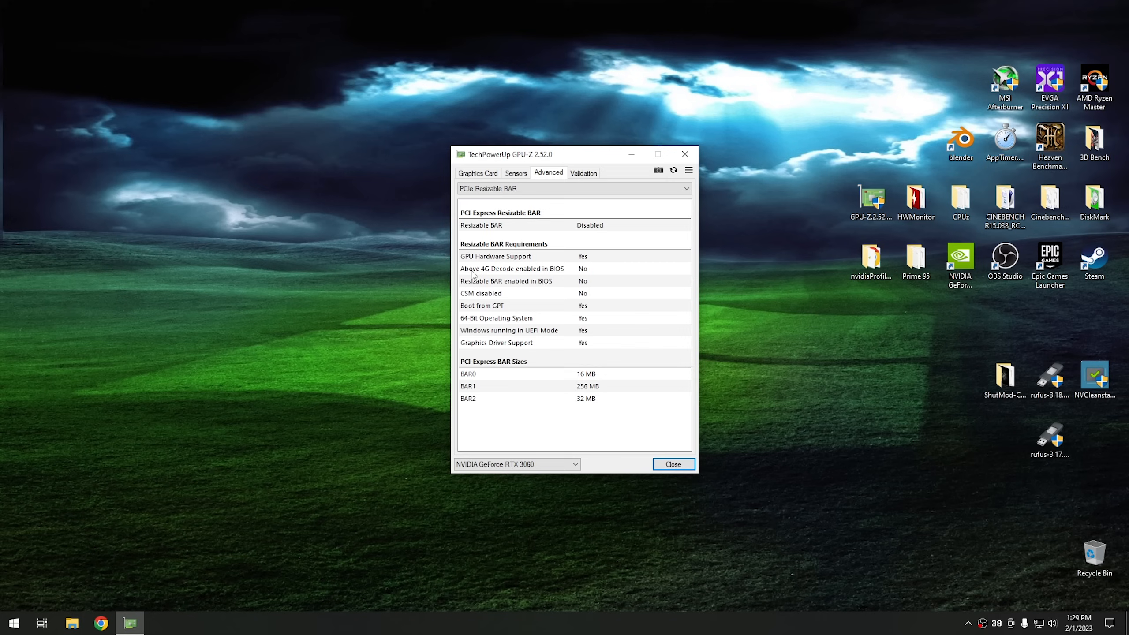
mouse_move(587, 276)
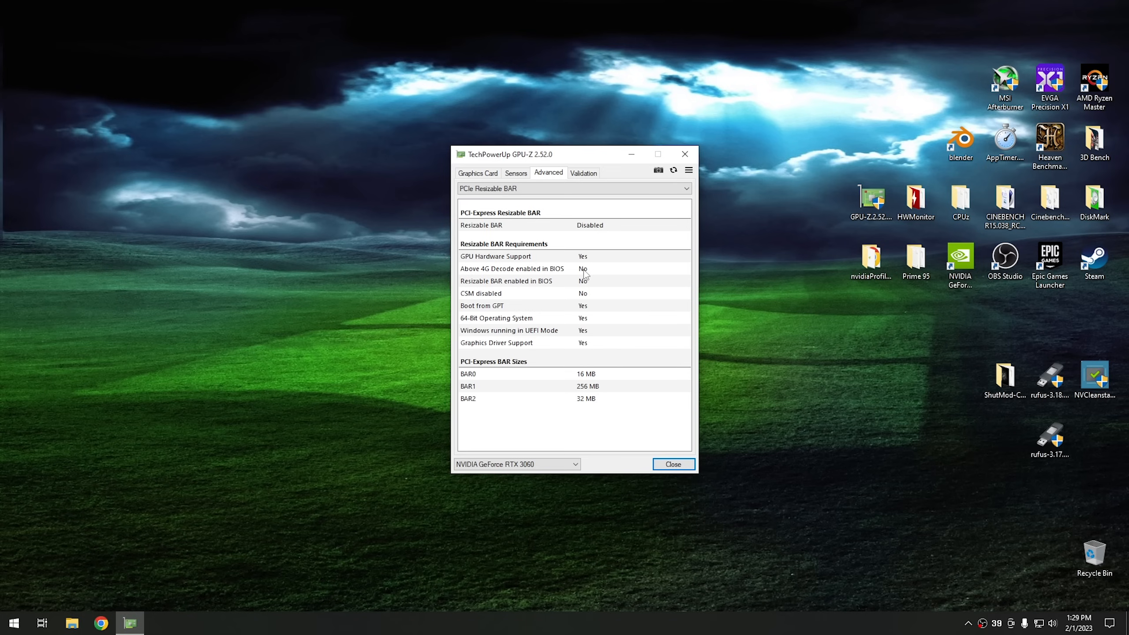
mouse_move(579, 287)
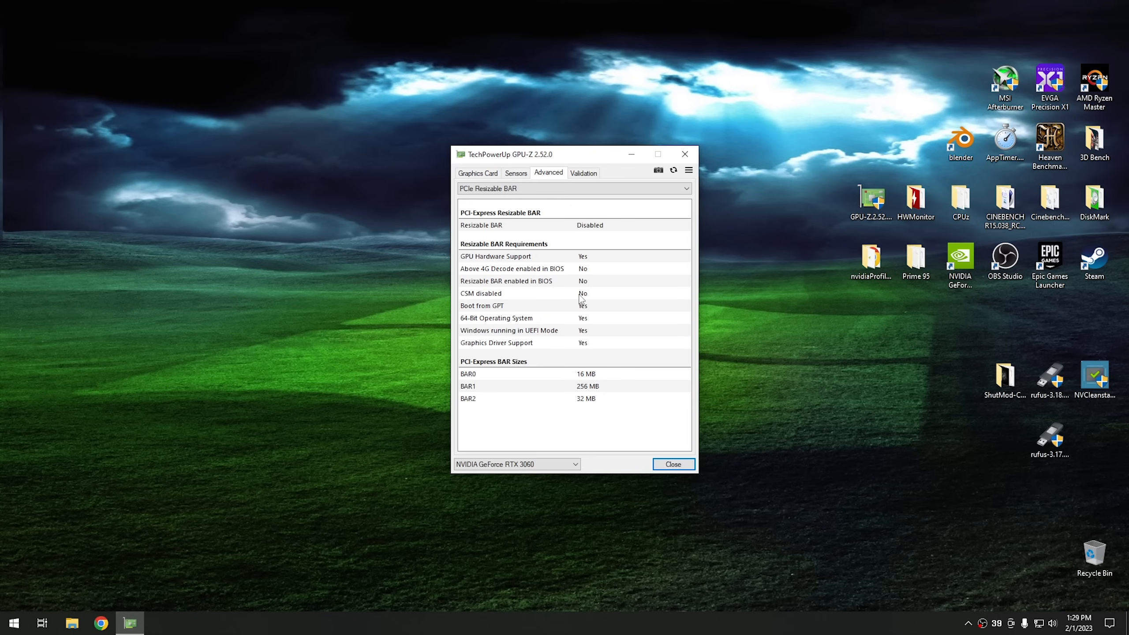
mouse_move(568, 298)
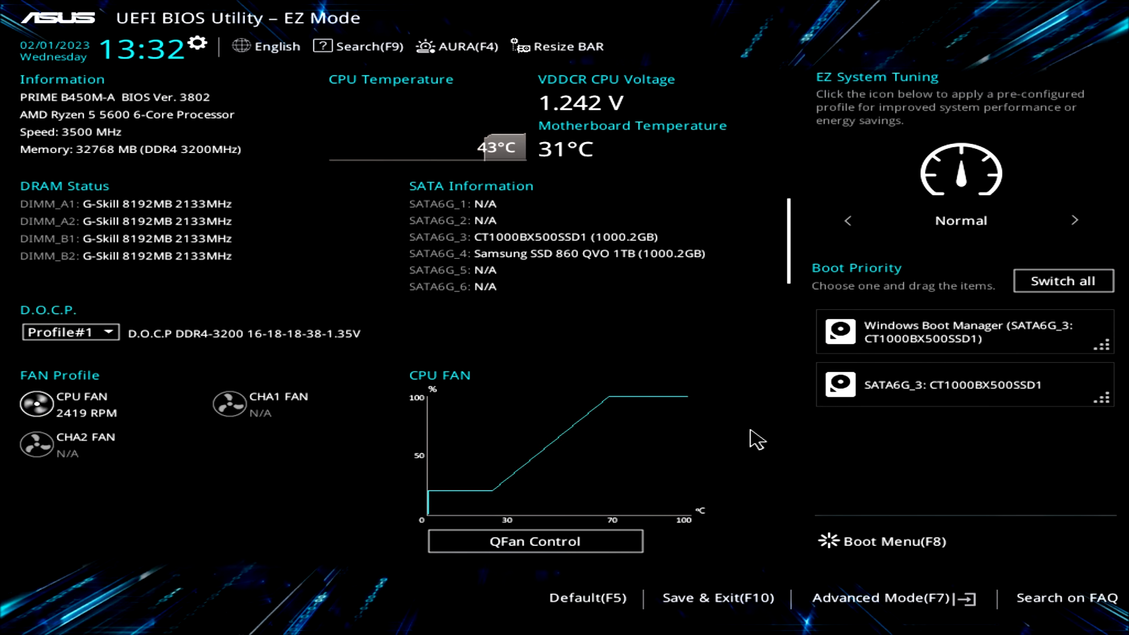
mouse_move(897, 601)
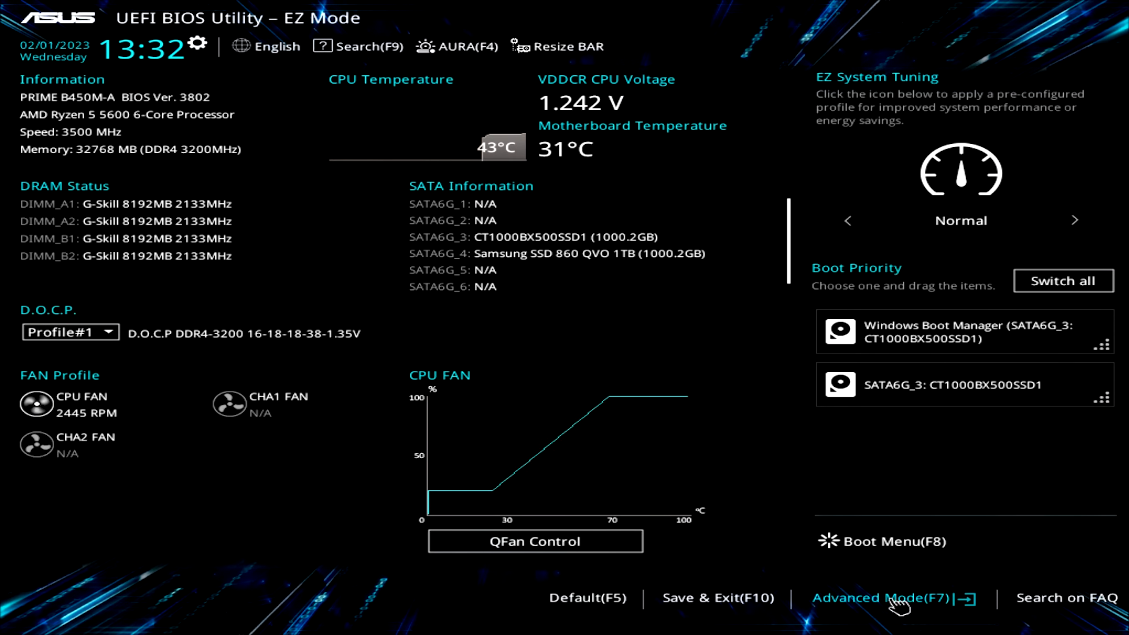
- Enter Advanced Mode and reach the CSM settings under Boot
click(883, 598)
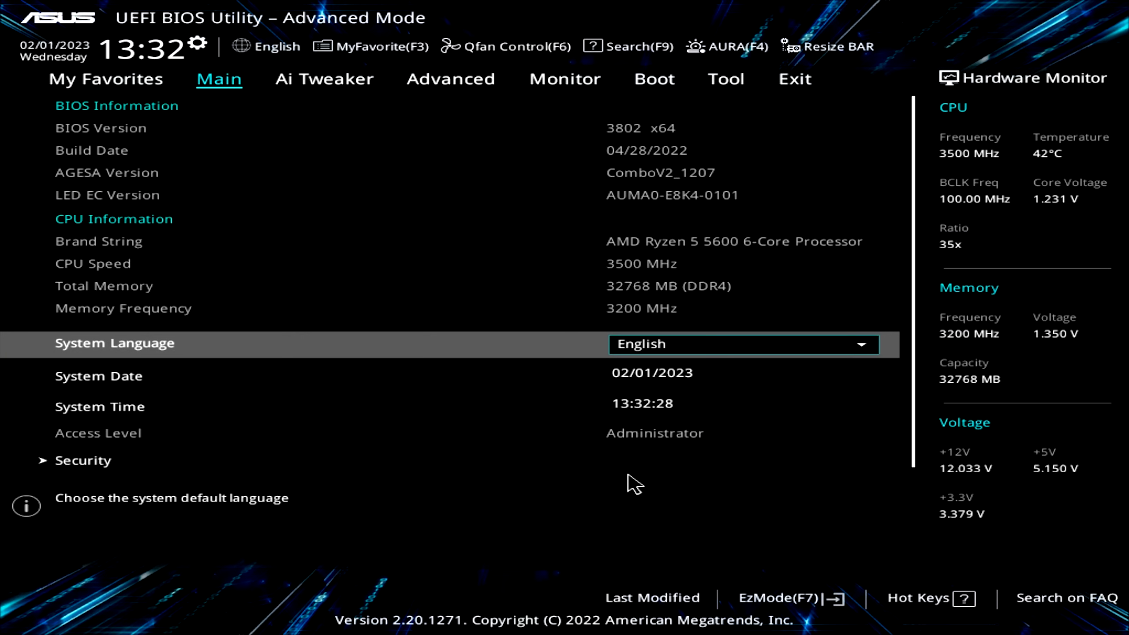
mouse_move(608, 465)
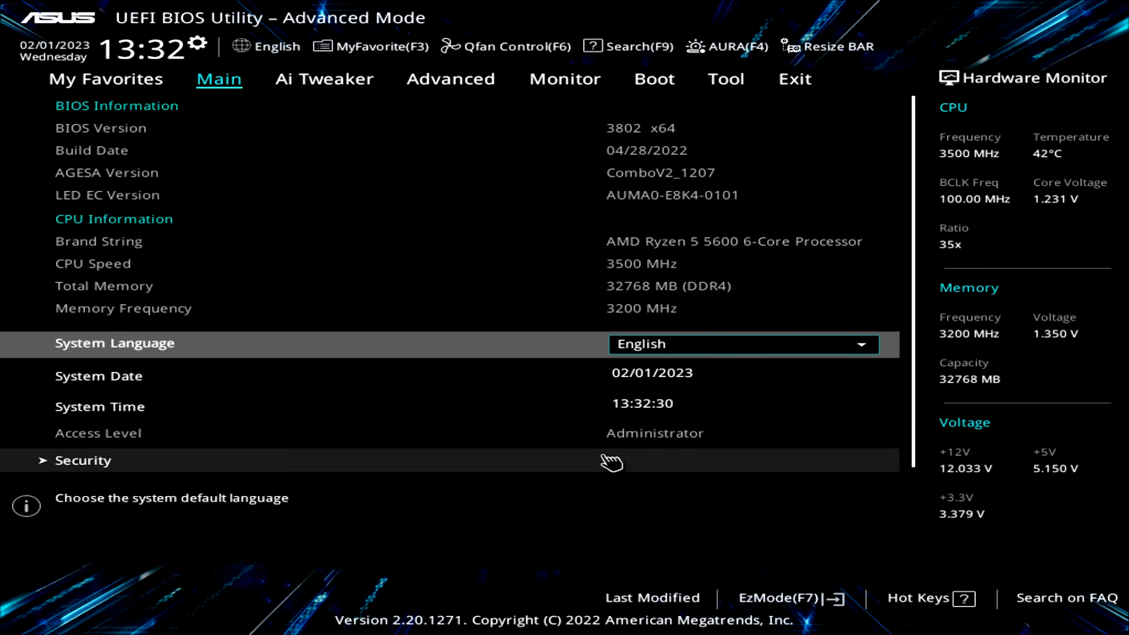
mouse_move(655, 80)
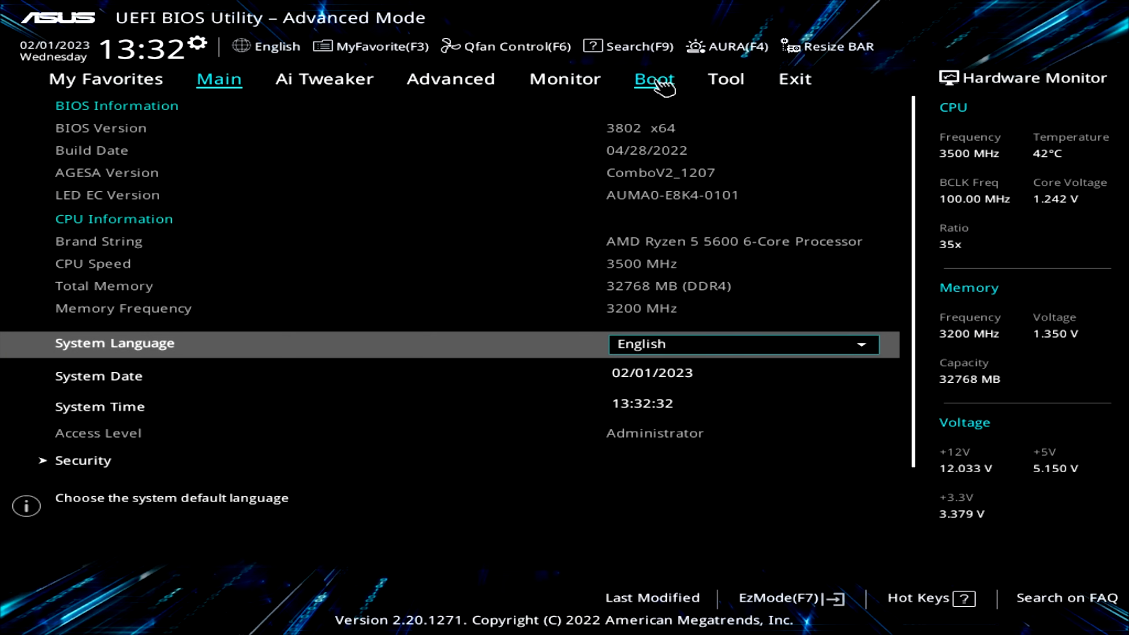
click(654, 79)
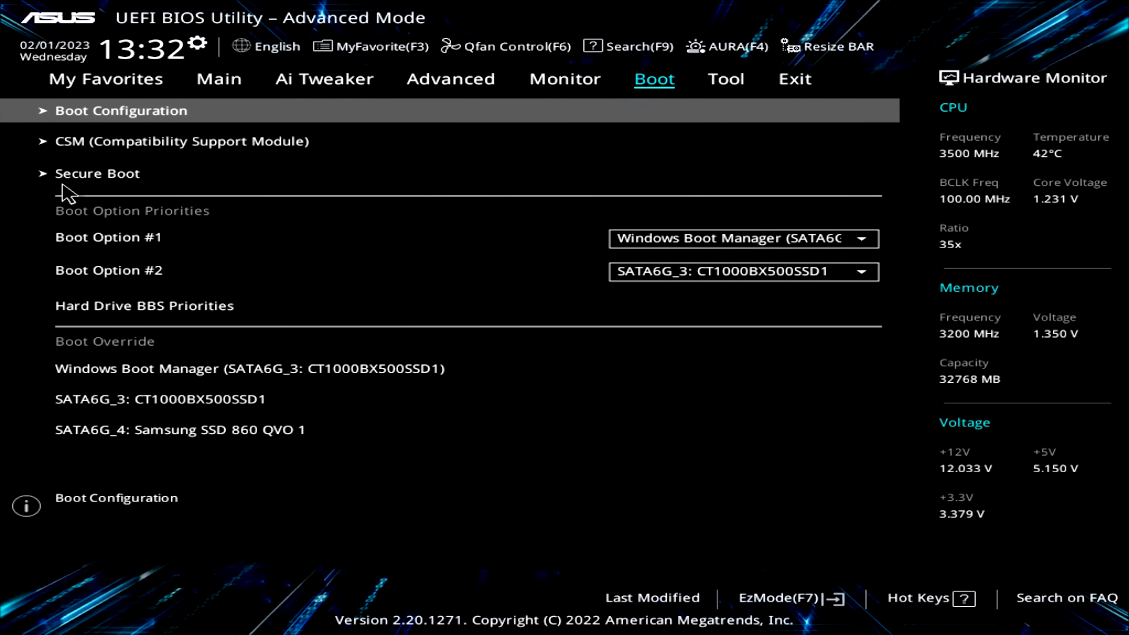
mouse_move(152, 150)
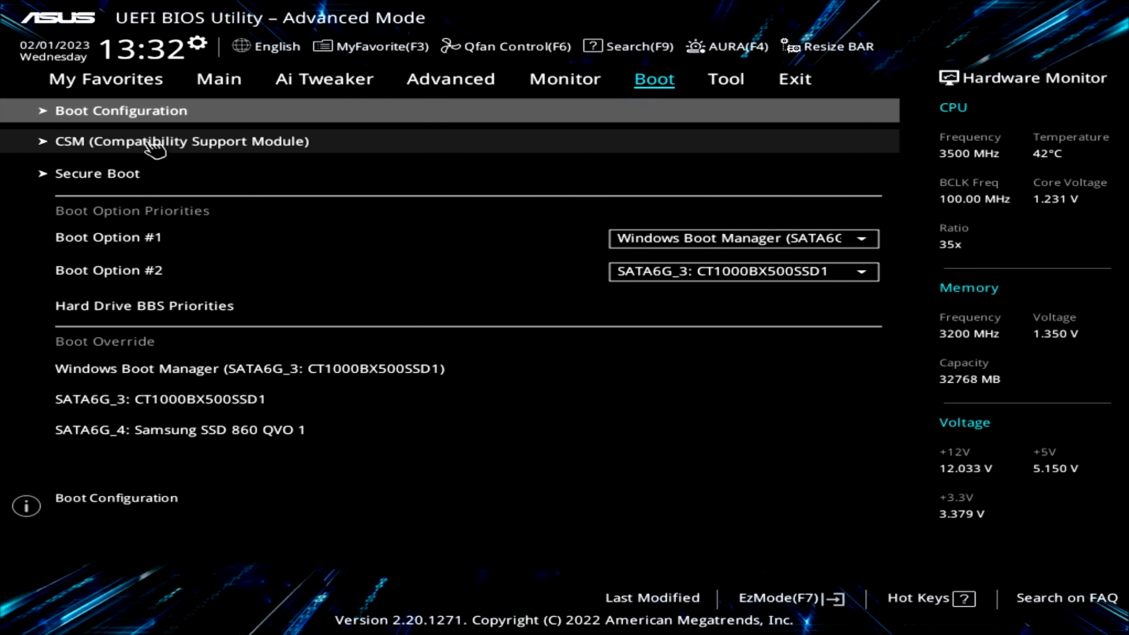
click(154, 142)
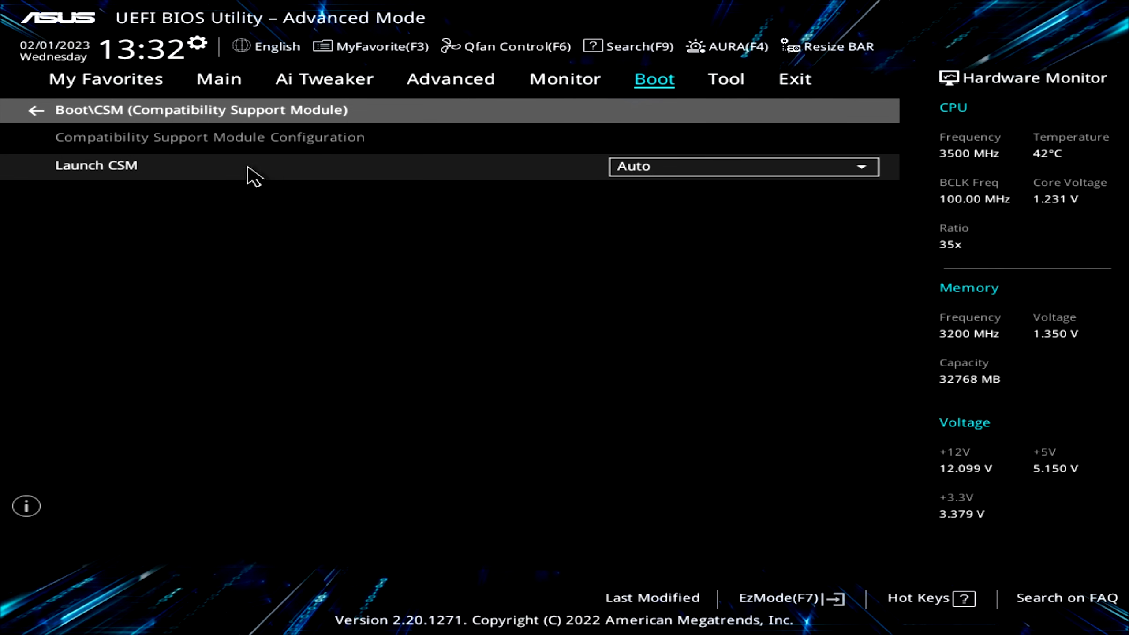
mouse_move(734, 172)
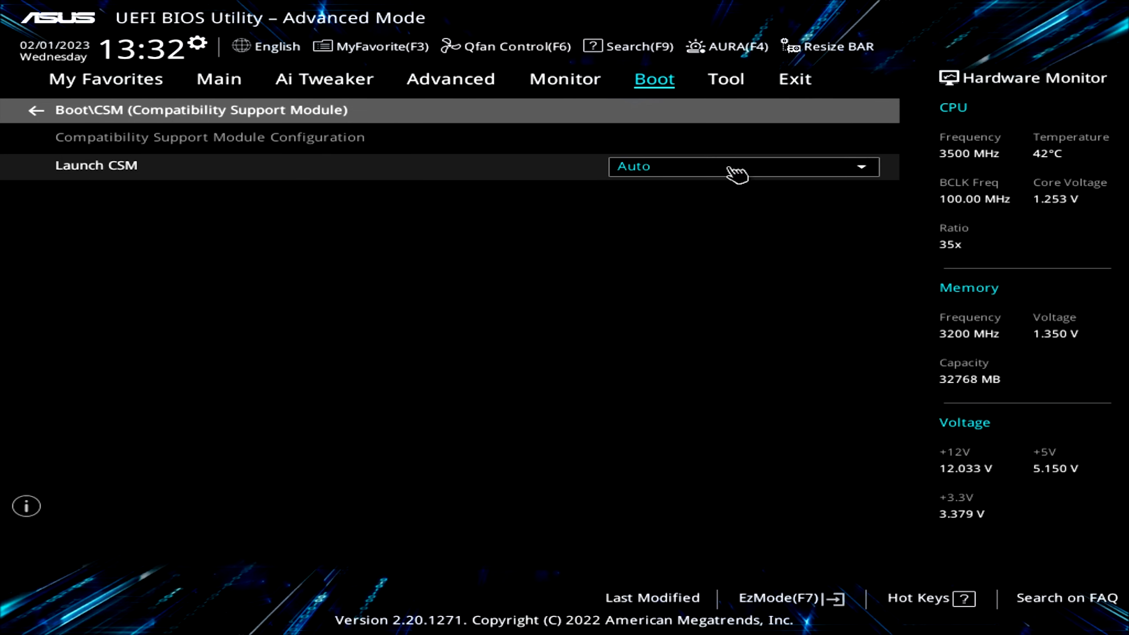
- Set Launch CSM to Disabled and acknowledge the Secure Boot notice
click(743, 167)
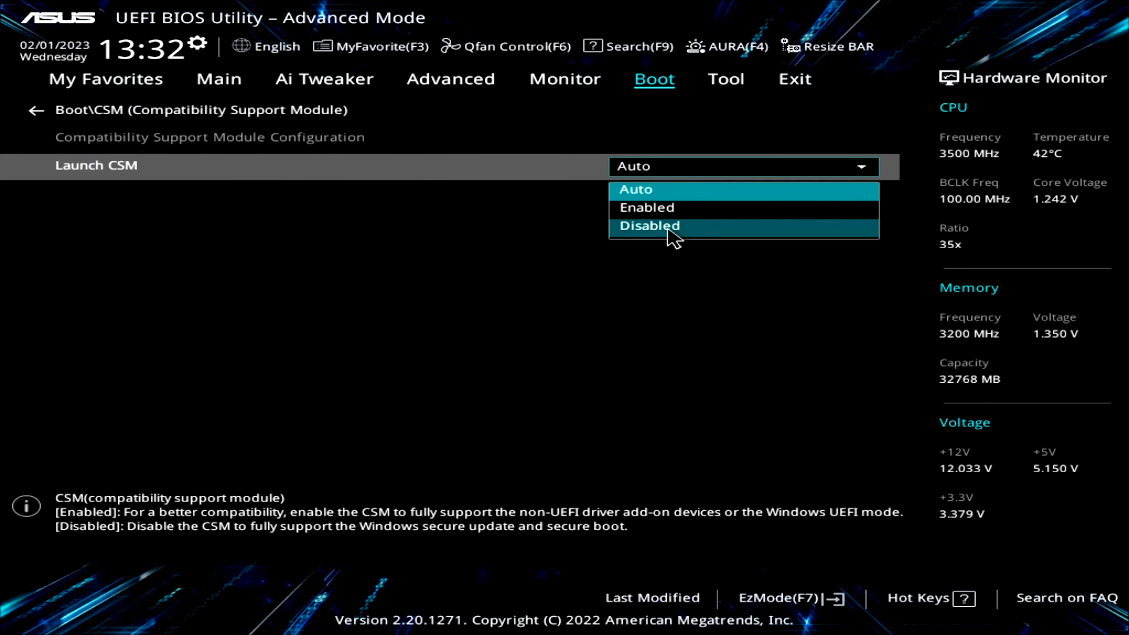
click(649, 226)
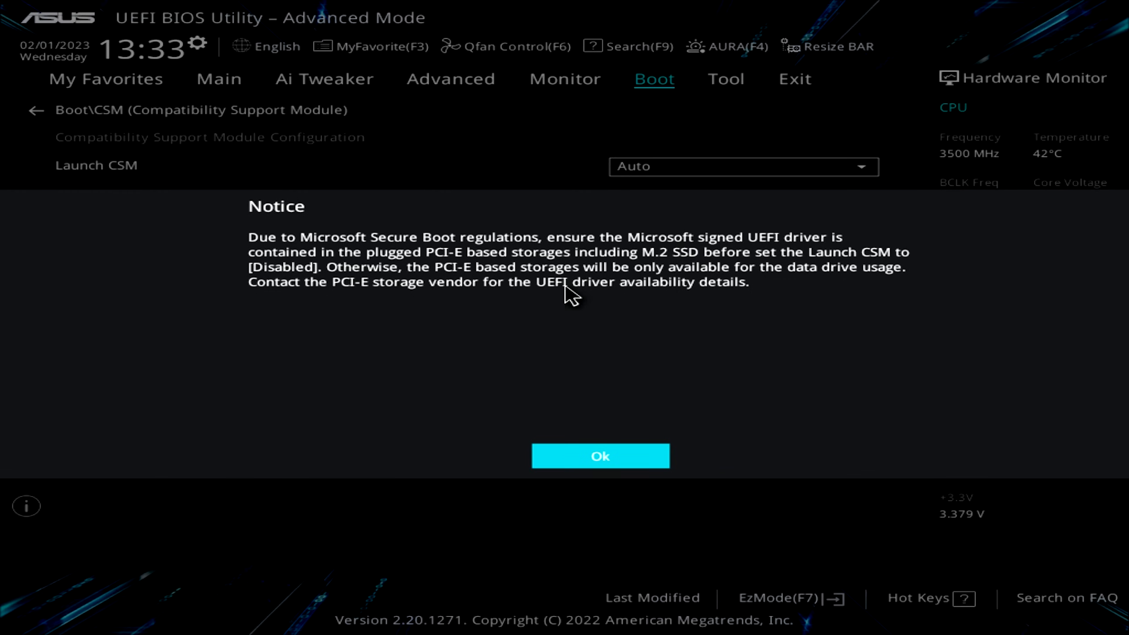
mouse_move(557, 309)
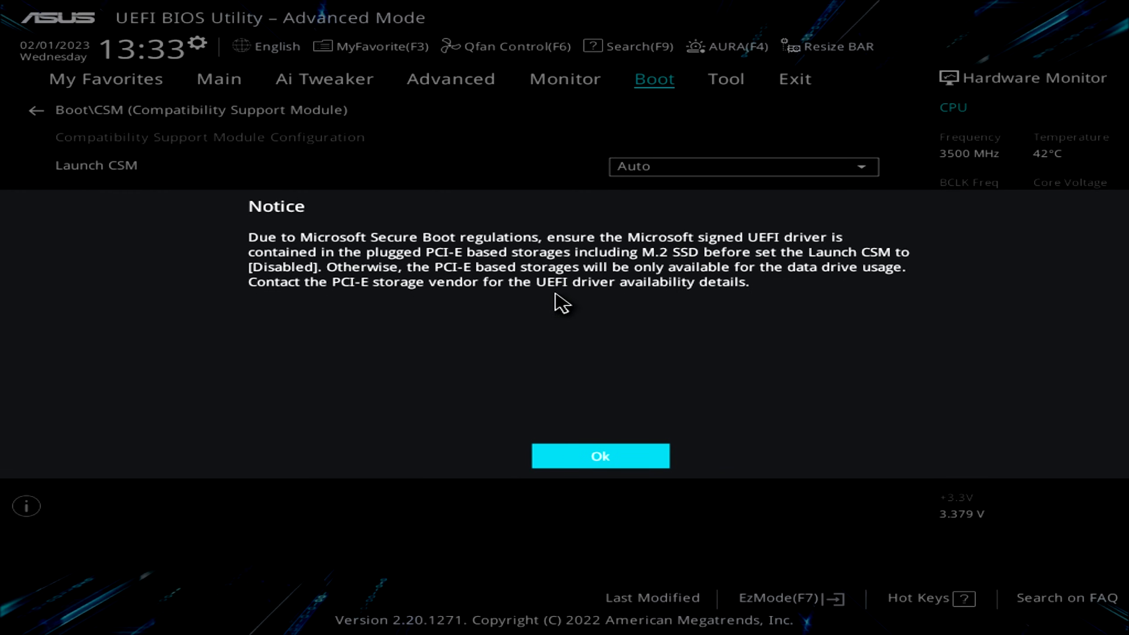
click(601, 457)
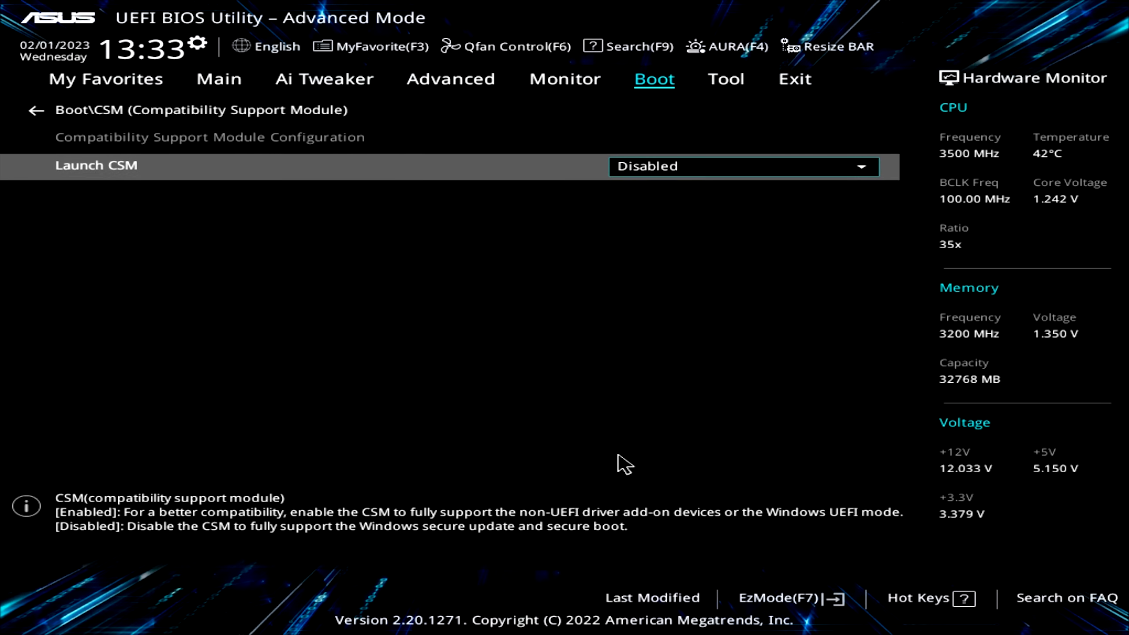
mouse_move(523, 377)
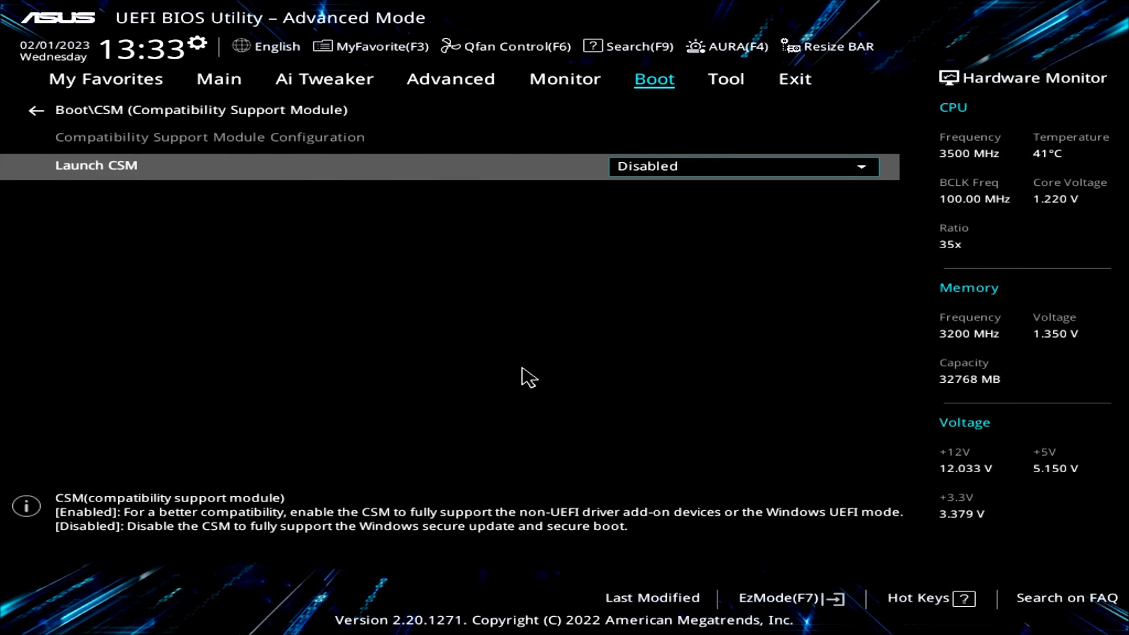
mouse_move(520, 360)
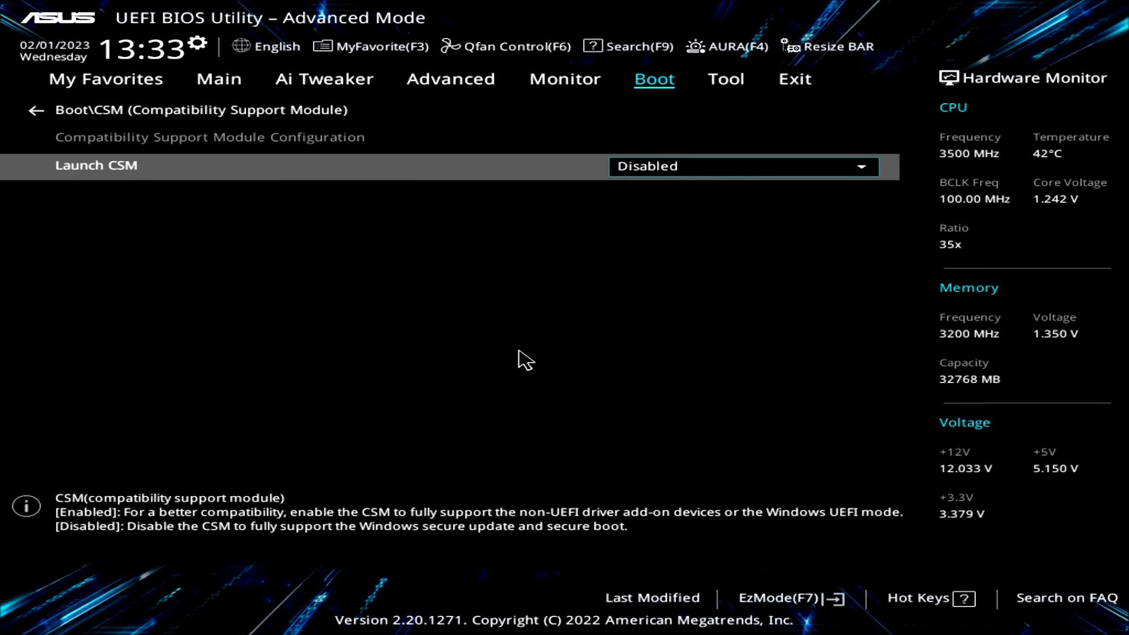
mouse_move(657, 181)
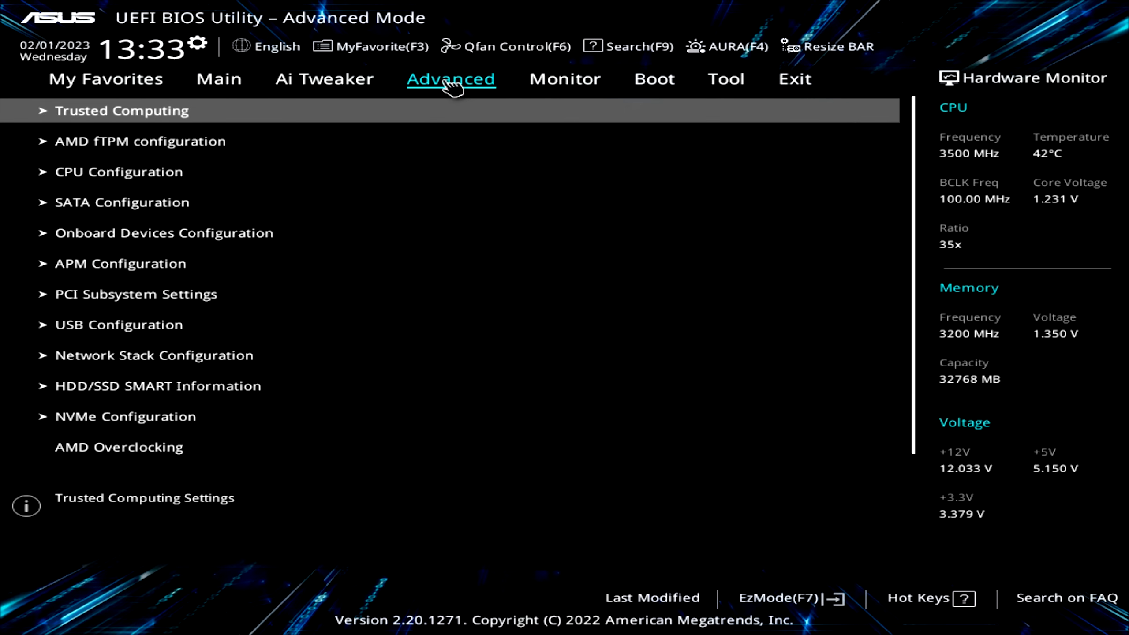
mouse_move(137, 321)
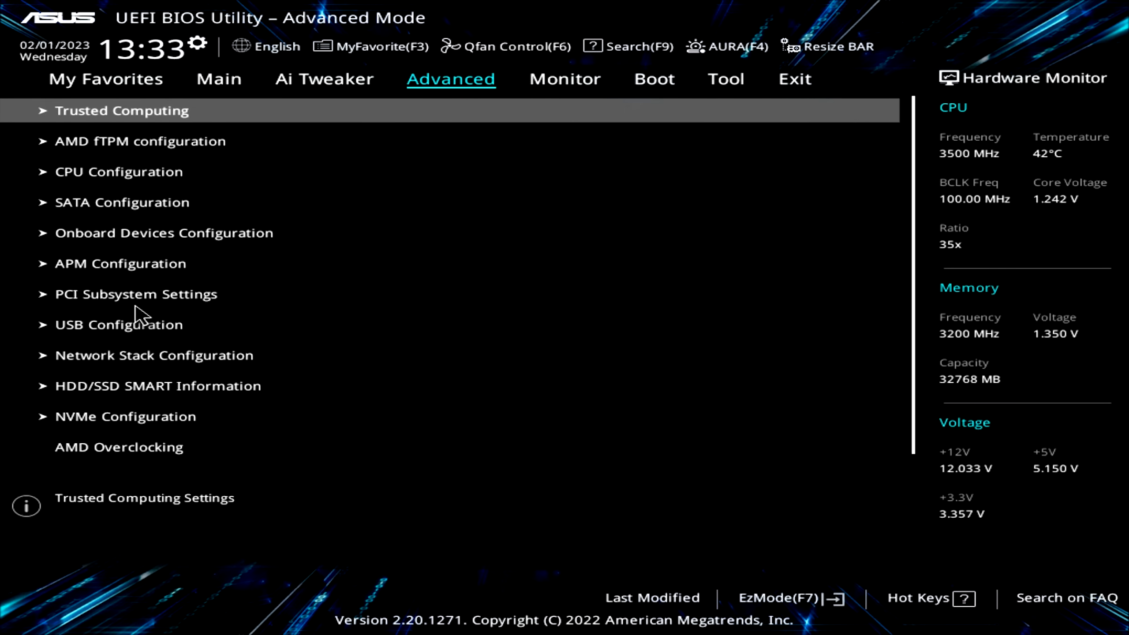
- In PCI Subsystem Settings, set Above 4G Decoding to Enabled and Resize BAR Support to Auto
click(135, 294)
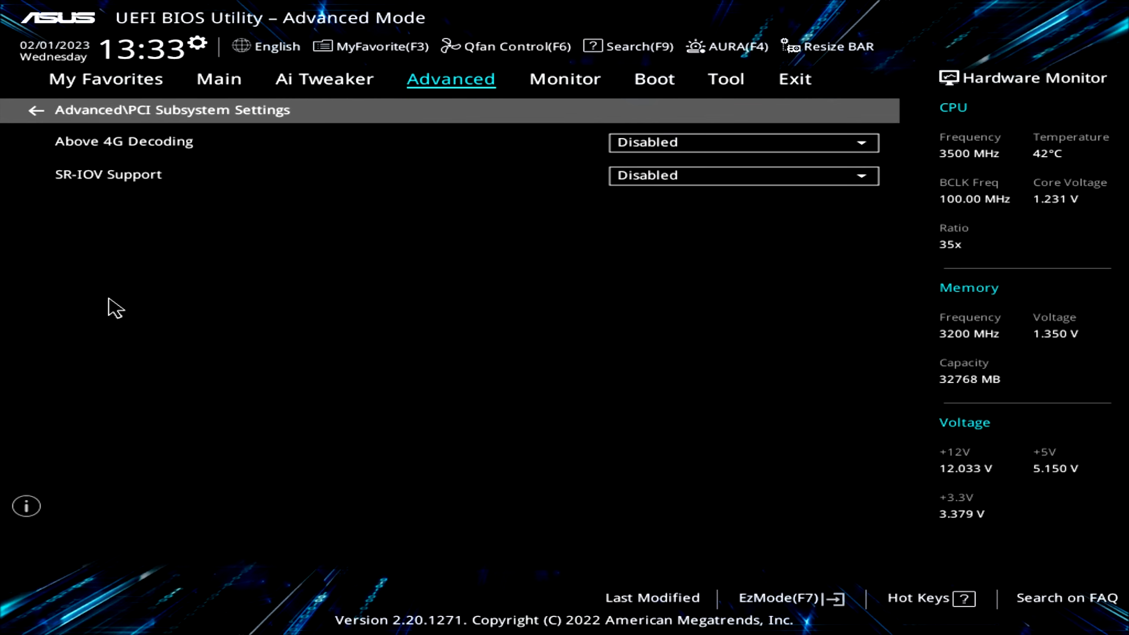
mouse_move(122, 152)
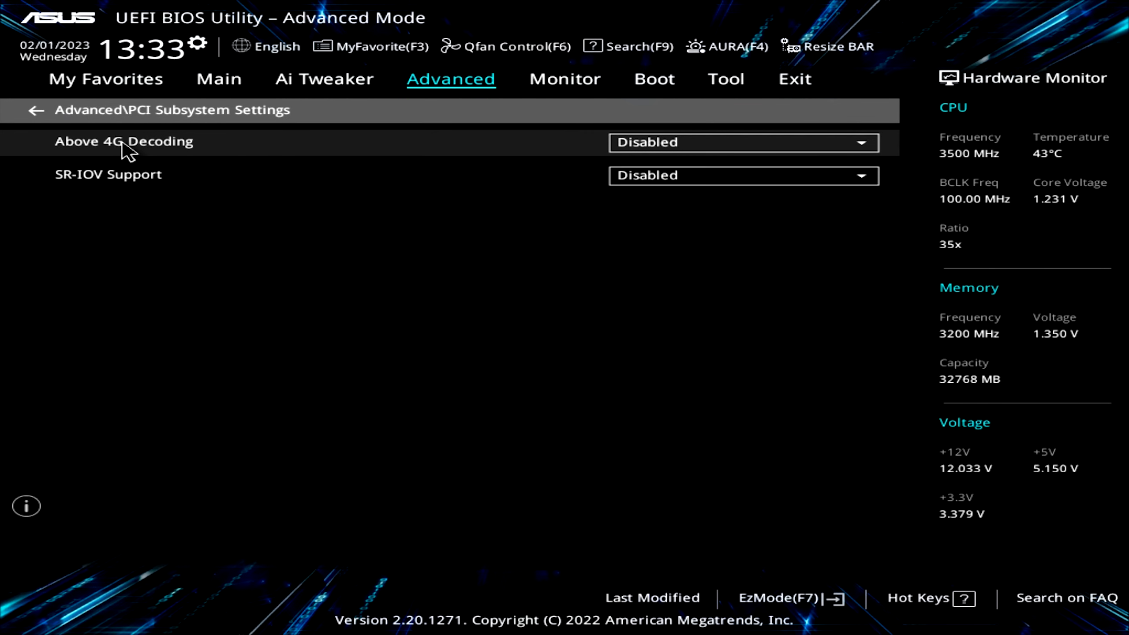
click(743, 143)
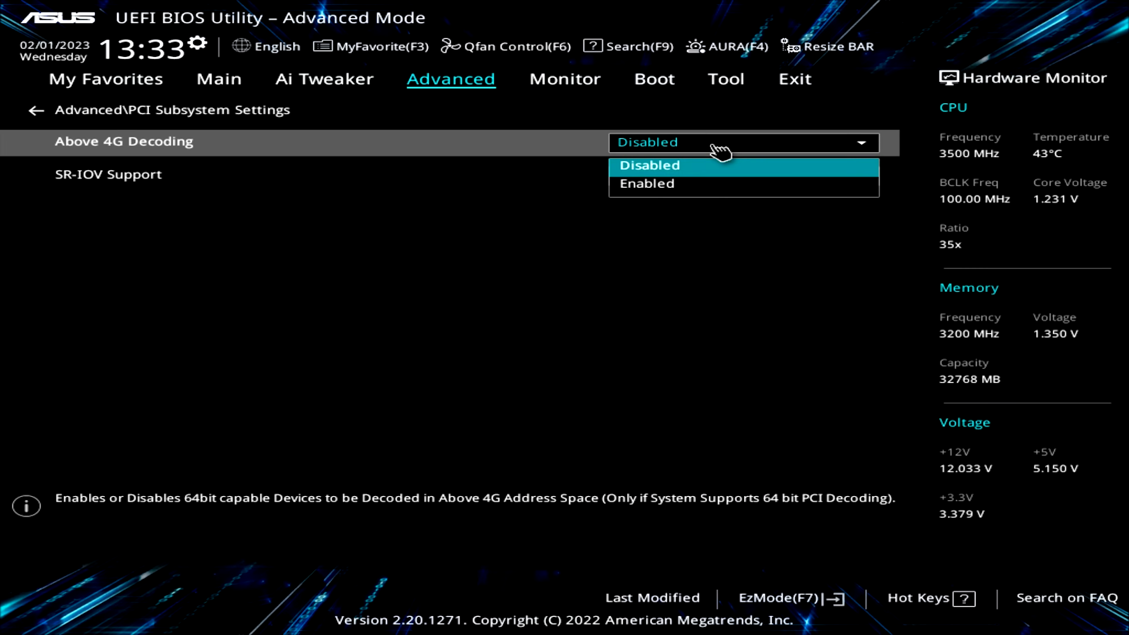
click(647, 183)
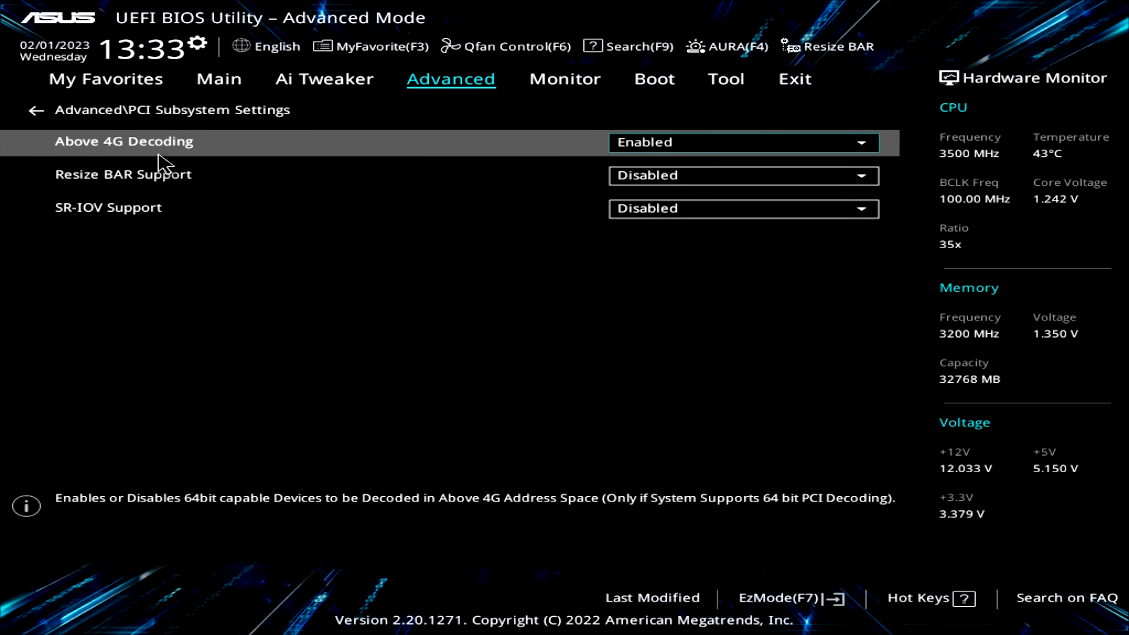
mouse_move(125, 187)
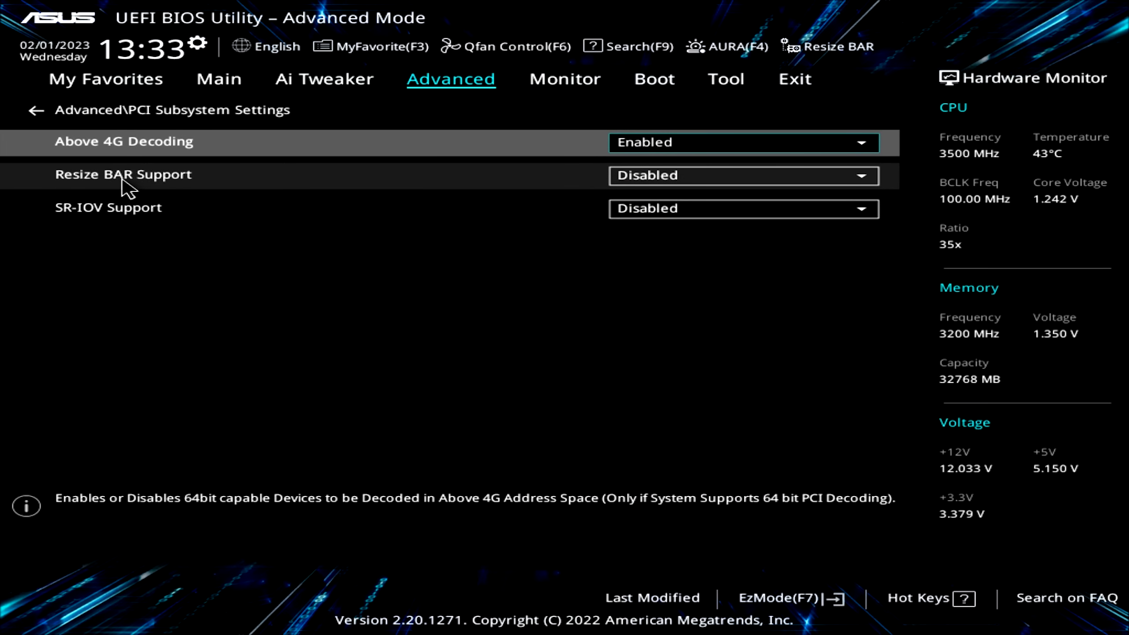
mouse_move(711, 191)
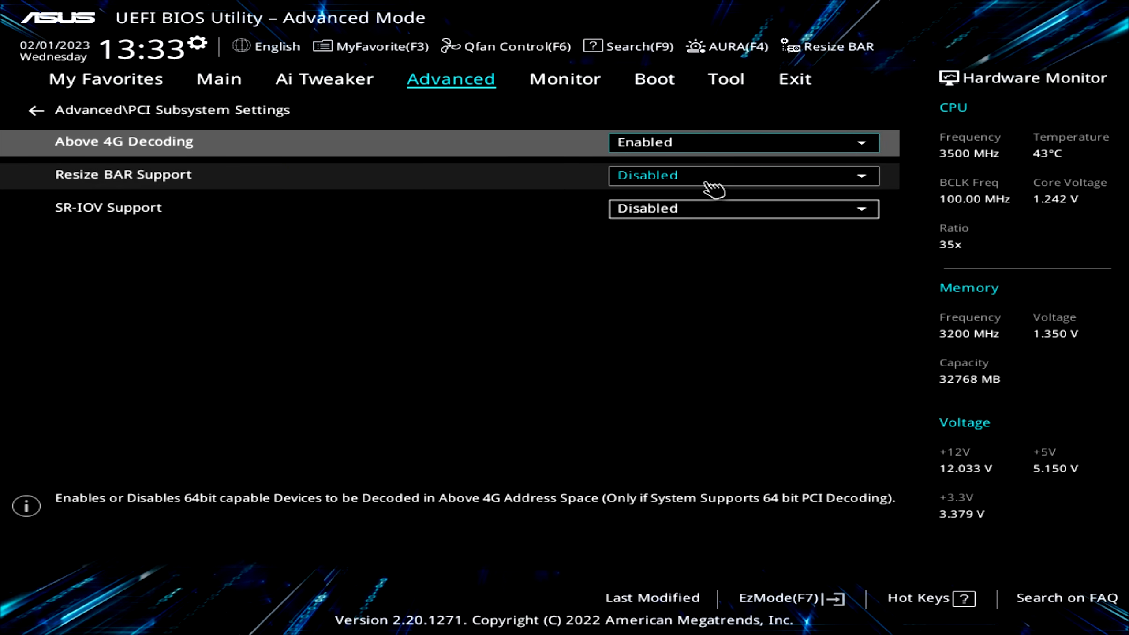
click(744, 175)
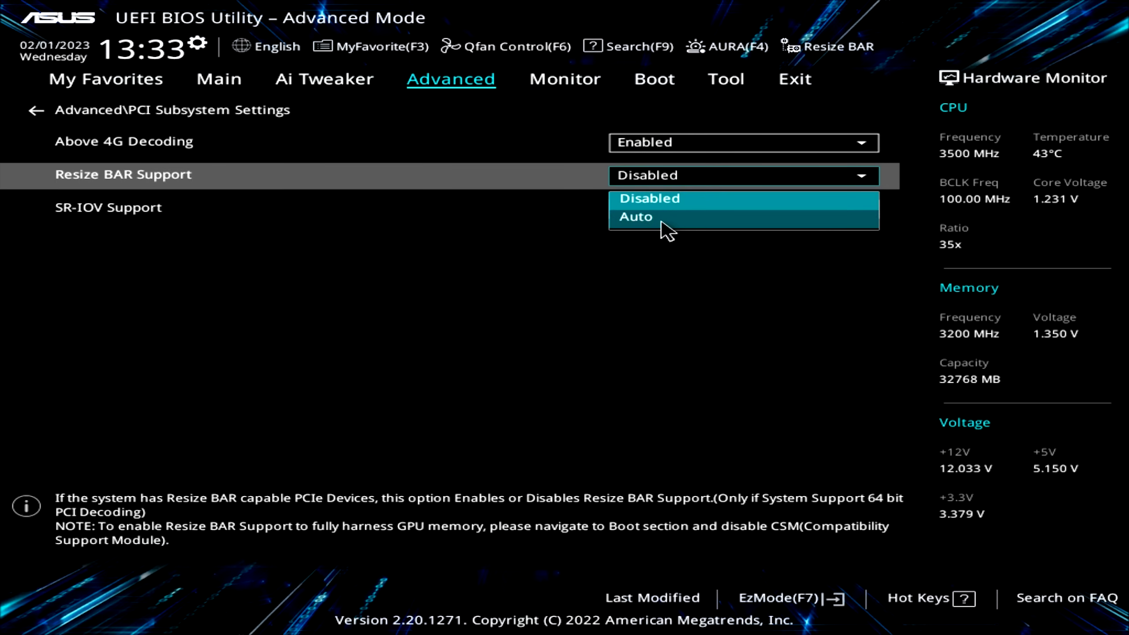
click(636, 217)
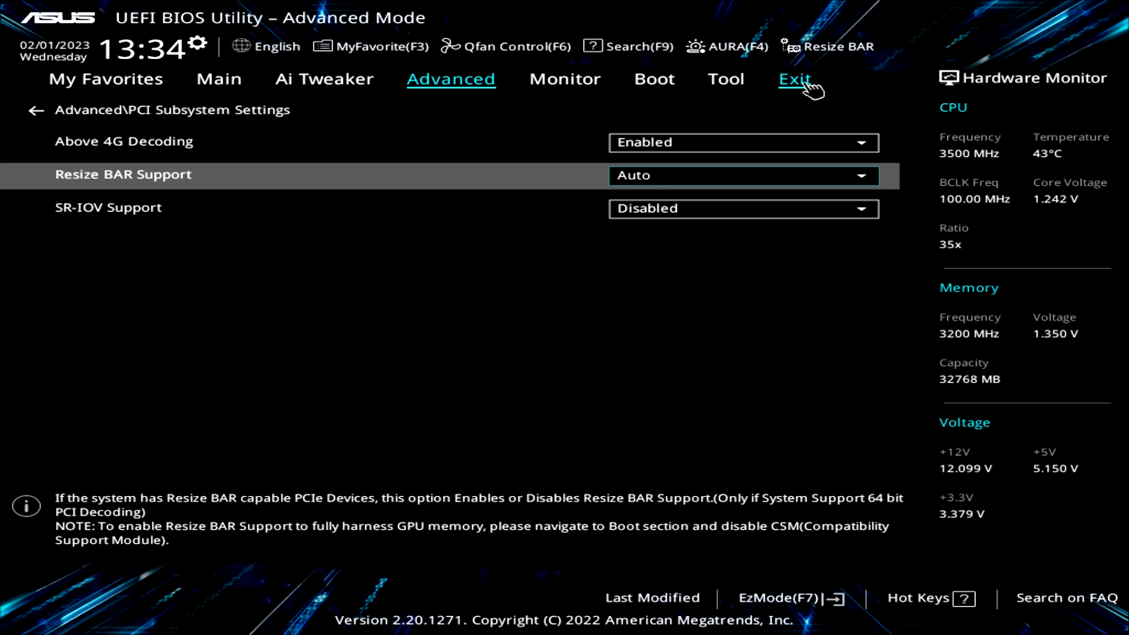
- Save the BIOS changes via Save Changes & Reset and confirm the restart
click(795, 79)
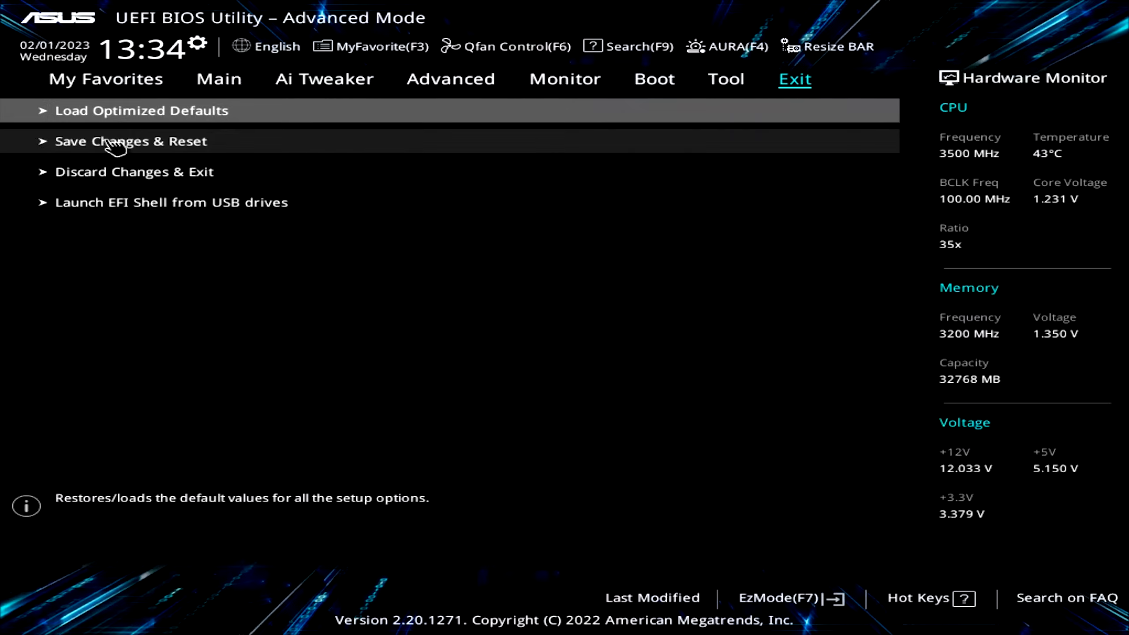
click(119, 142)
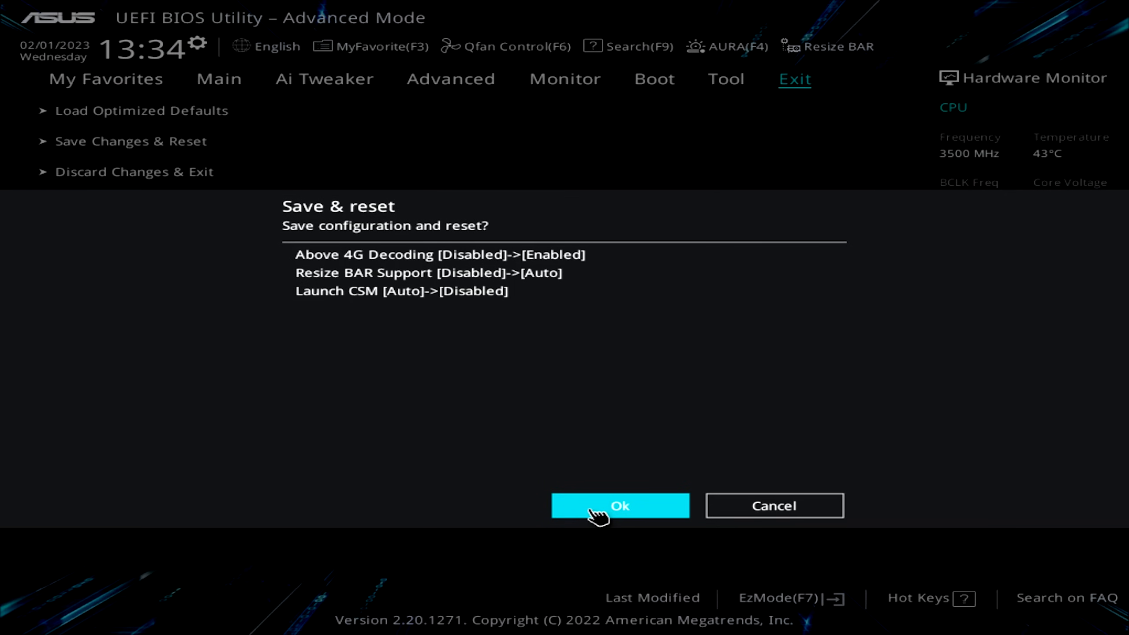
click(621, 506)
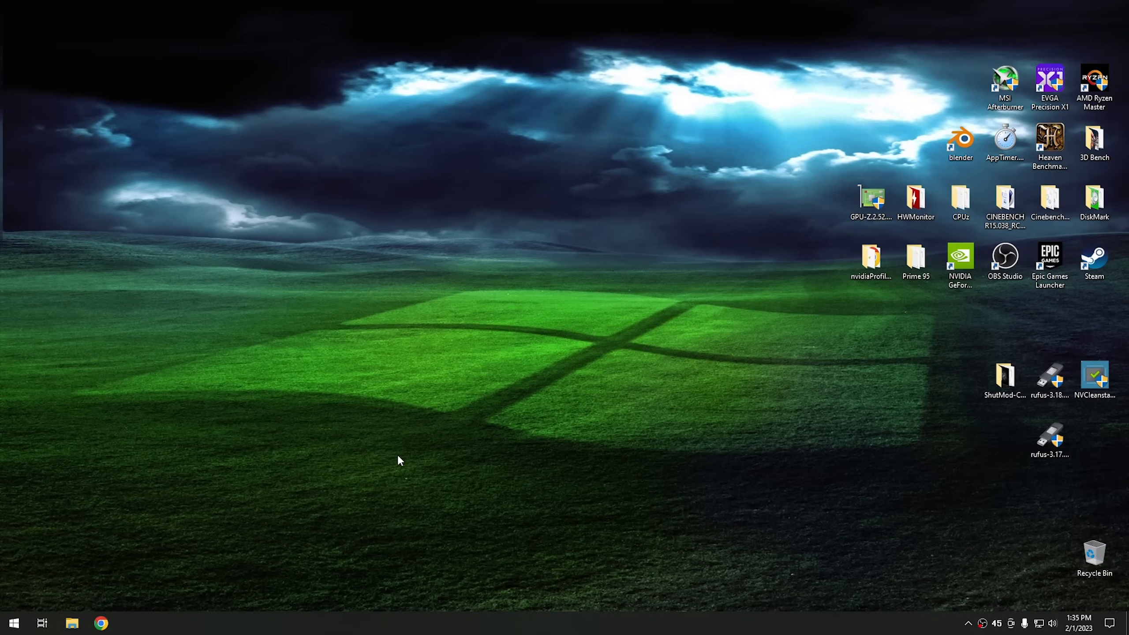
mouse_move(321, 469)
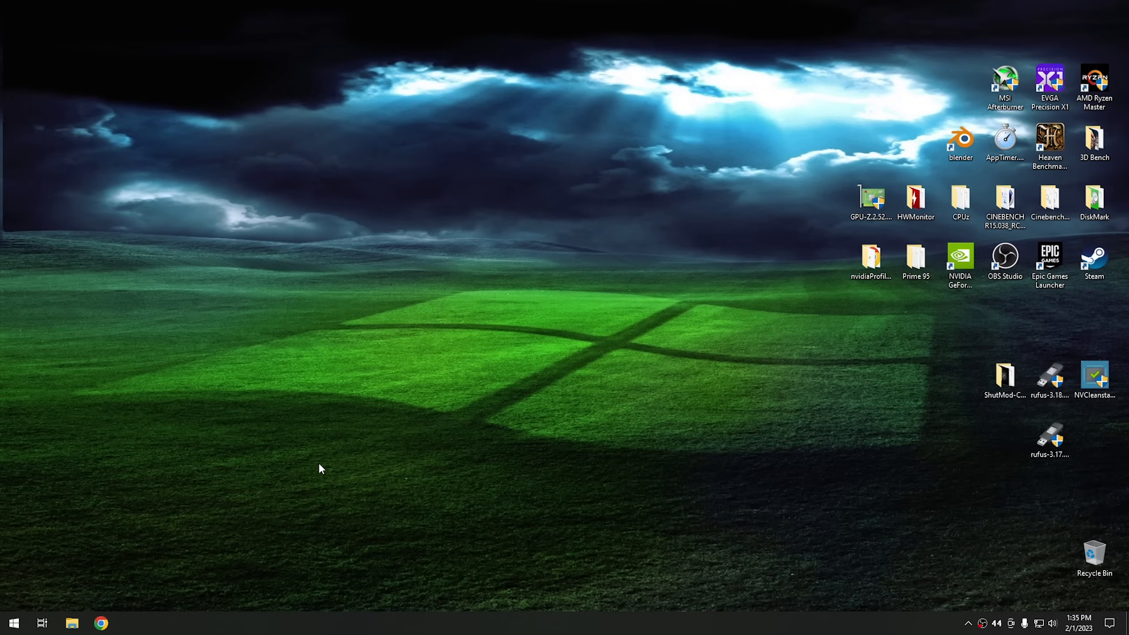
mouse_move(554, 400)
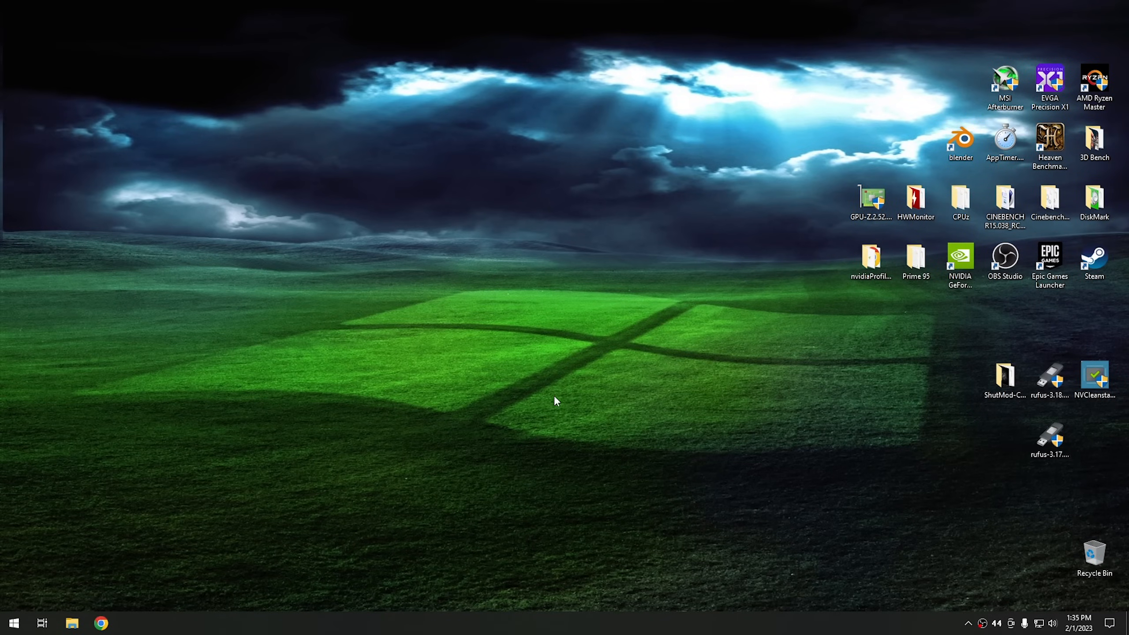
mouse_move(143, 439)
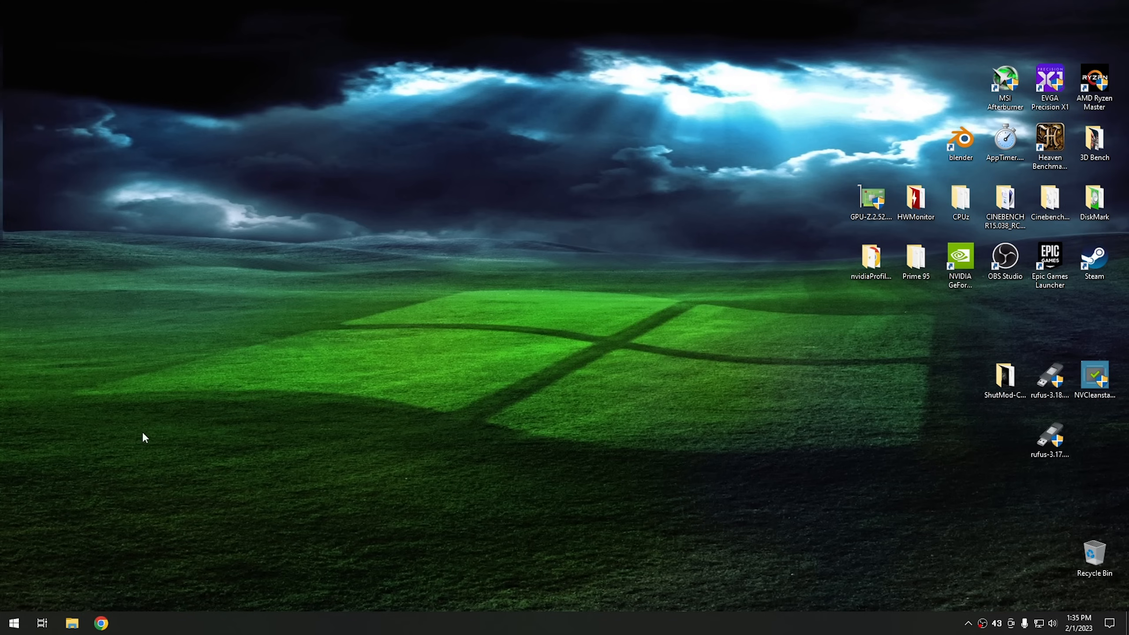
click(16, 621)
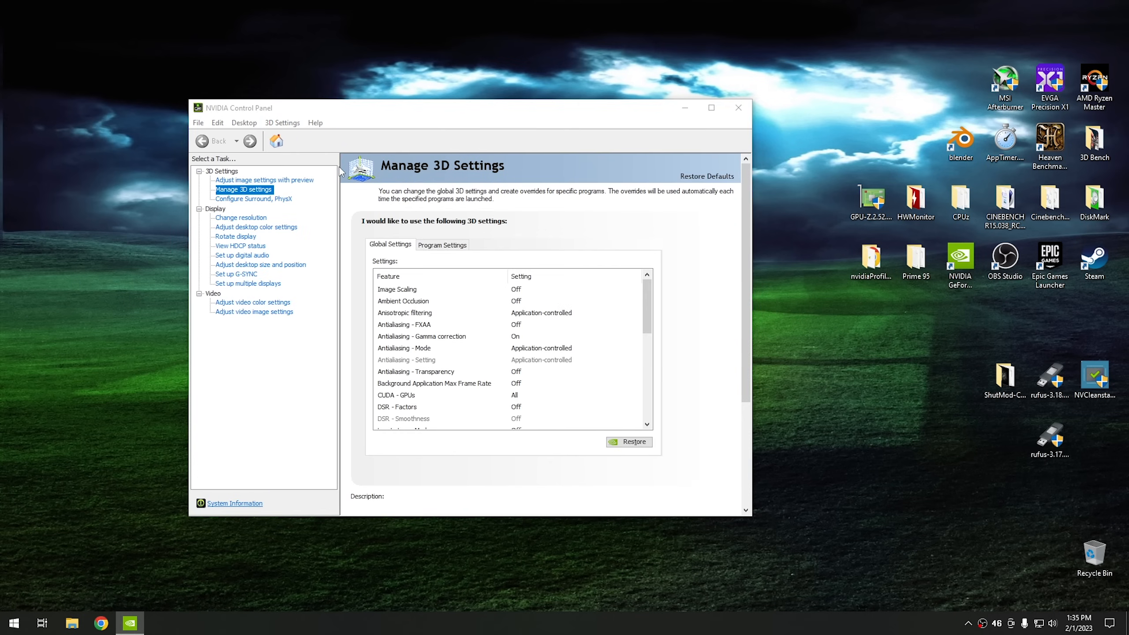
click(234, 503)
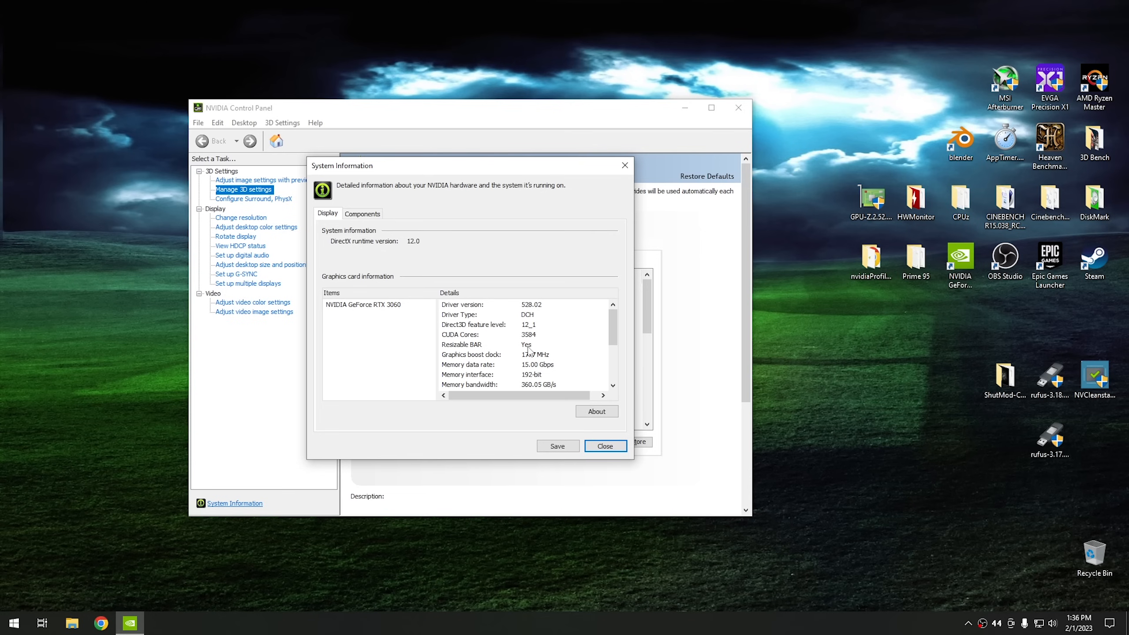
click(605, 446)
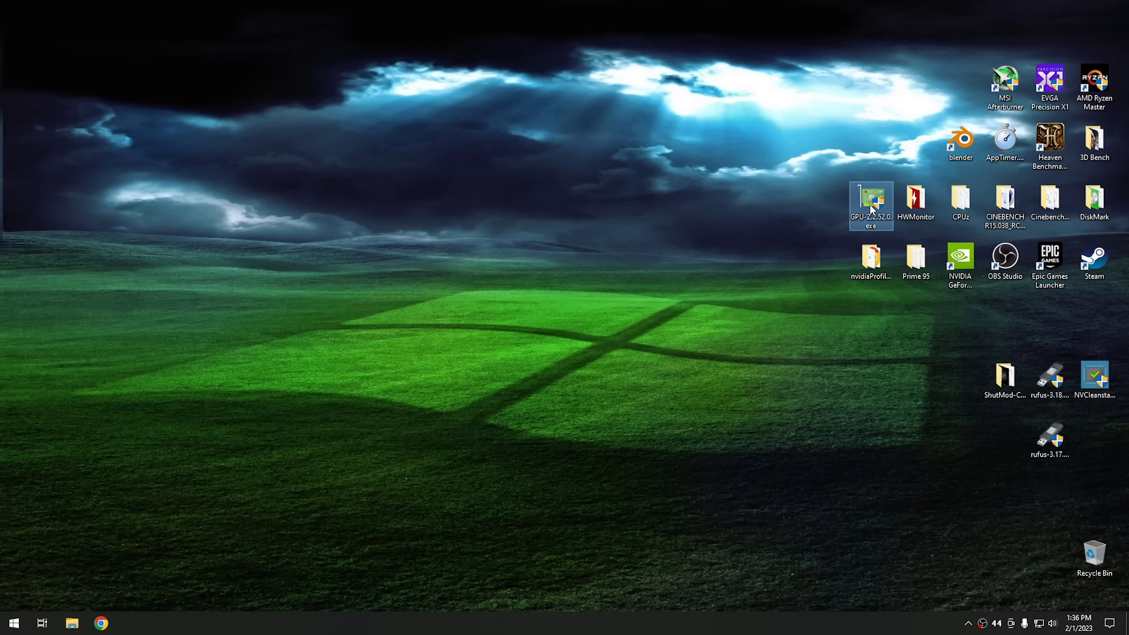
mouse_move(868, 203)
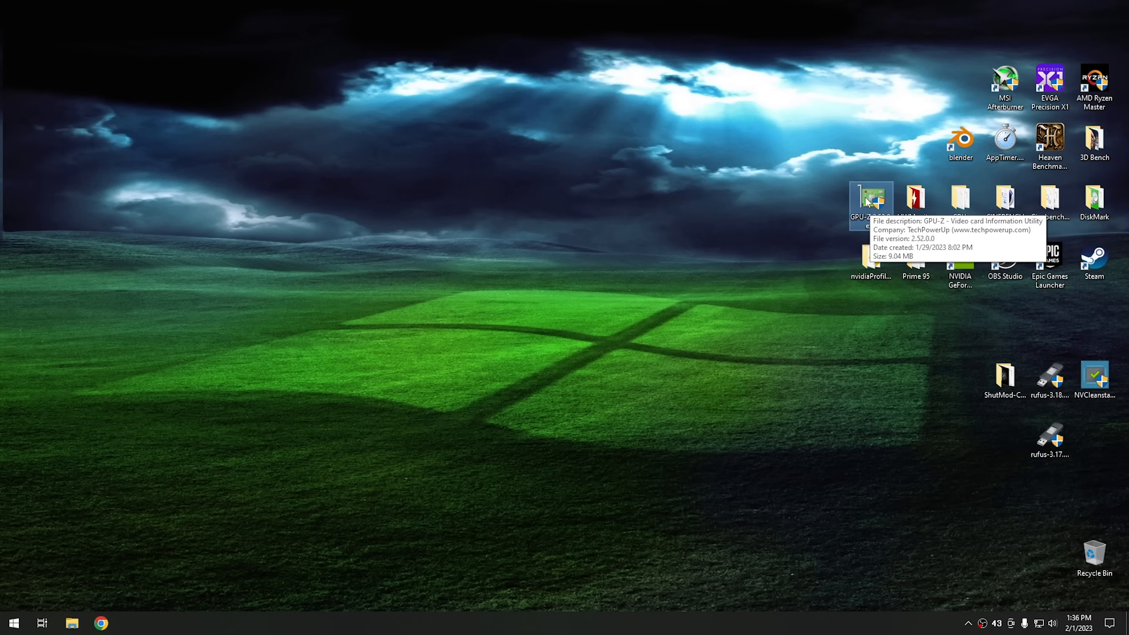
double_click(872, 198)
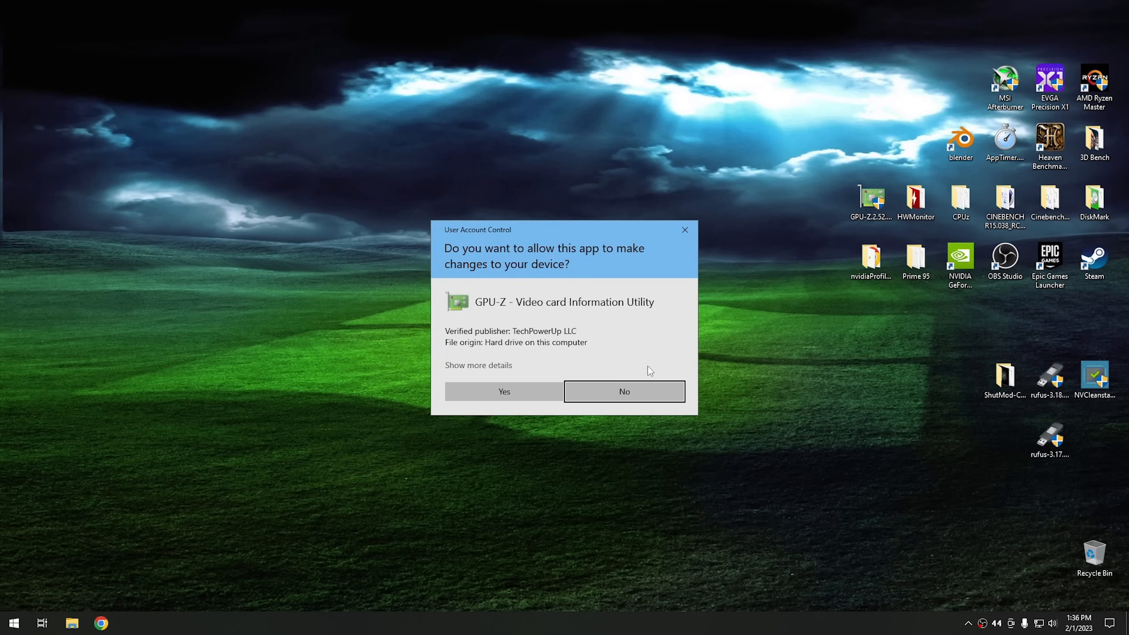
click(505, 392)
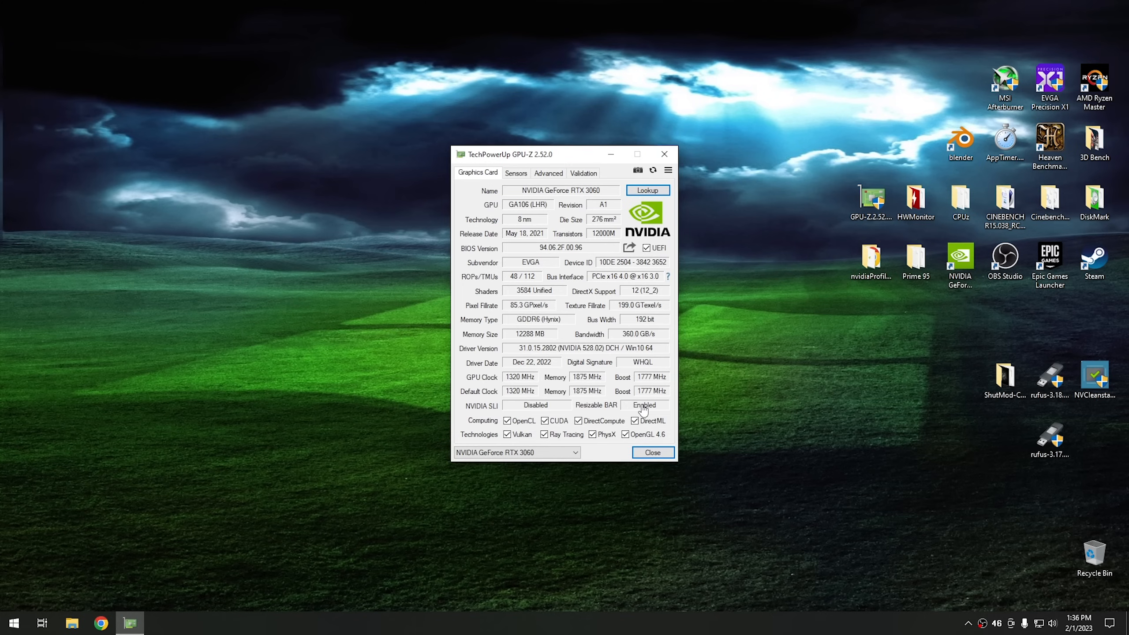
click(549, 173)
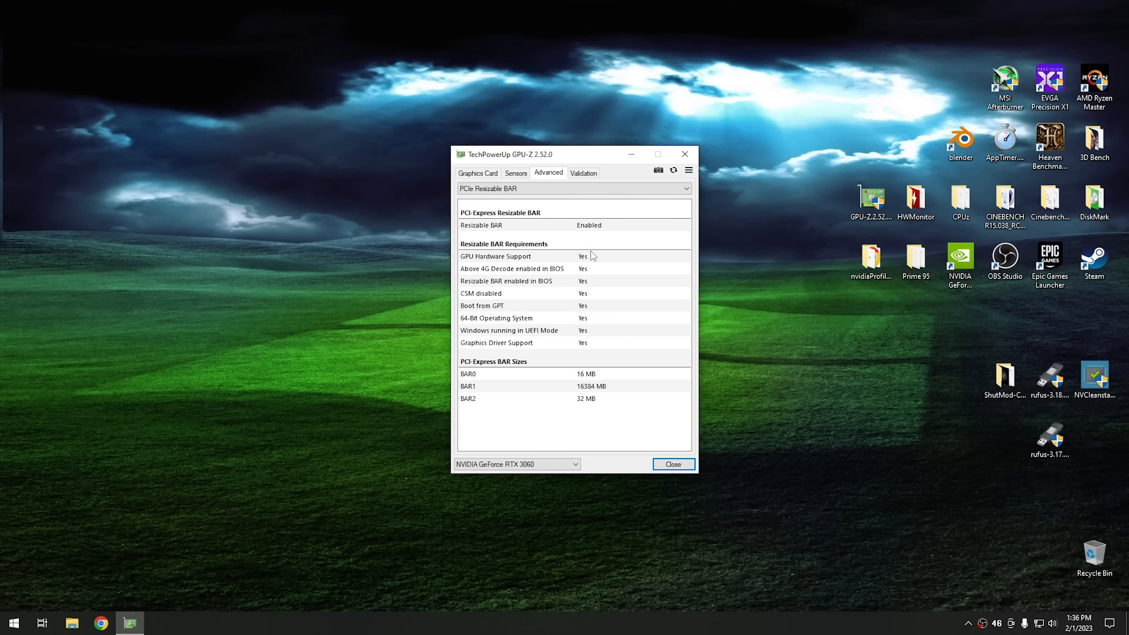
mouse_move(593, 325)
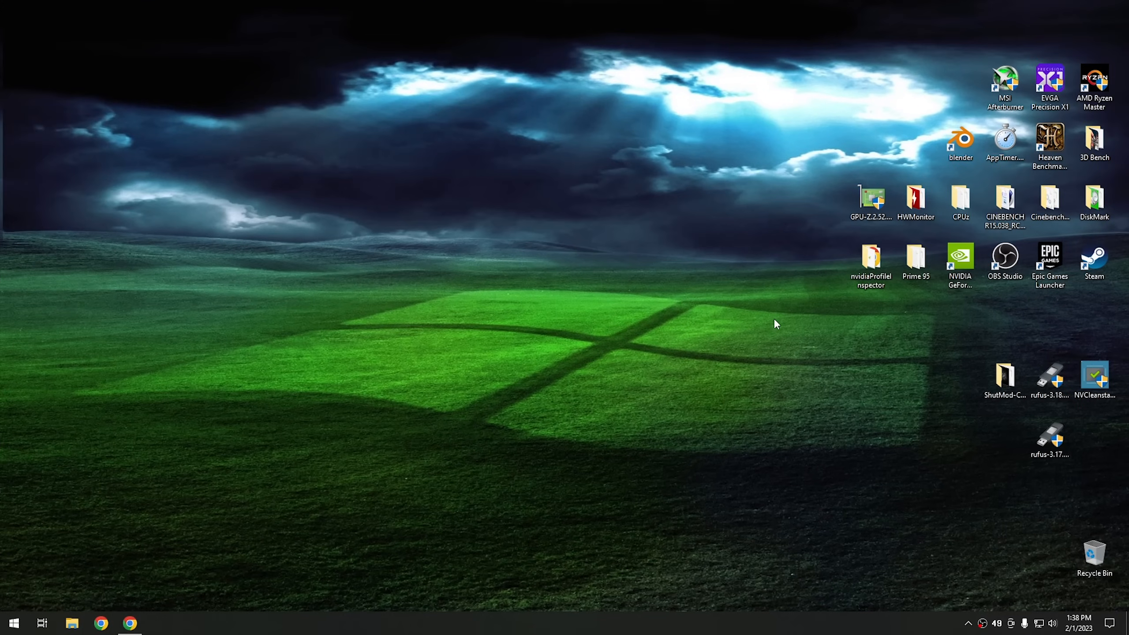
- Run nvidiaProfileInspector.exe from its folder, allowing it to make changes
double_click(872, 261)
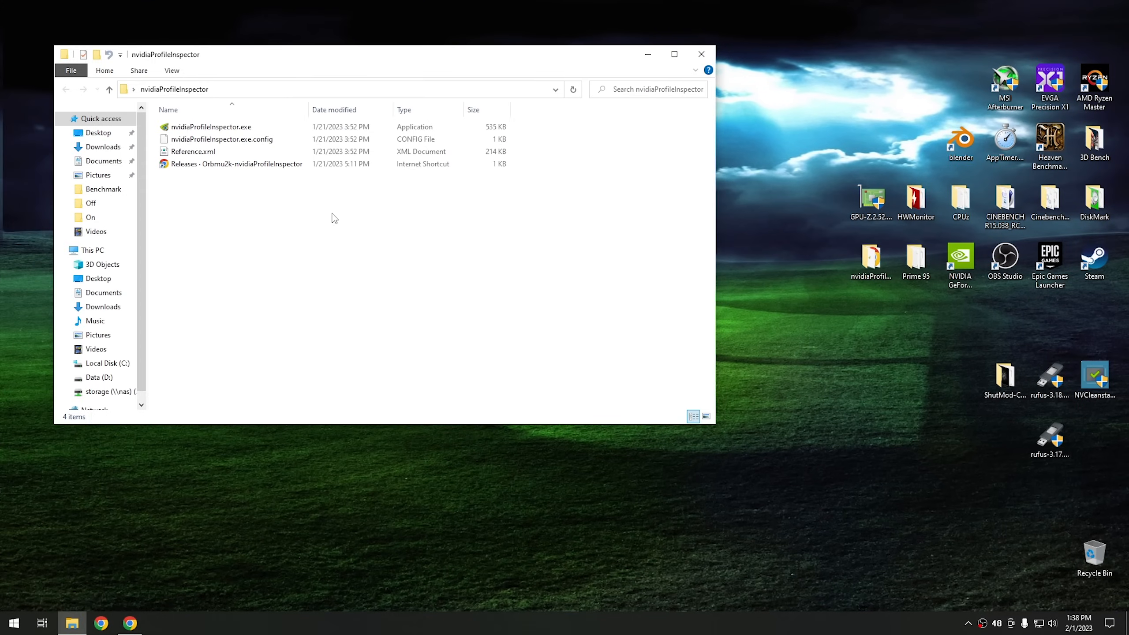
mouse_move(221, 140)
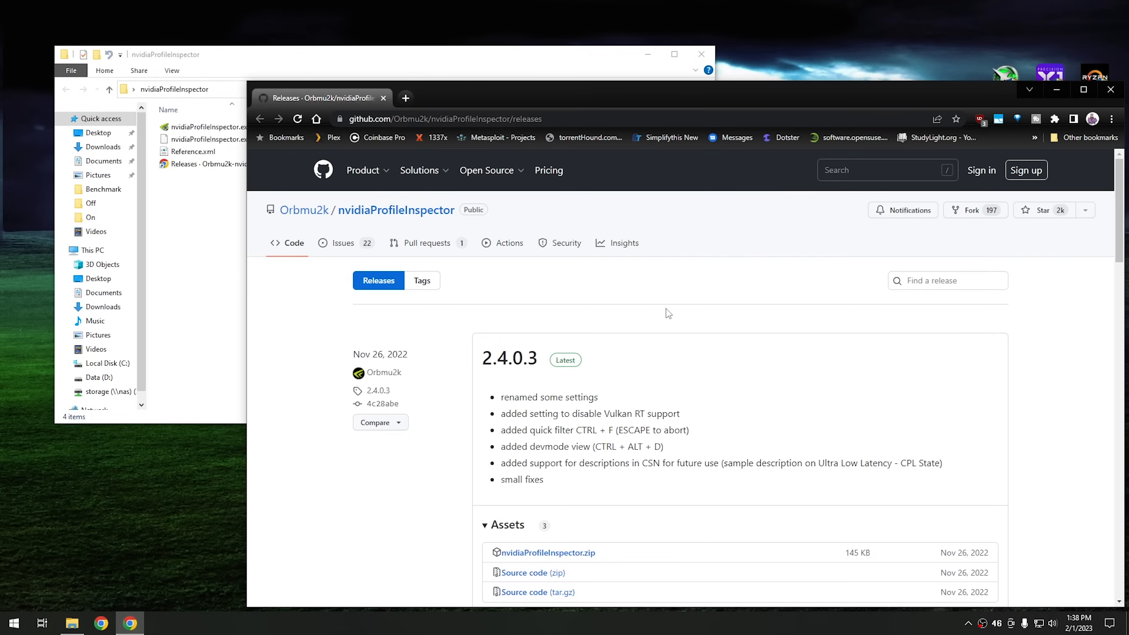
scroll(down, 3)
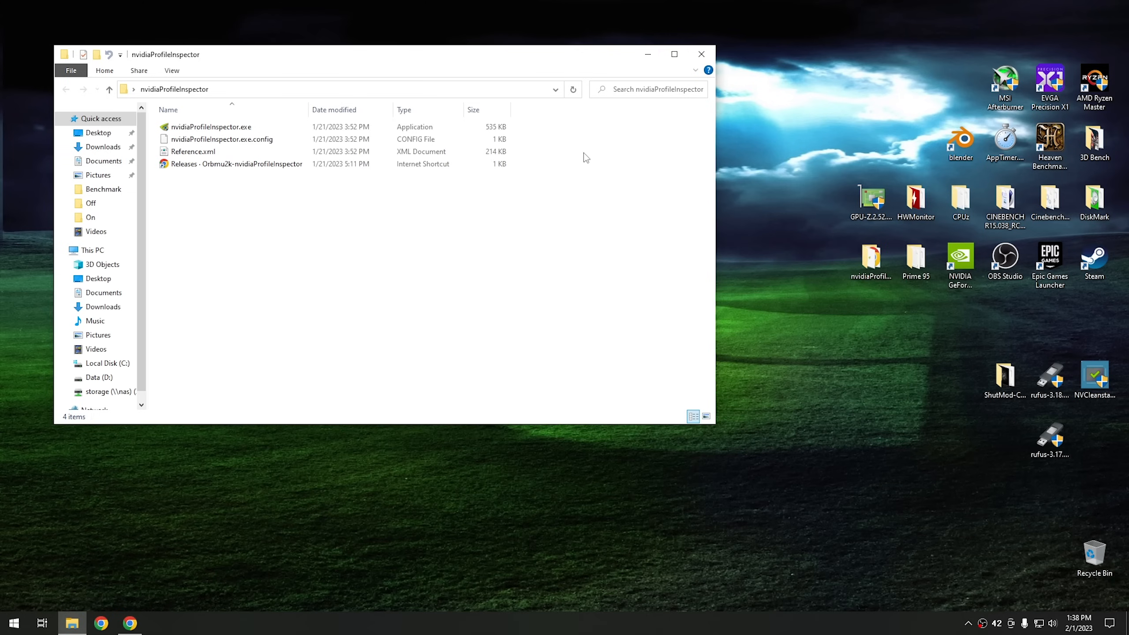
double_click(210, 127)
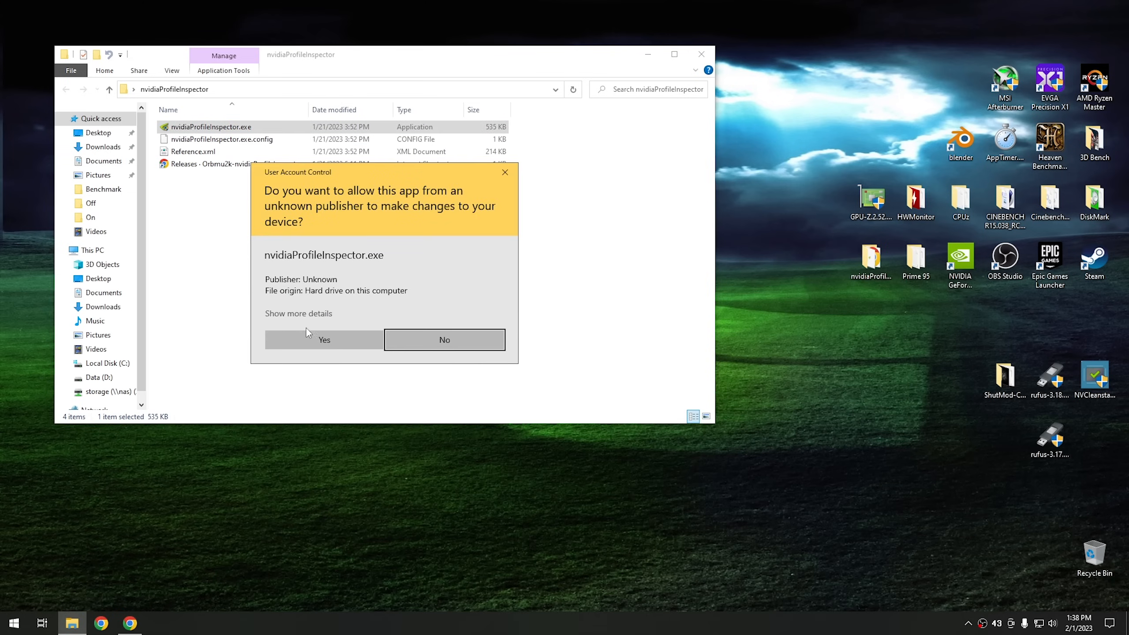
click(325, 339)
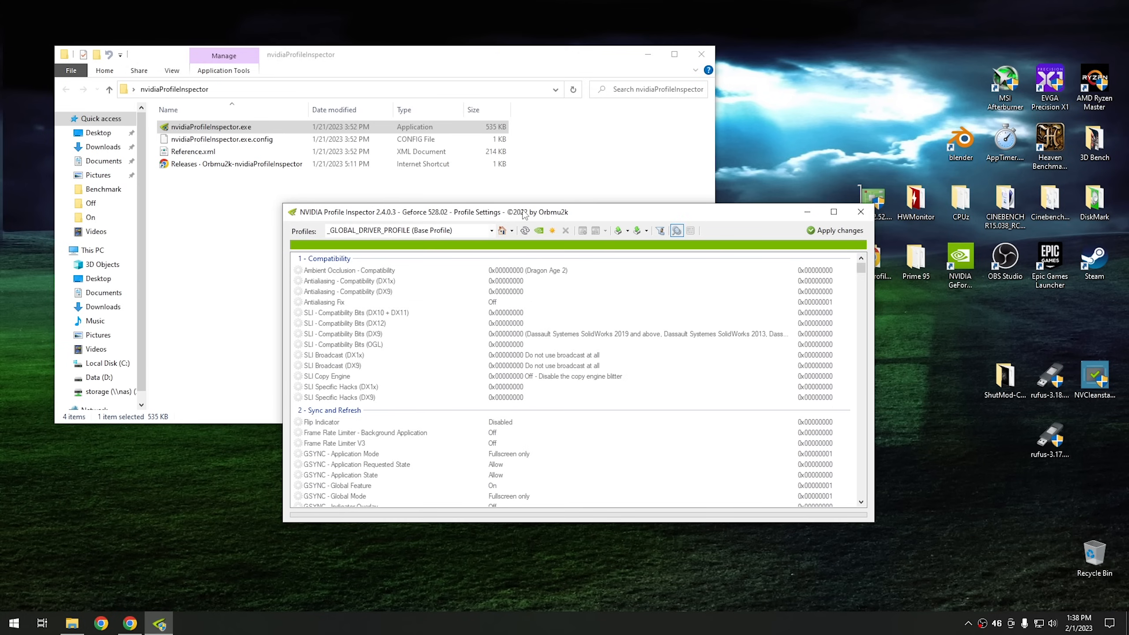
mouse_move(436, 354)
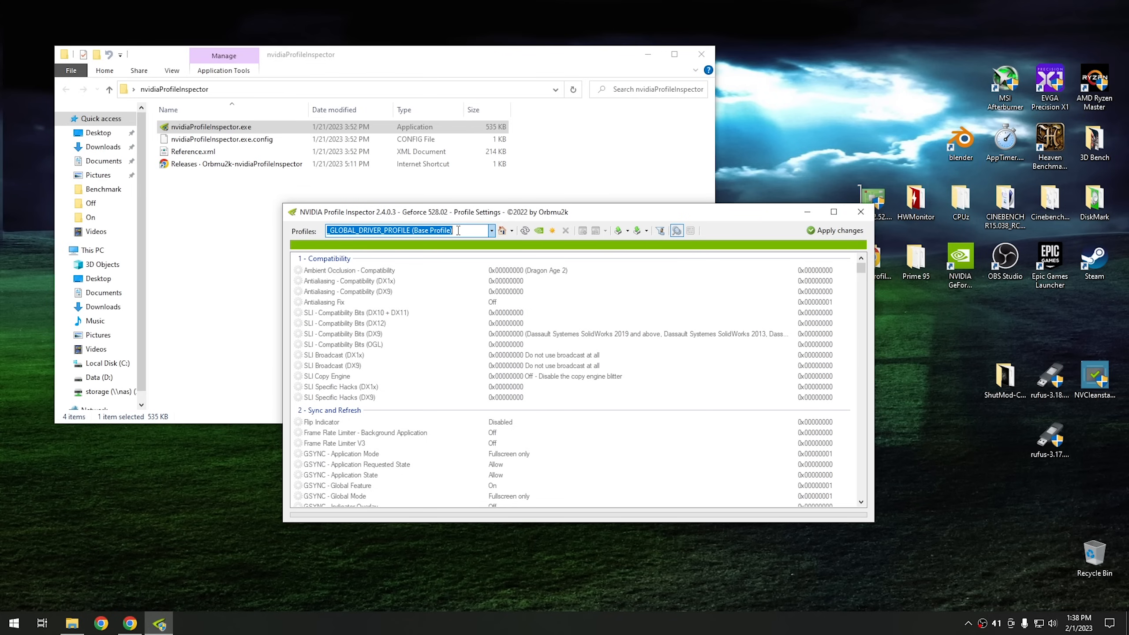
- Load the Cyberpunk 2077 profile and review its rBAR entries under 5 - Common
text(cyberpunk)
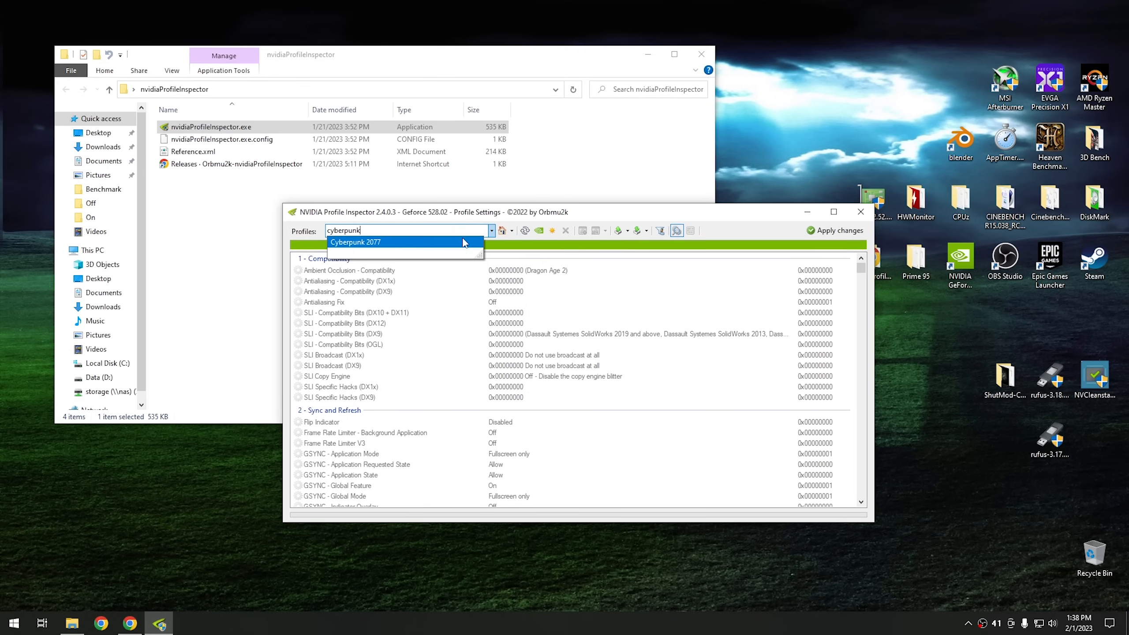
click(355, 242)
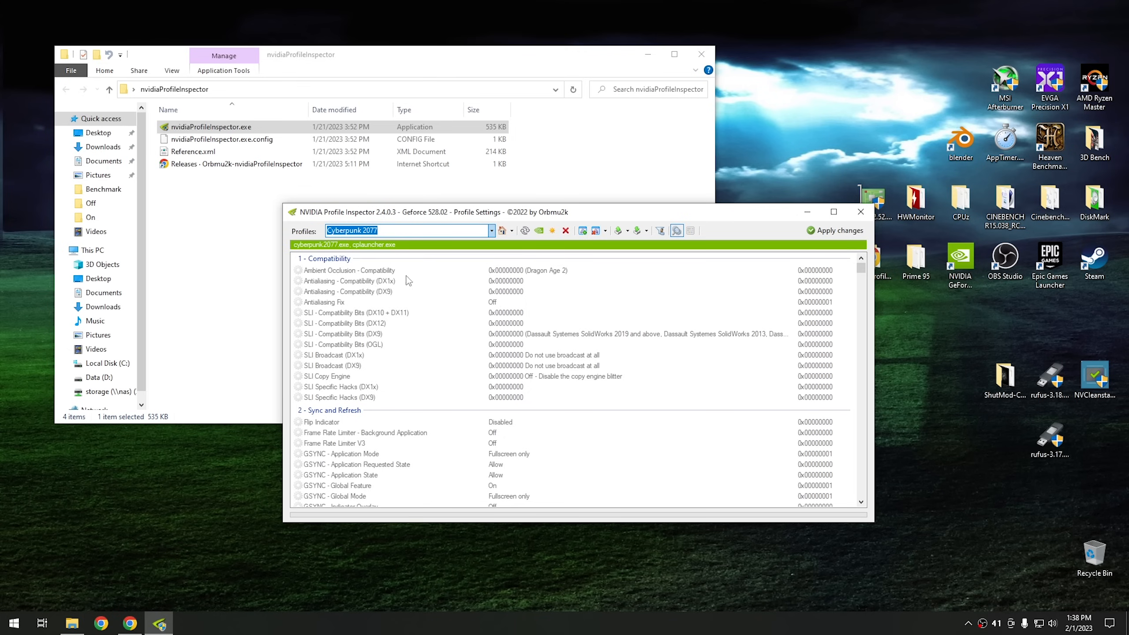
mouse_move(430, 326)
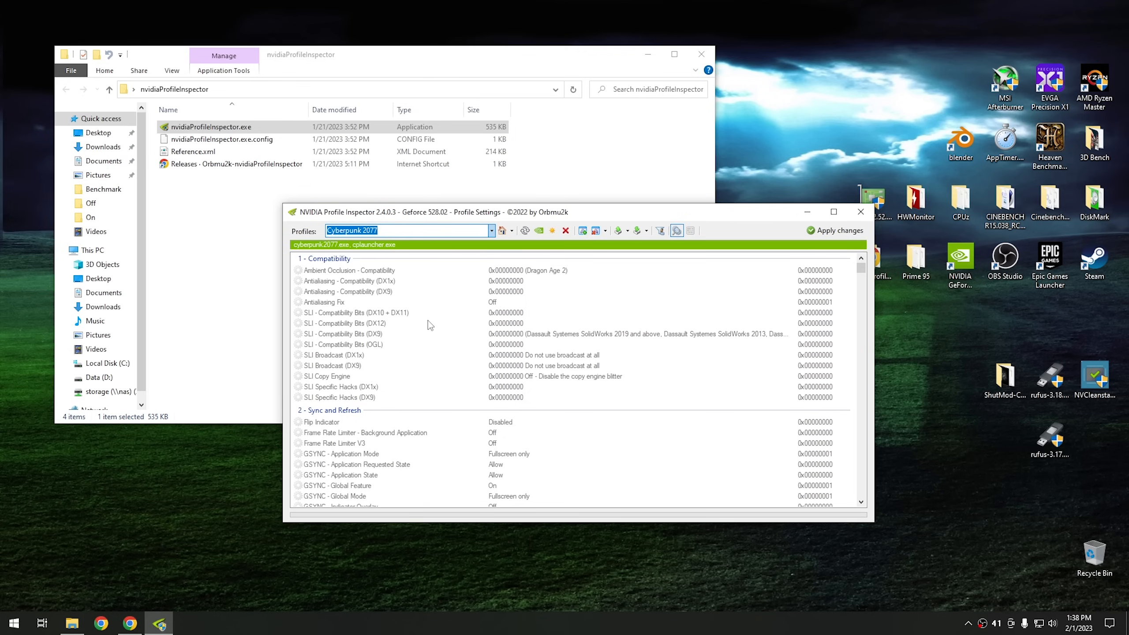
mouse_move(424, 348)
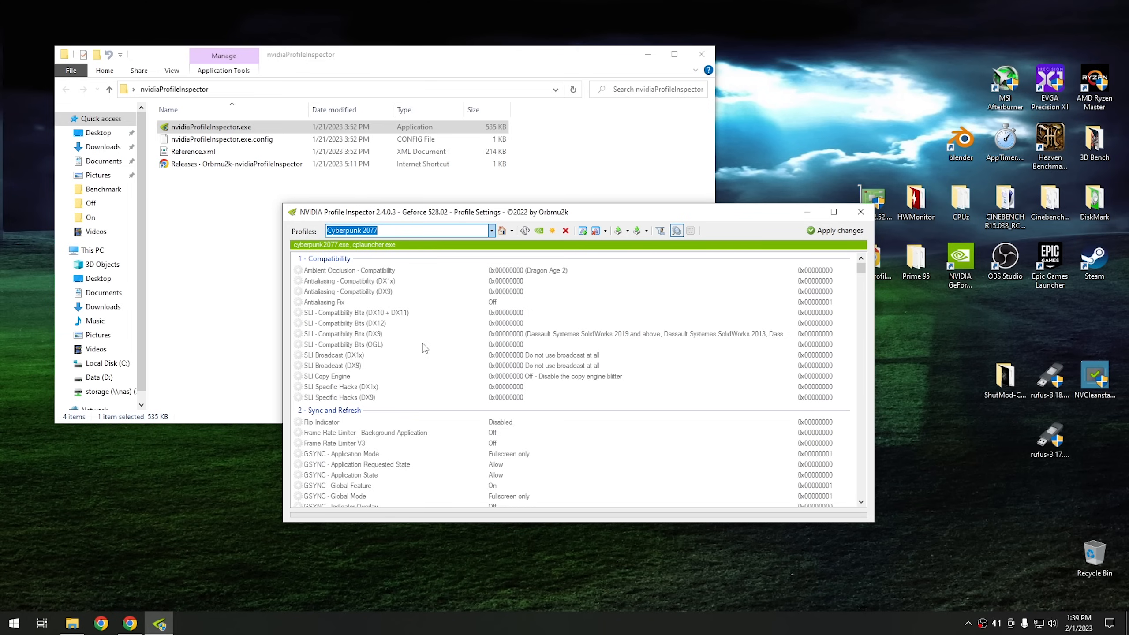
scroll(down, 3)
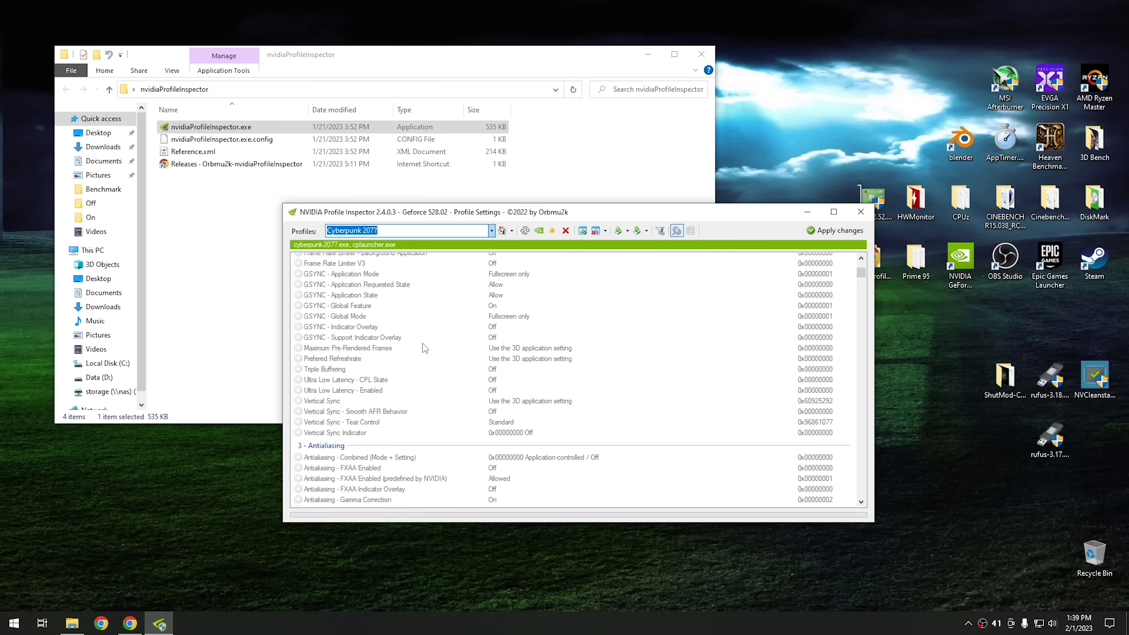
scroll(down, 3)
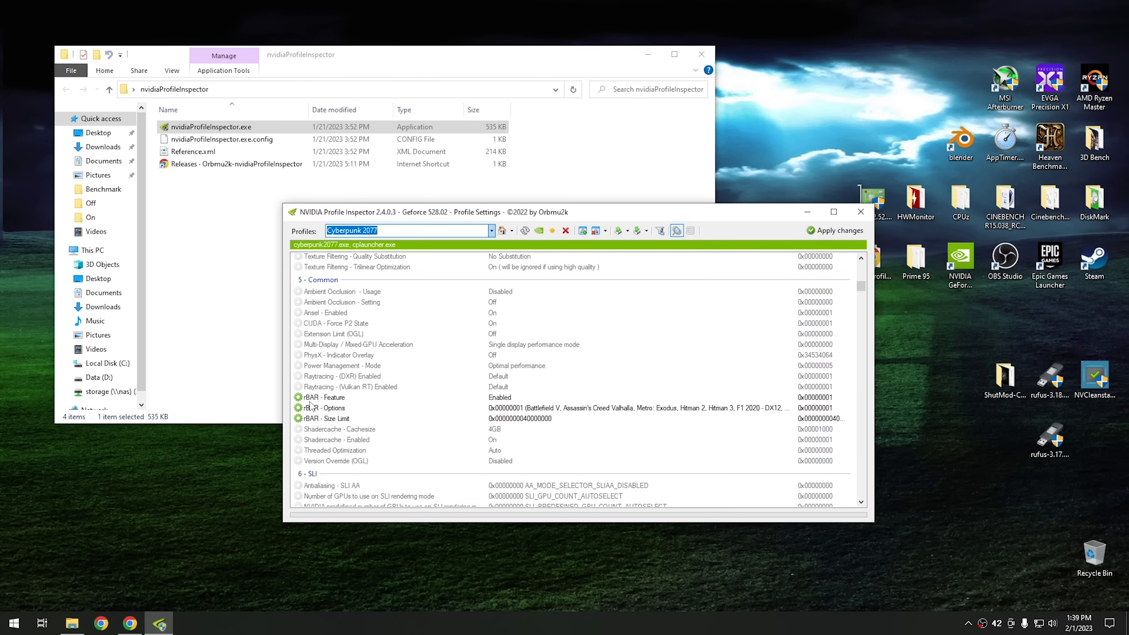
mouse_move(463, 403)
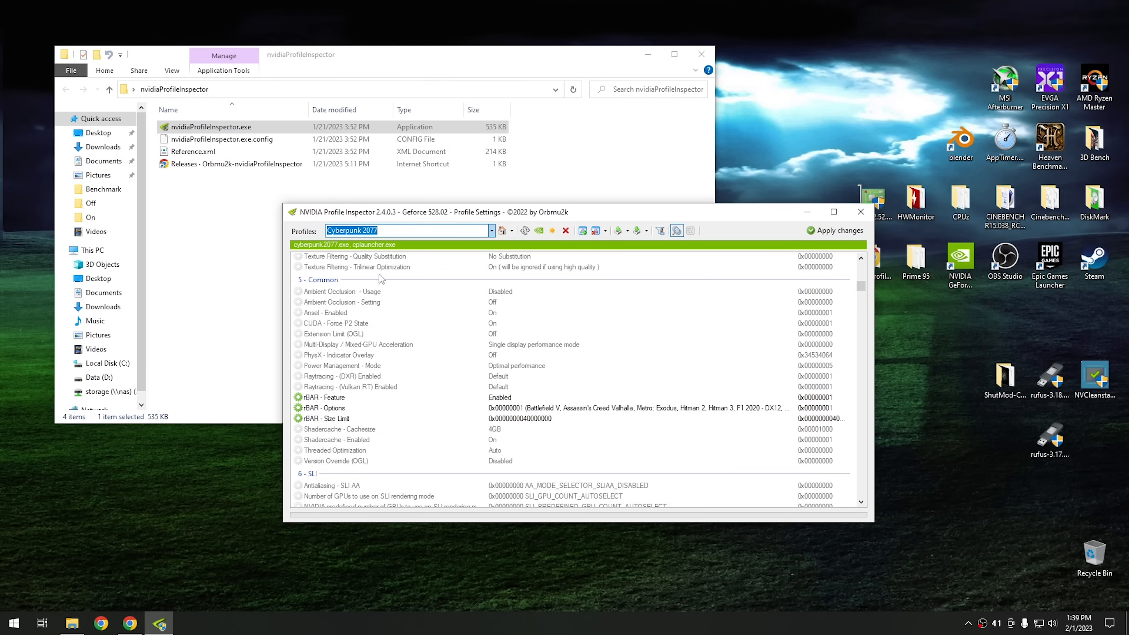
click(397, 230)
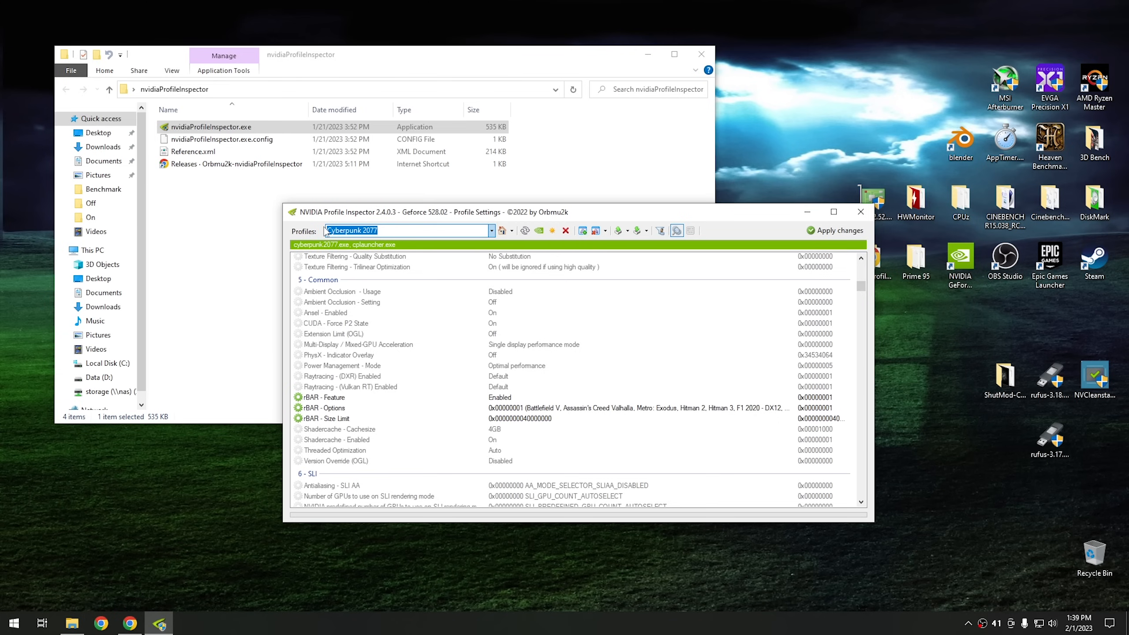
- Load the Grand Theft Auto V profile and scroll to its 5 - Common section
text(grand)
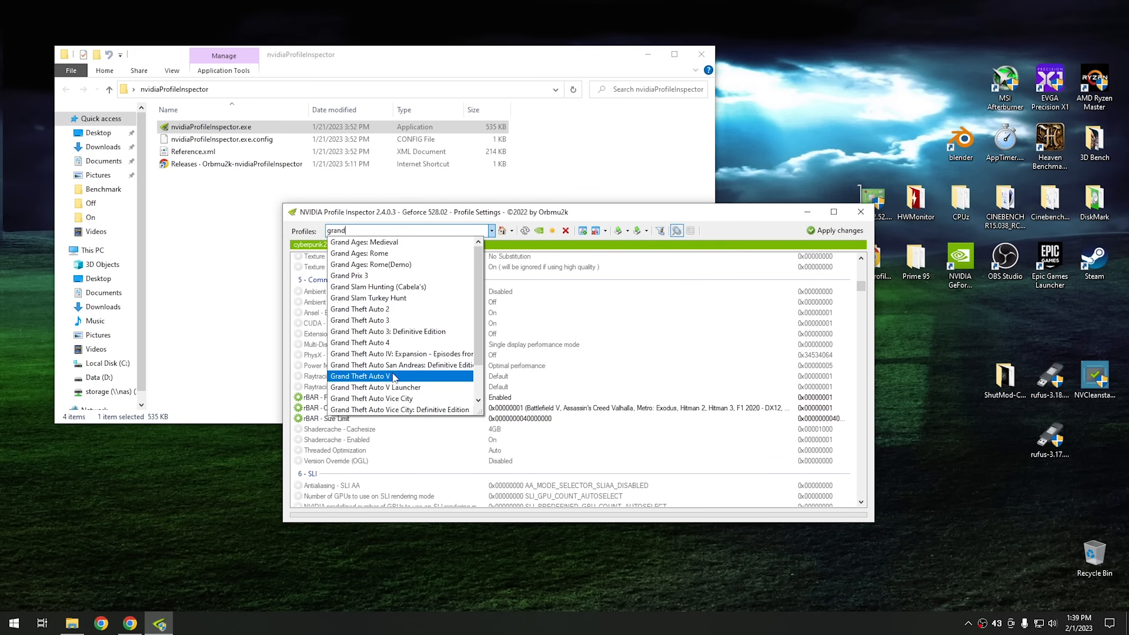
click(360, 376)
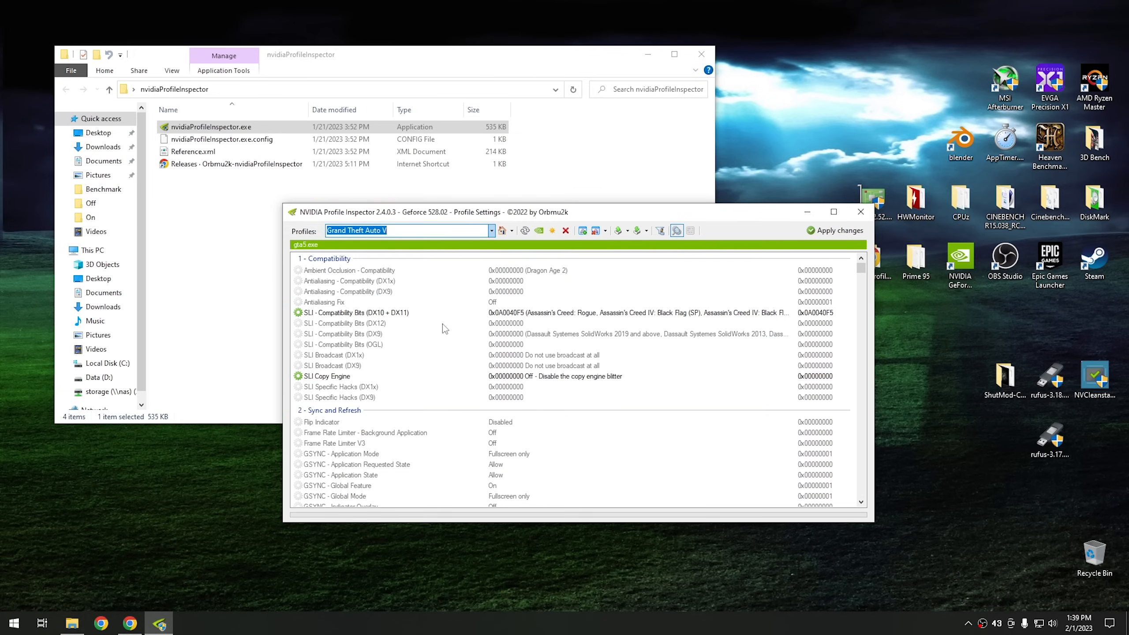
scroll(down, 3)
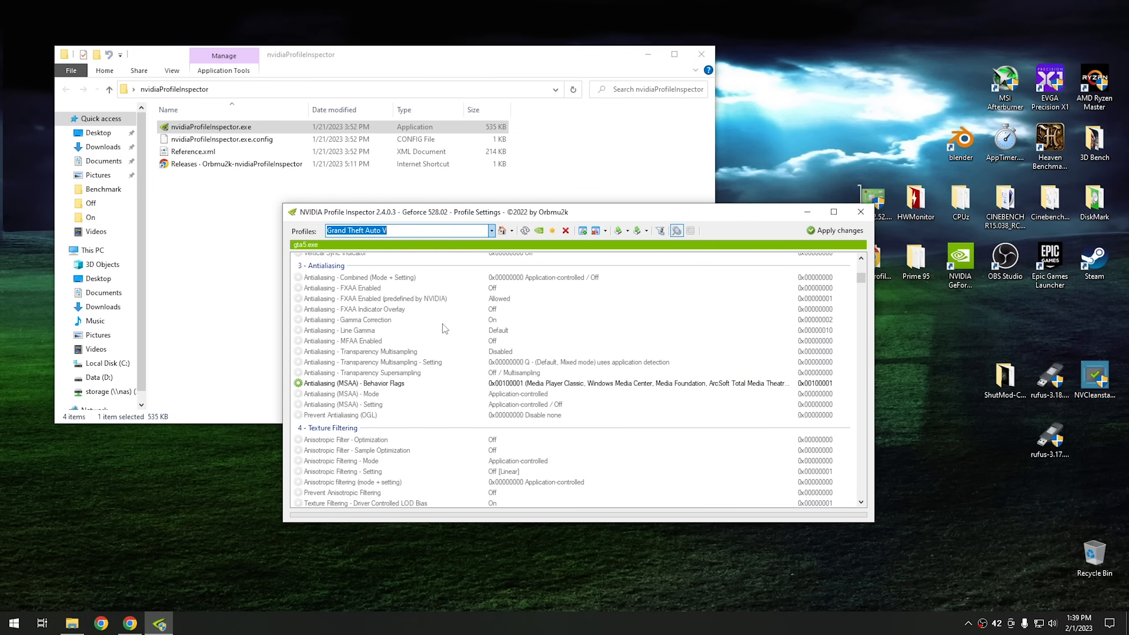
scroll(down, 3)
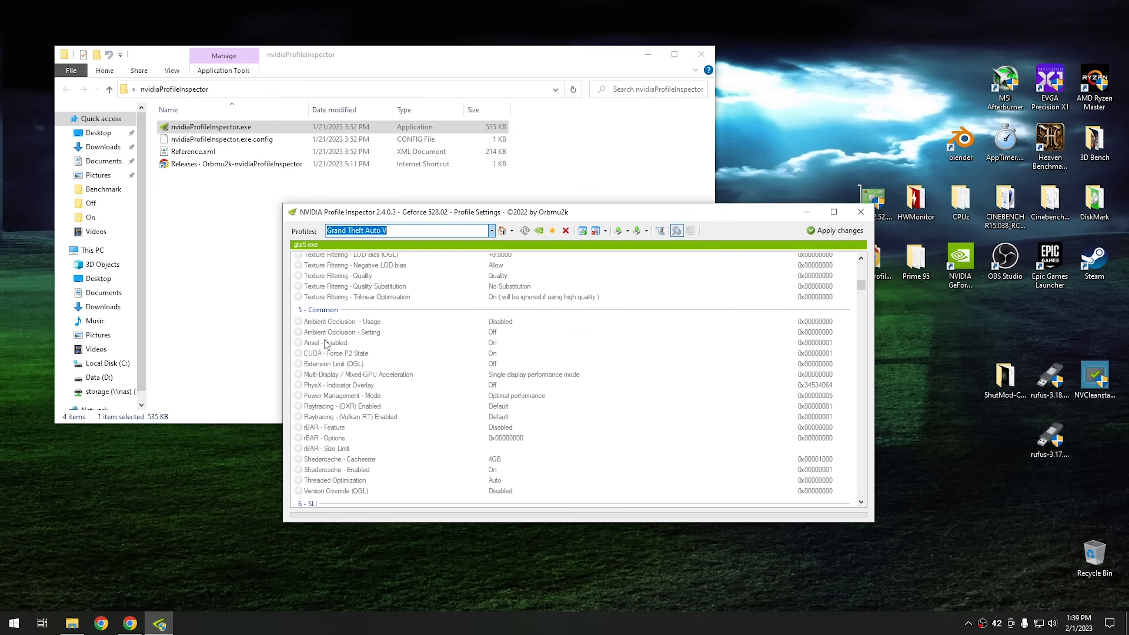
- Set rBAR Feature to Enabled and begin editing rBAR Options for Grand Theft Auto V
click(321, 427)
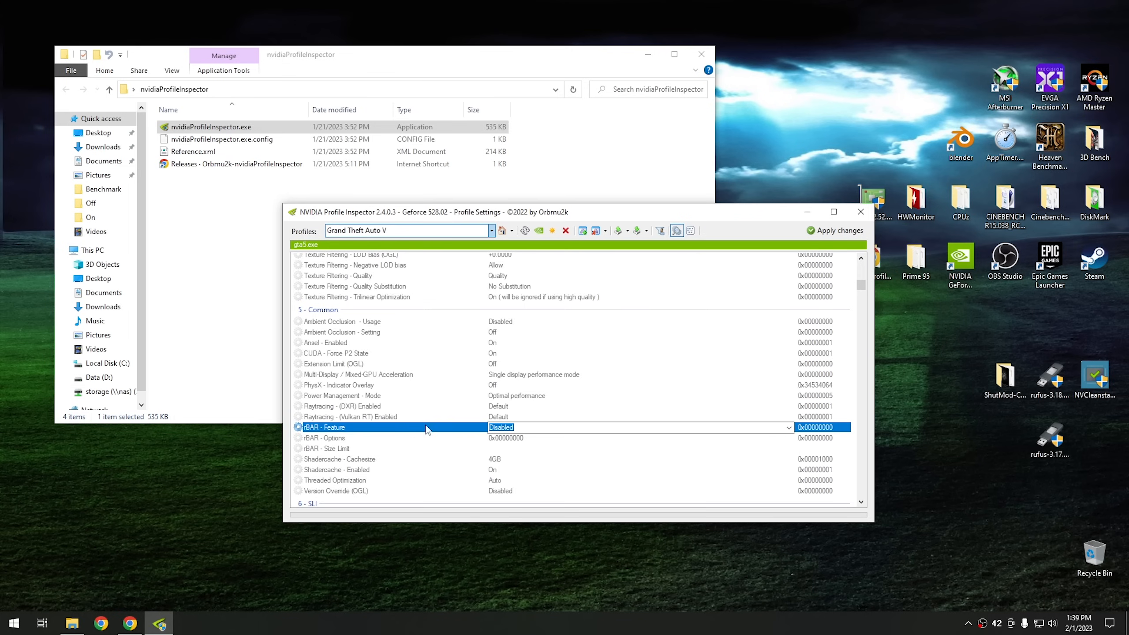
scroll(down, 3)
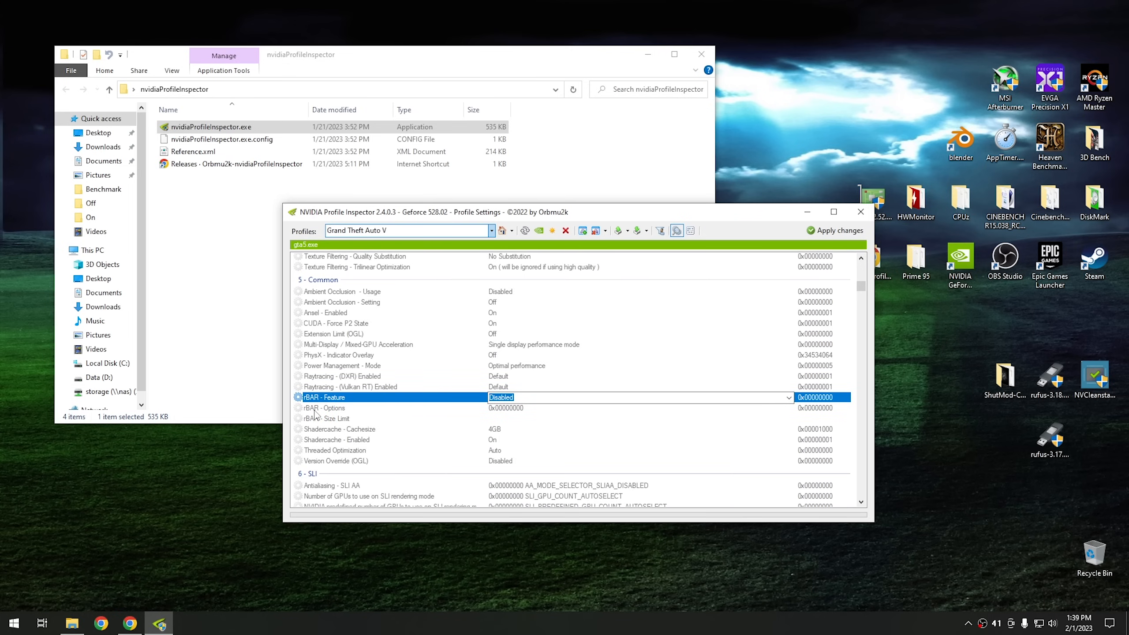
click(324, 418)
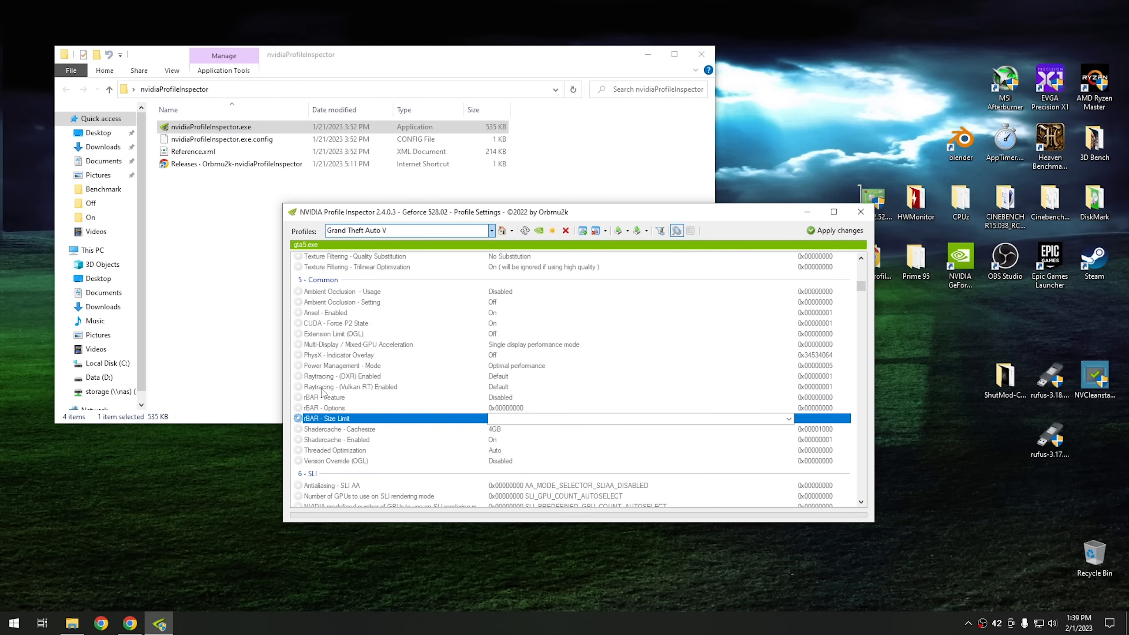
click(788, 397)
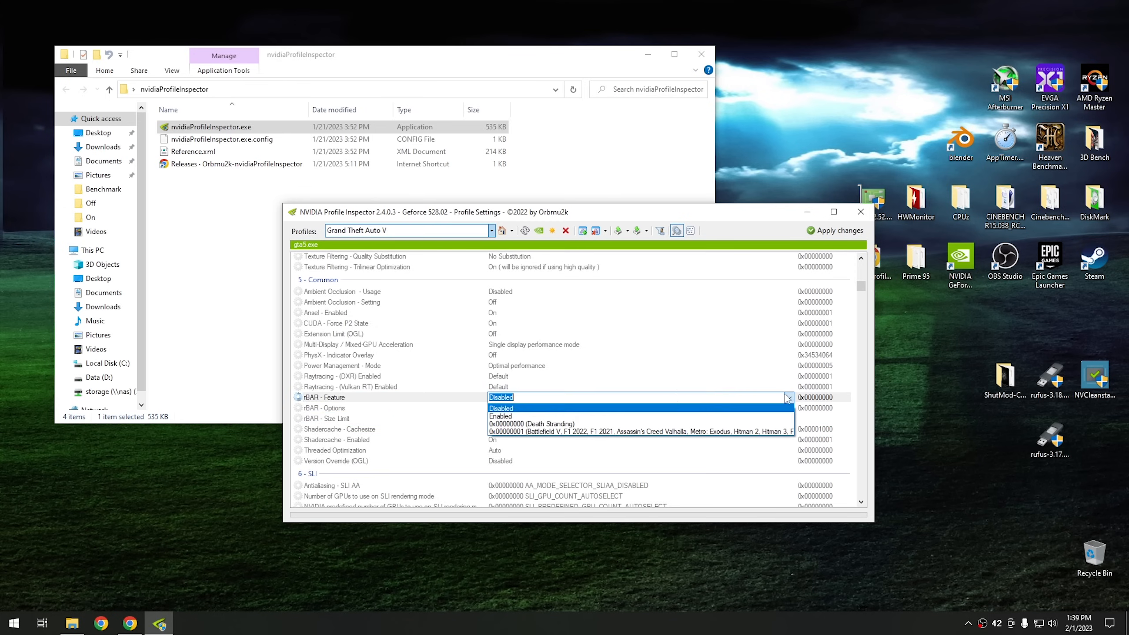
click(501, 417)
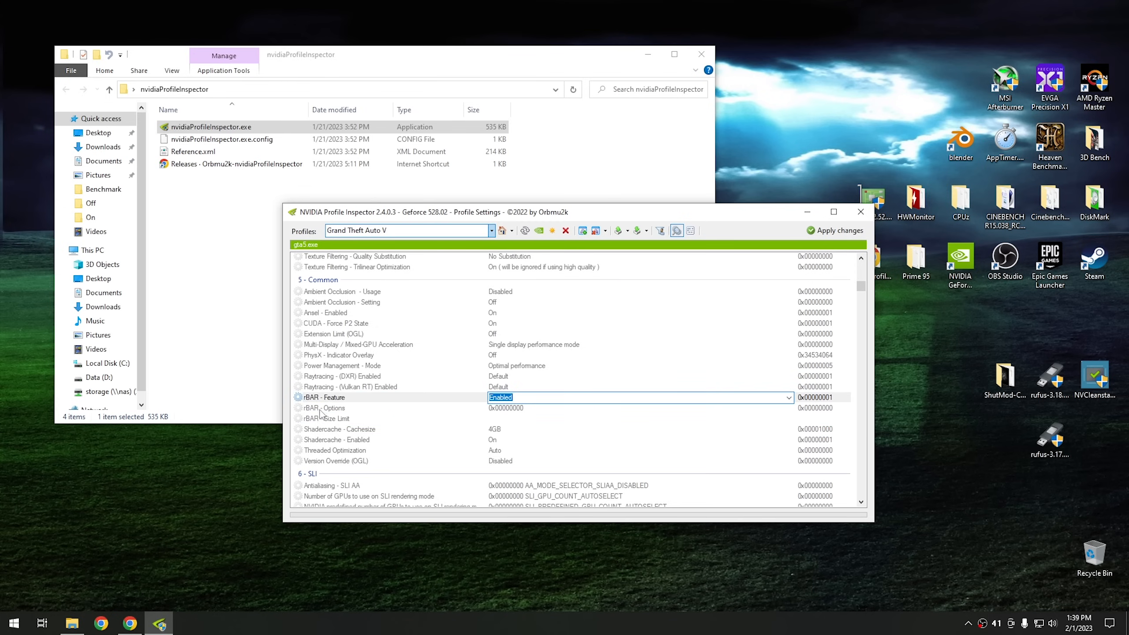
click(324, 408)
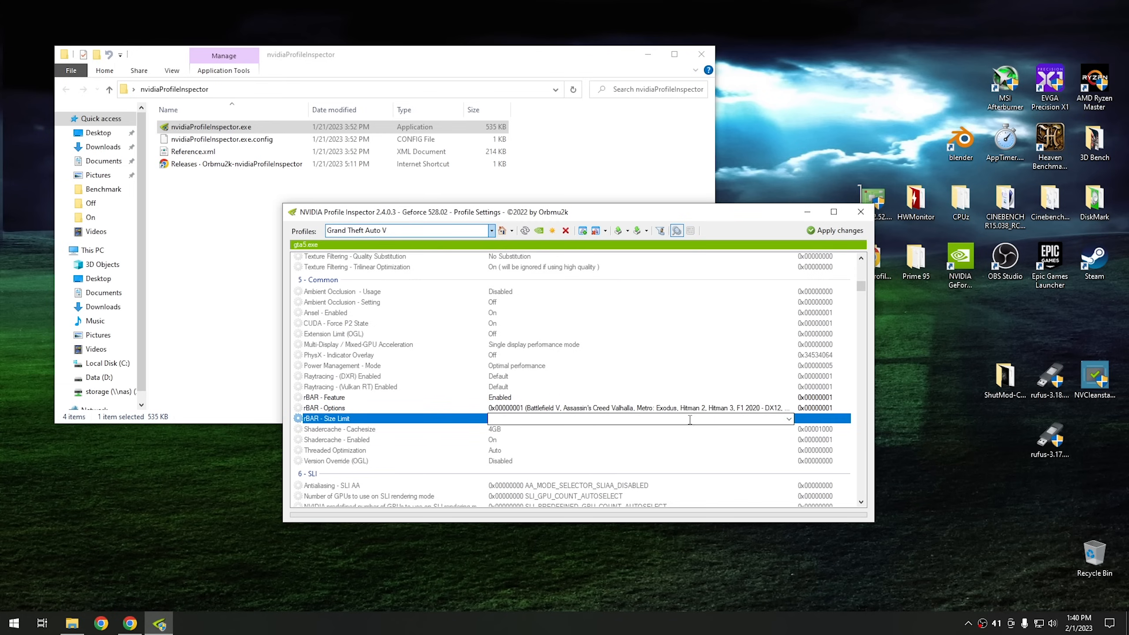
click(789, 419)
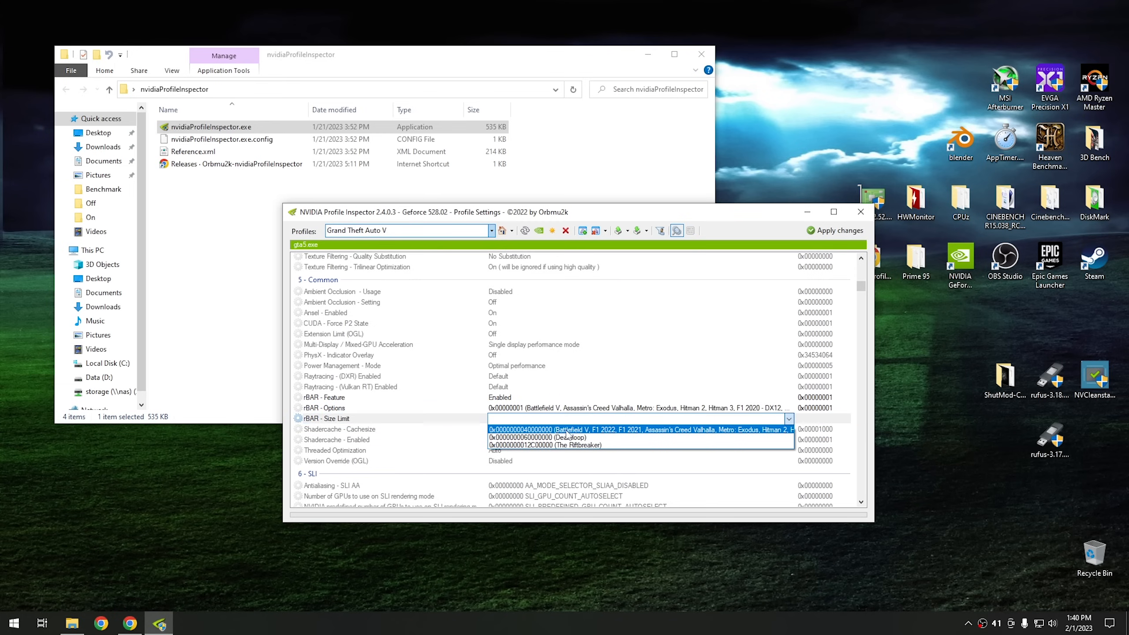
mouse_move(664, 436)
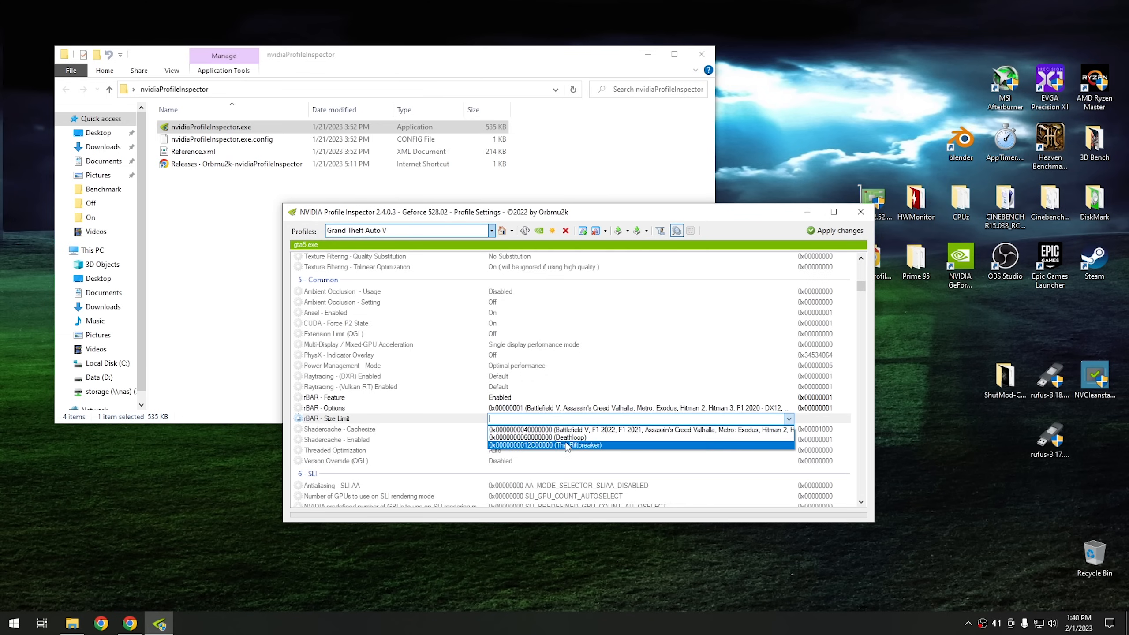
mouse_move(572, 464)
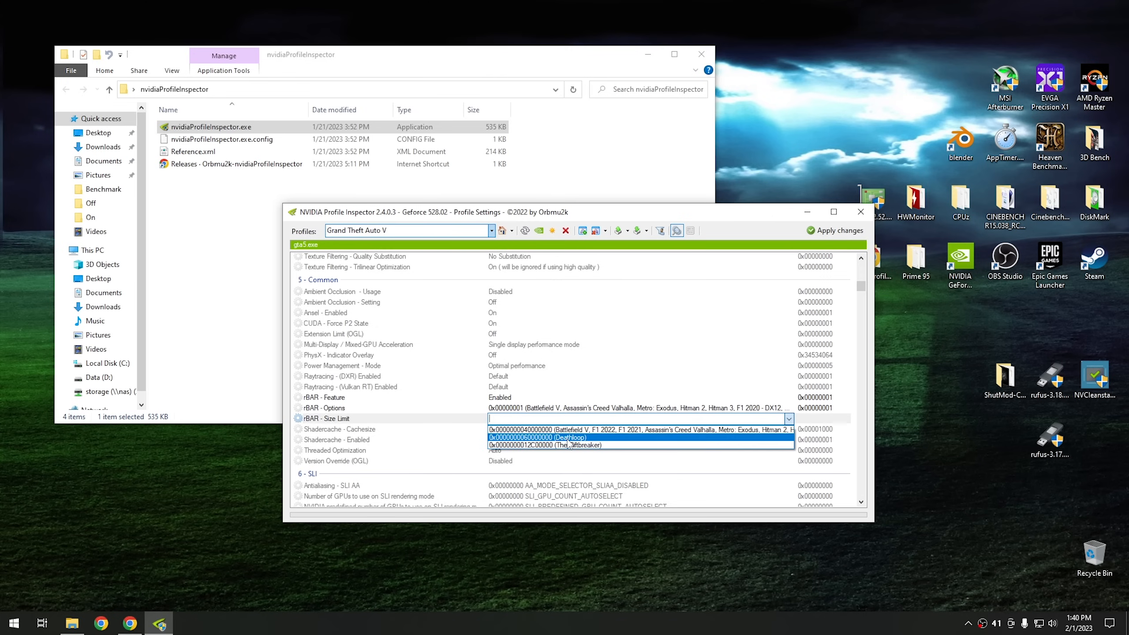
mouse_move(538, 430)
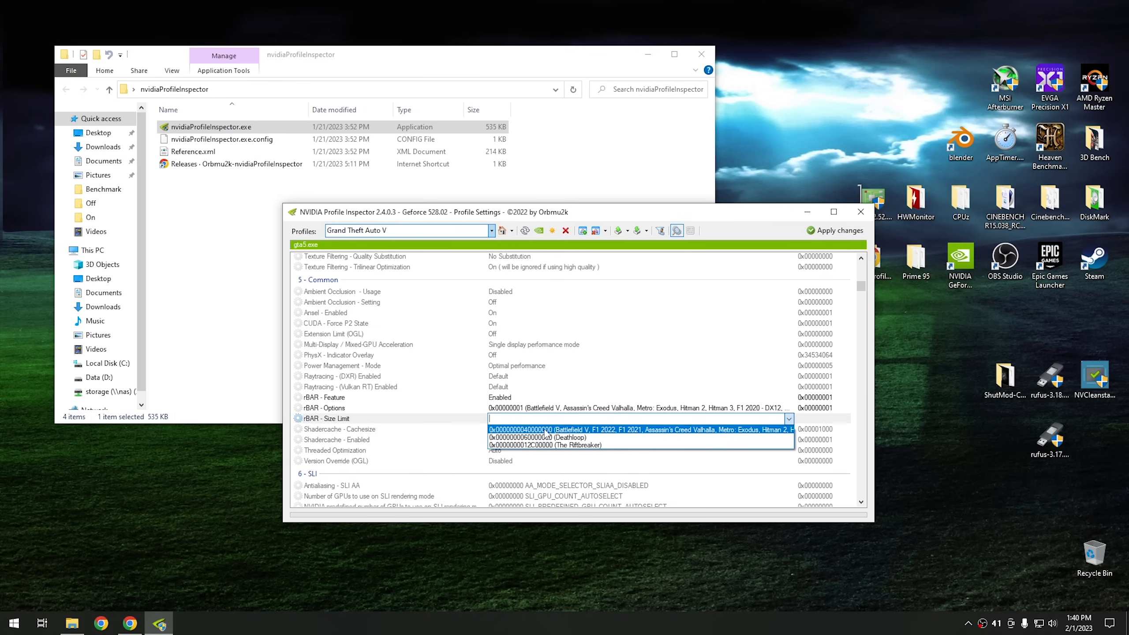
mouse_move(592, 437)
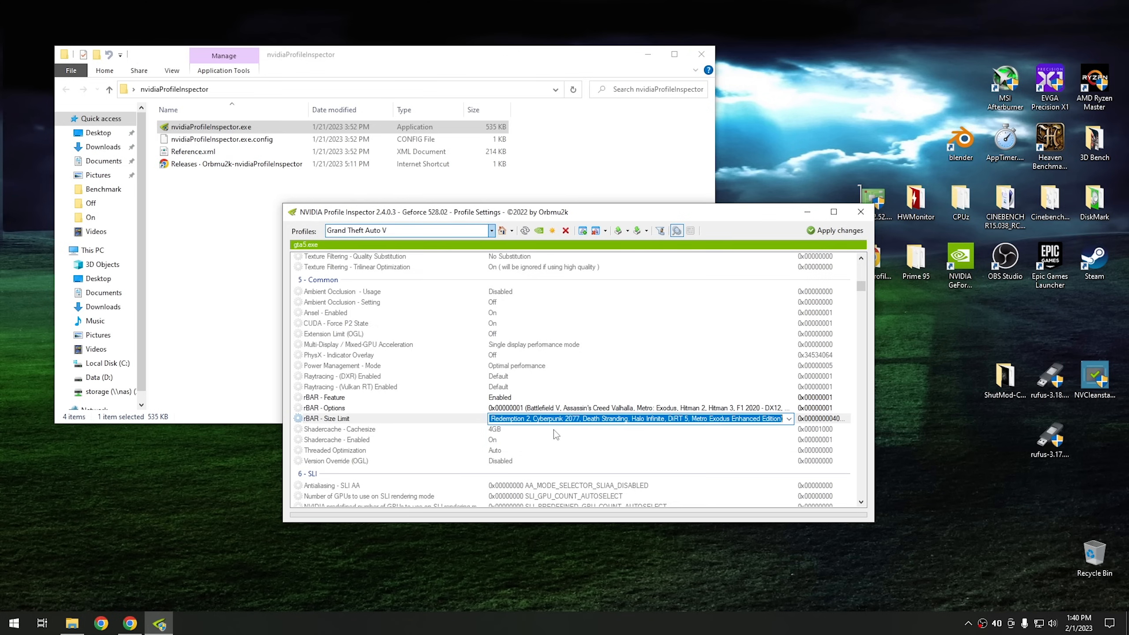
mouse_move(325, 424)
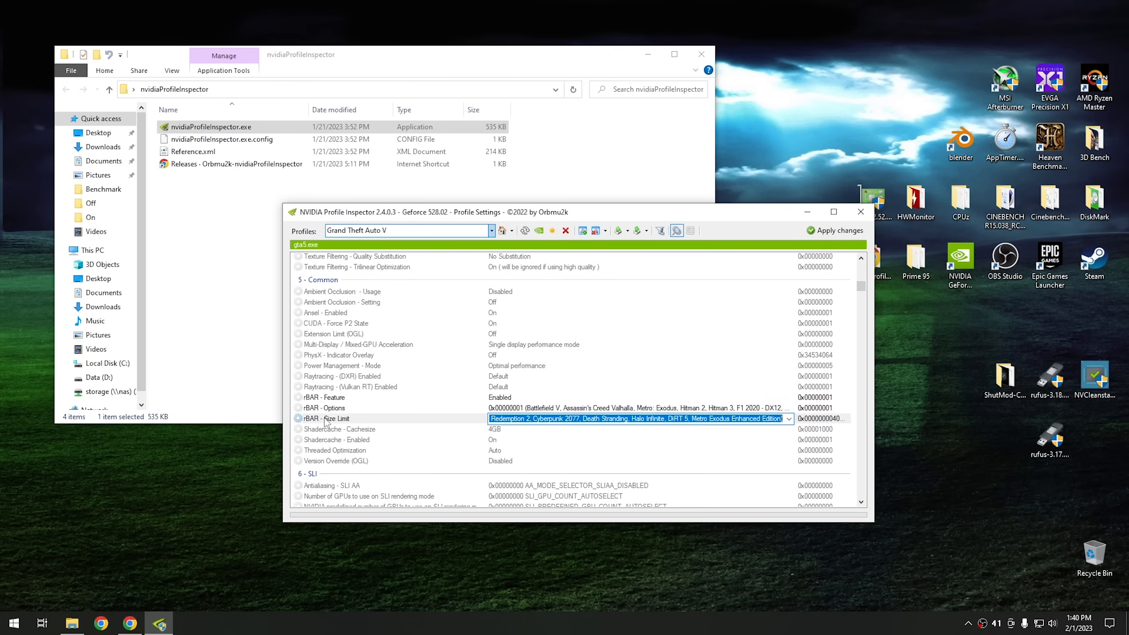
mouse_move(335, 388)
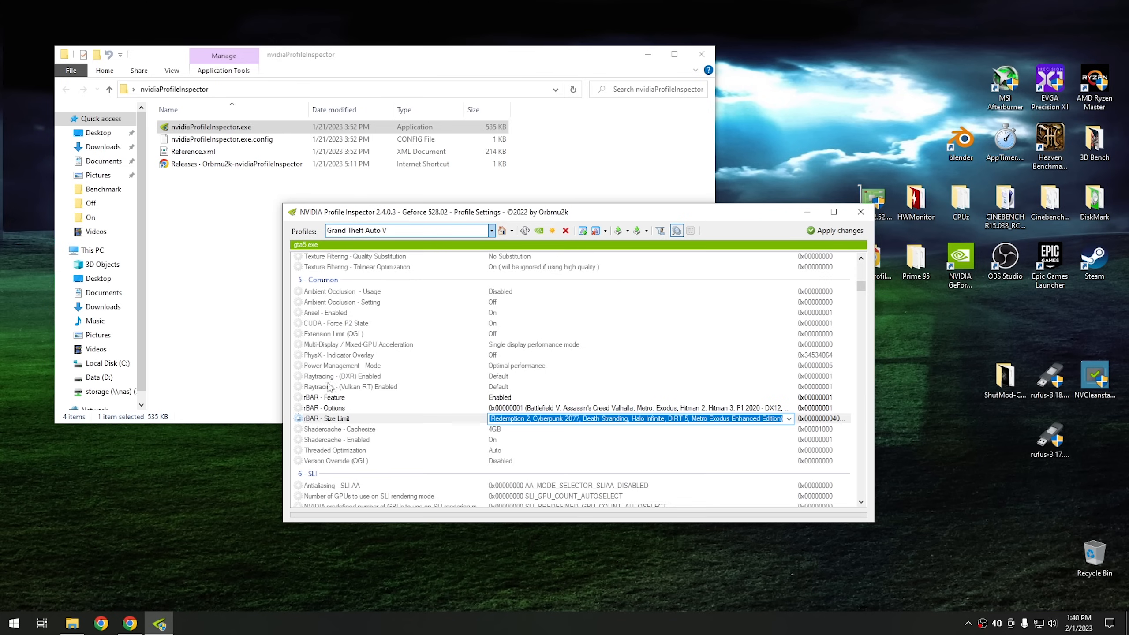
mouse_move(836, 237)
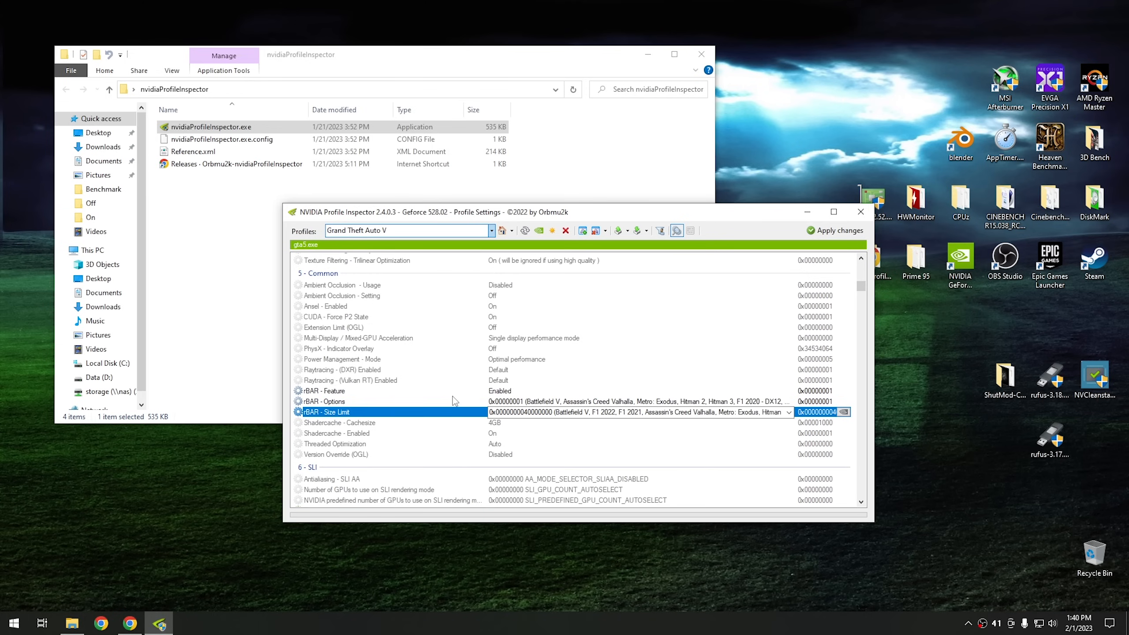
mouse_move(372, 395)
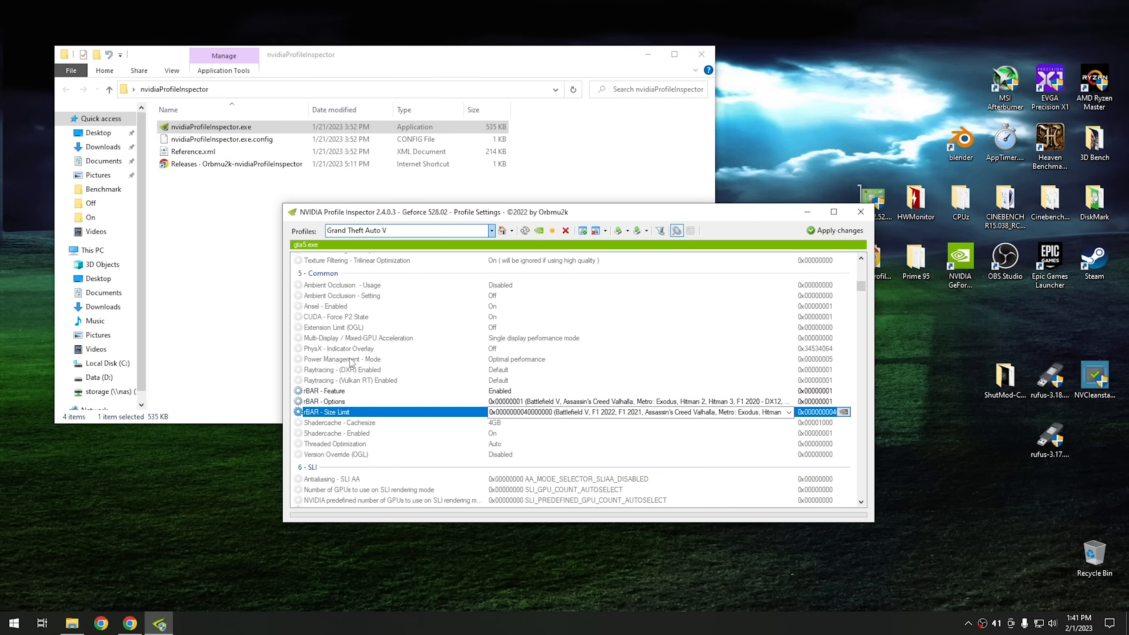
mouse_move(538, 231)
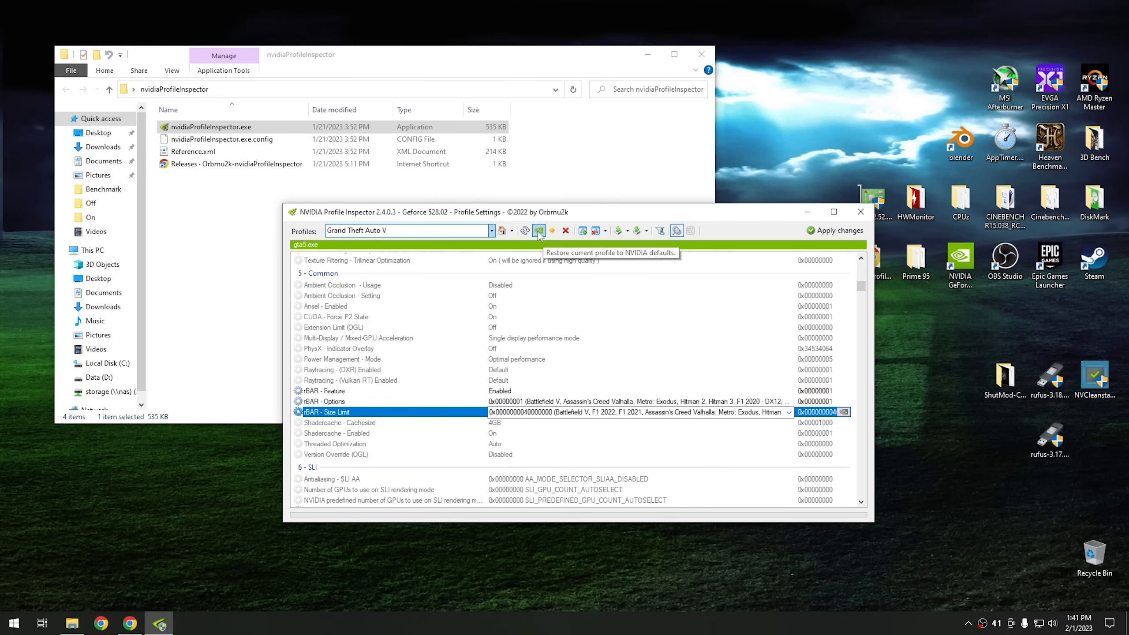
click(539, 230)
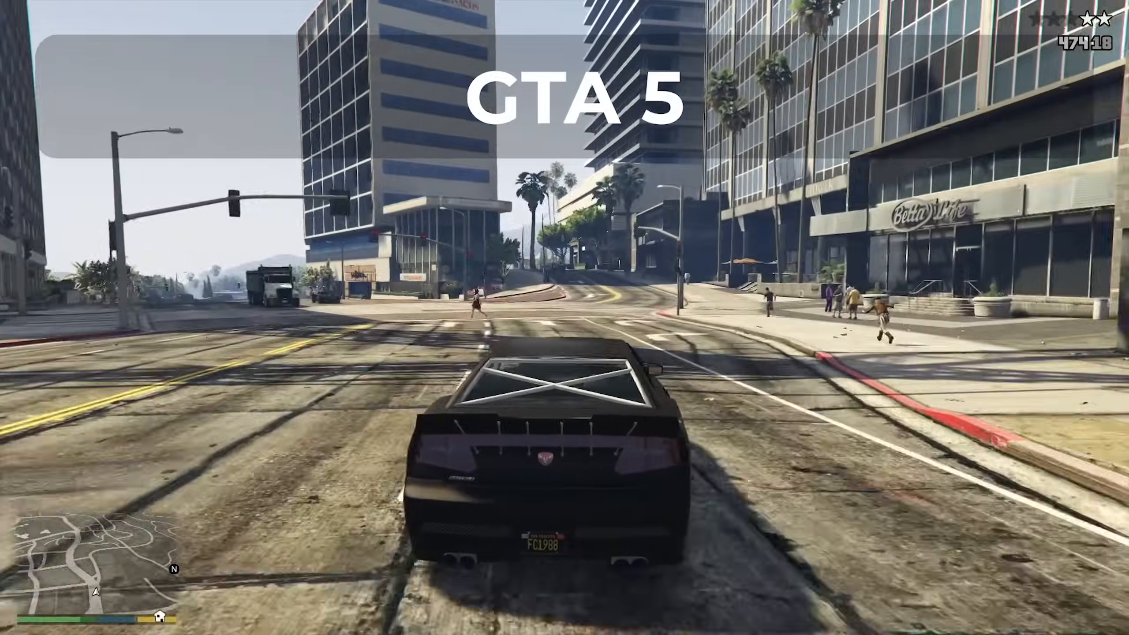
key(w)
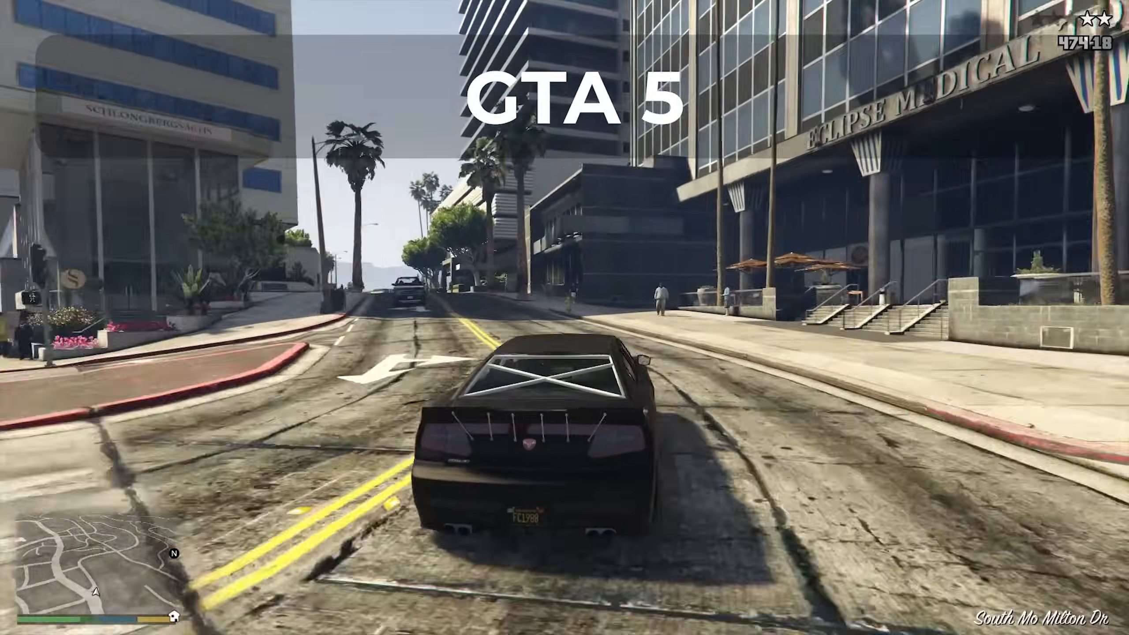
key(w)
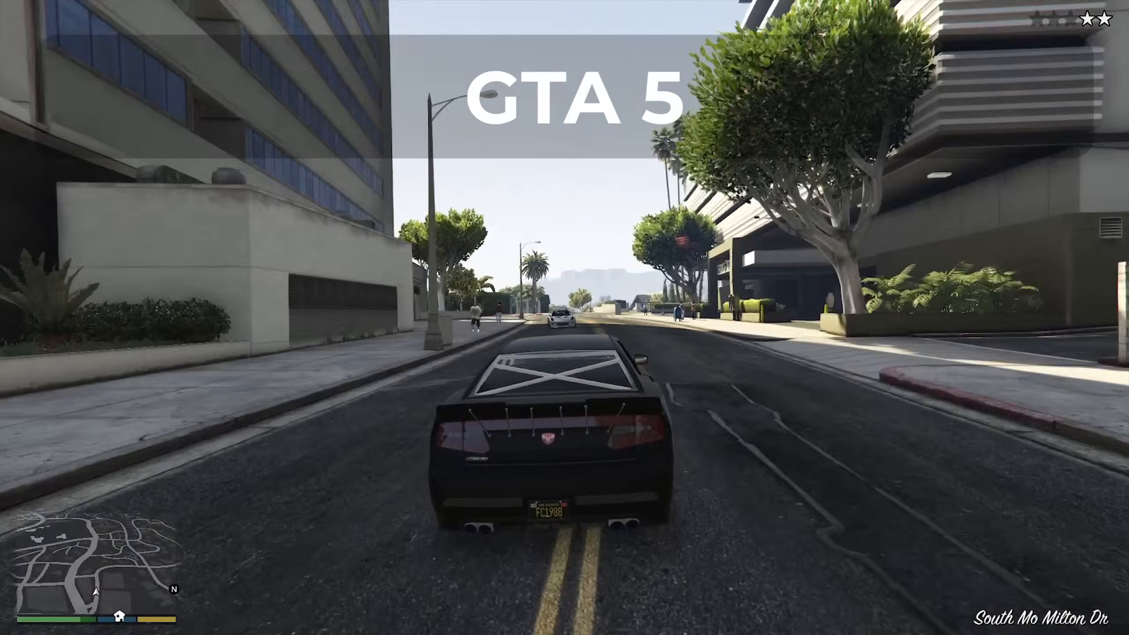
key(w)
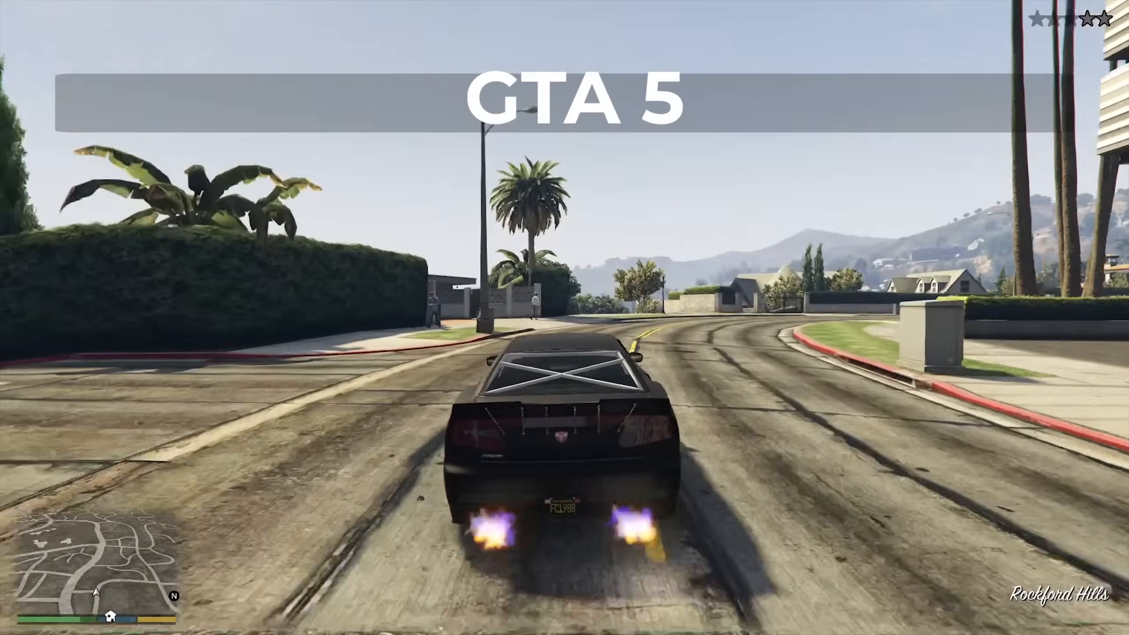